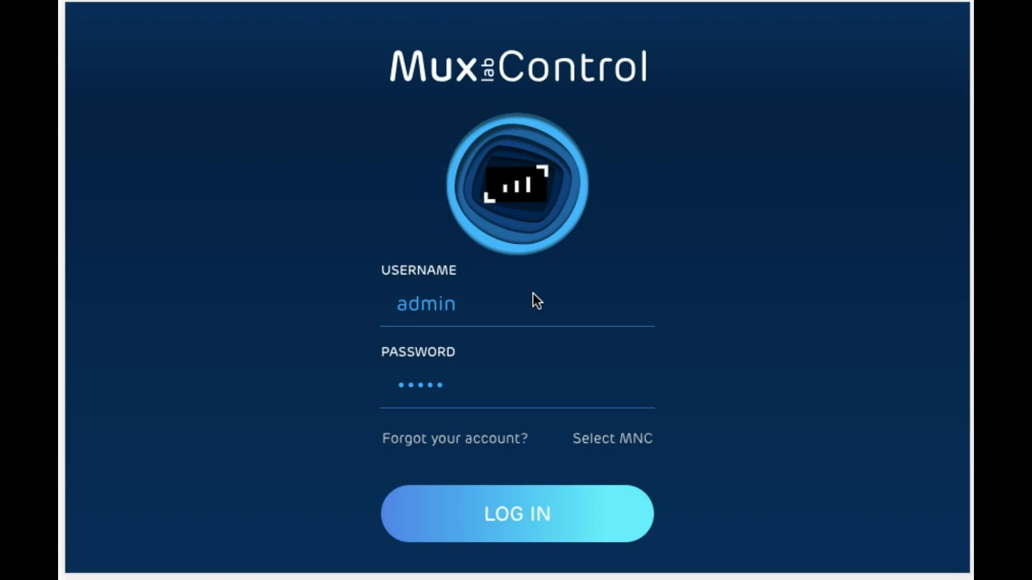
mouse_move(537, 346)
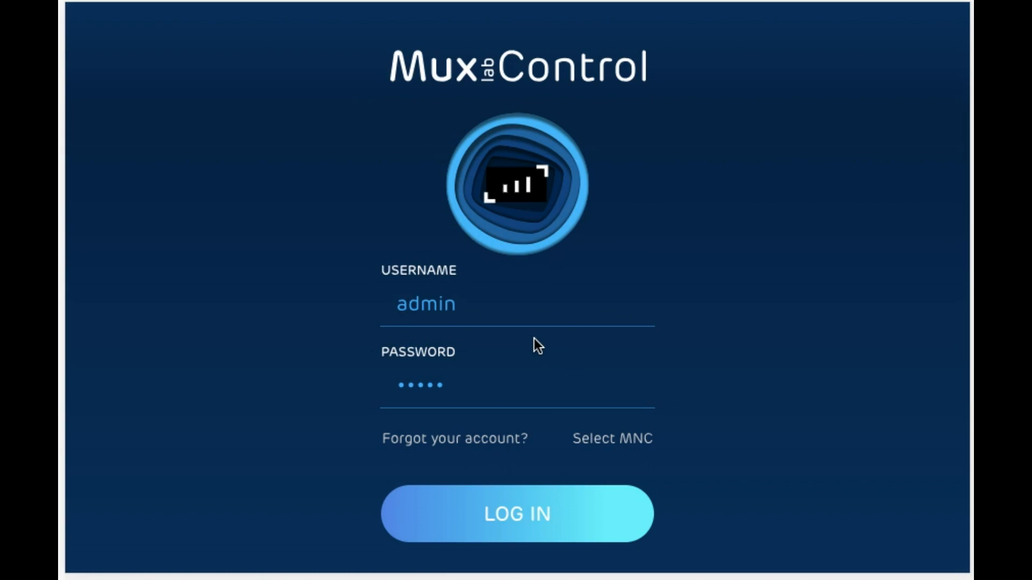
mouse_move(555, 504)
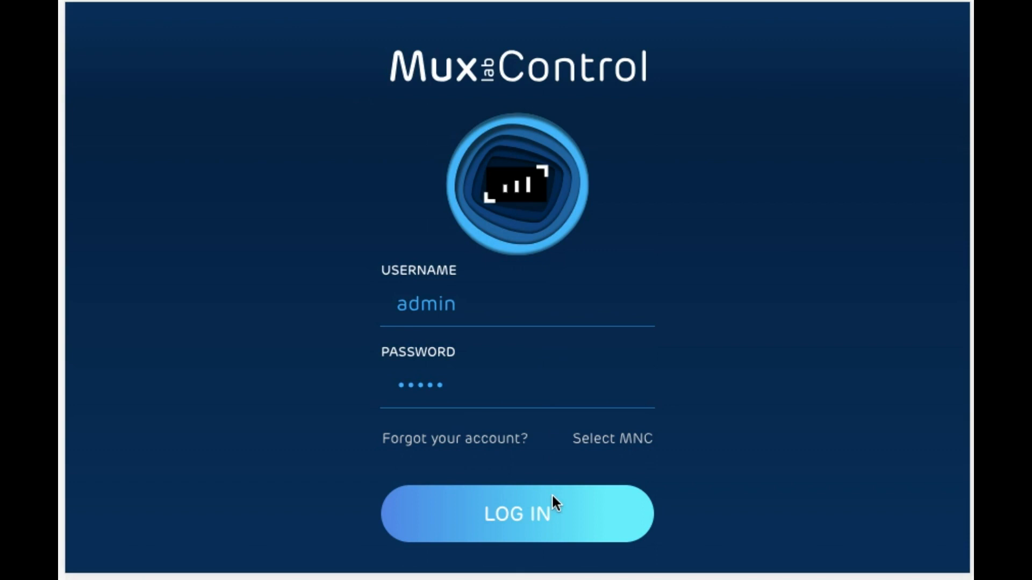
Step: Sign in as admin to reach the Devices list of nine displays and four sources
left_click(517, 514)
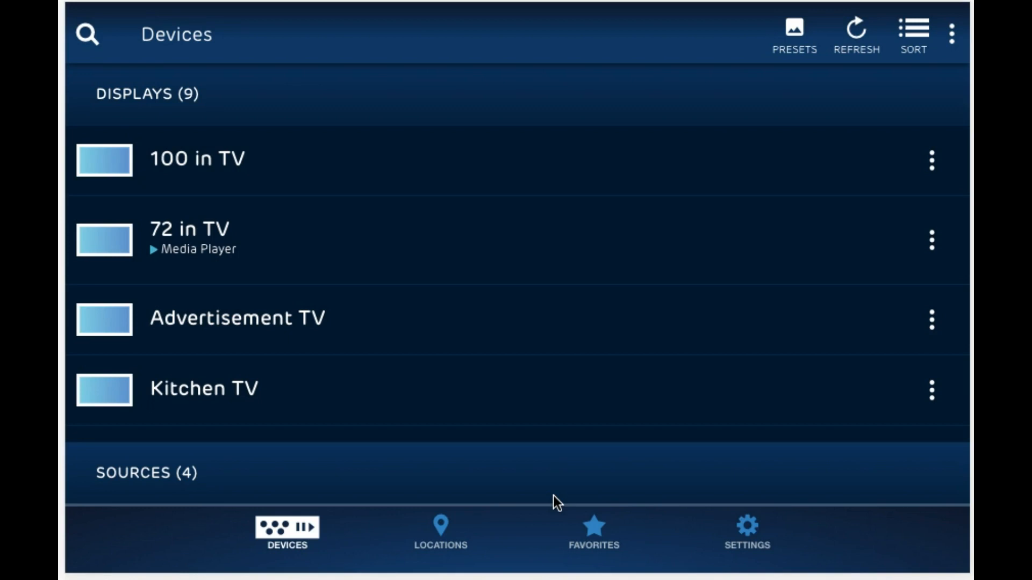
mouse_move(215, 114)
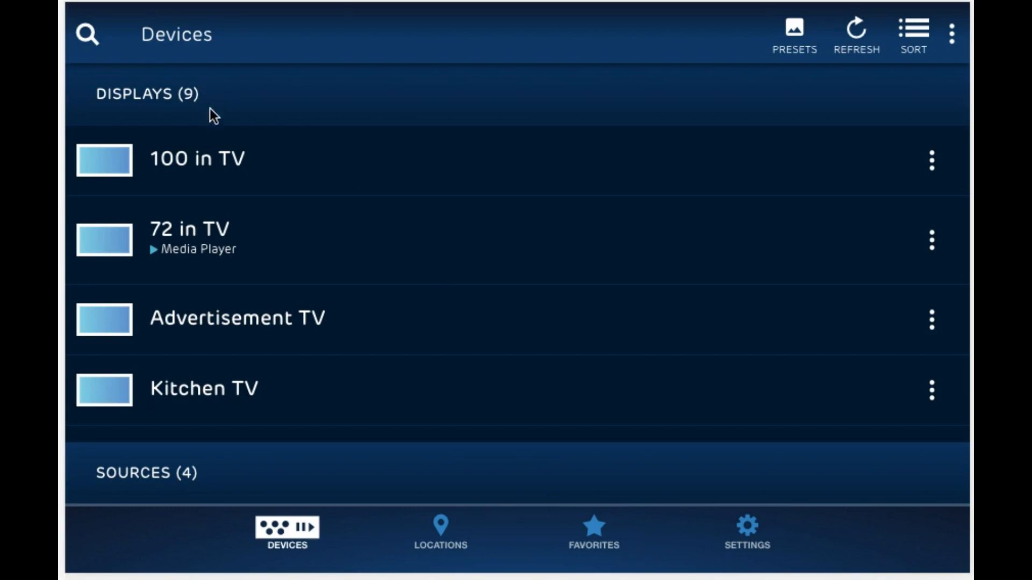
mouse_move(219, 470)
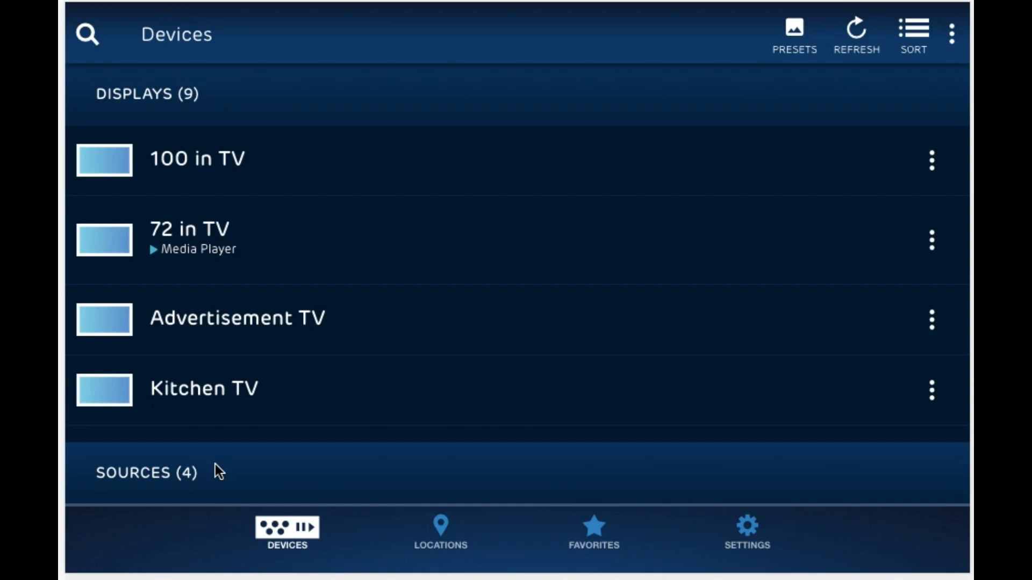
mouse_move(388, 286)
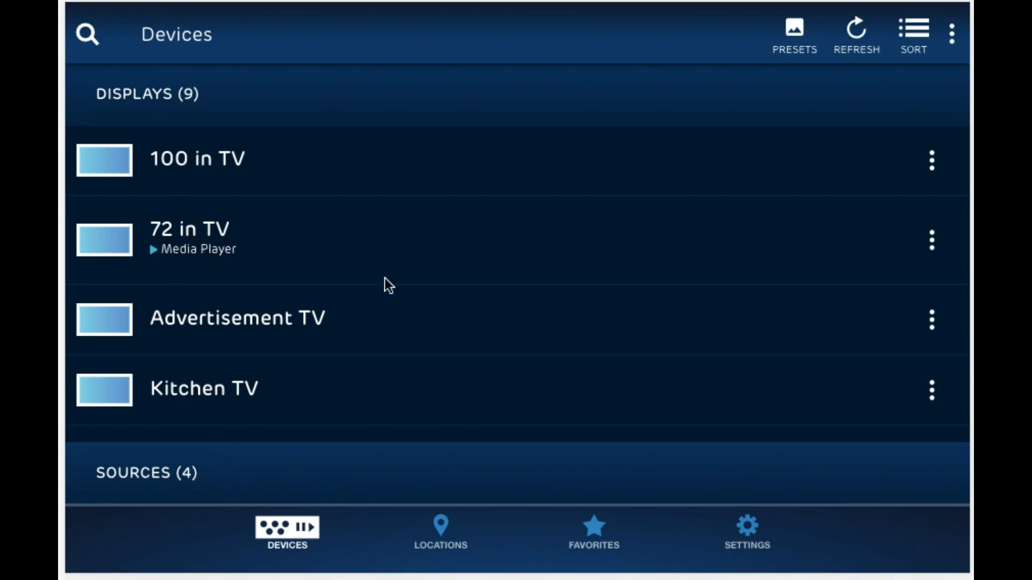
mouse_move(678, 167)
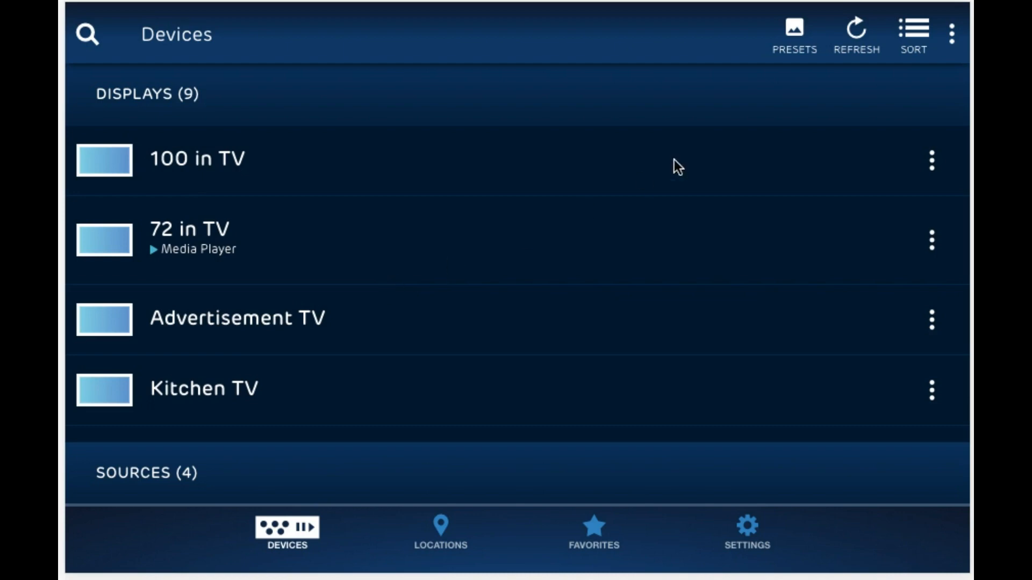
mouse_move(794, 31)
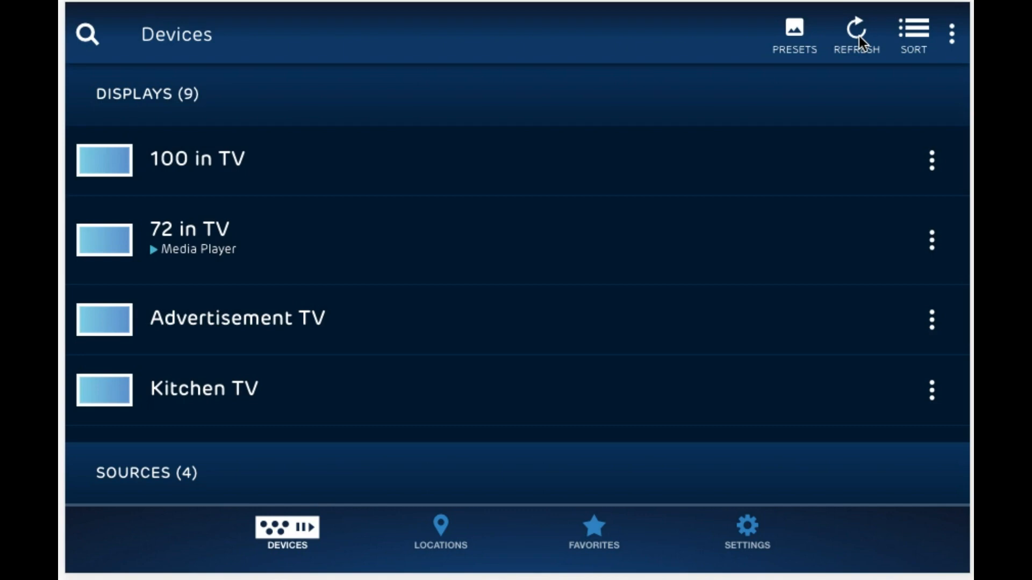
mouse_move(571, 160)
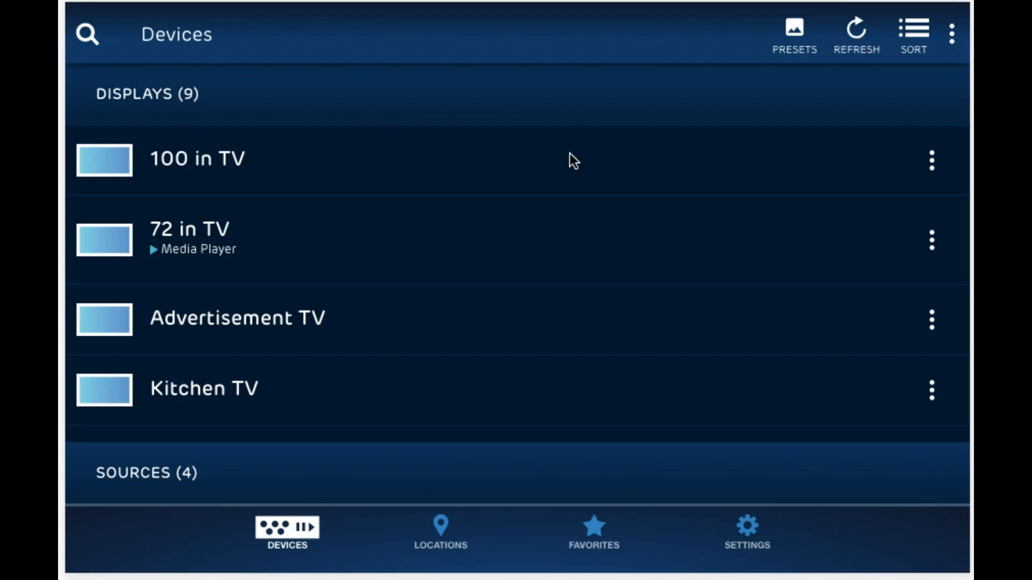
mouse_move(462, 151)
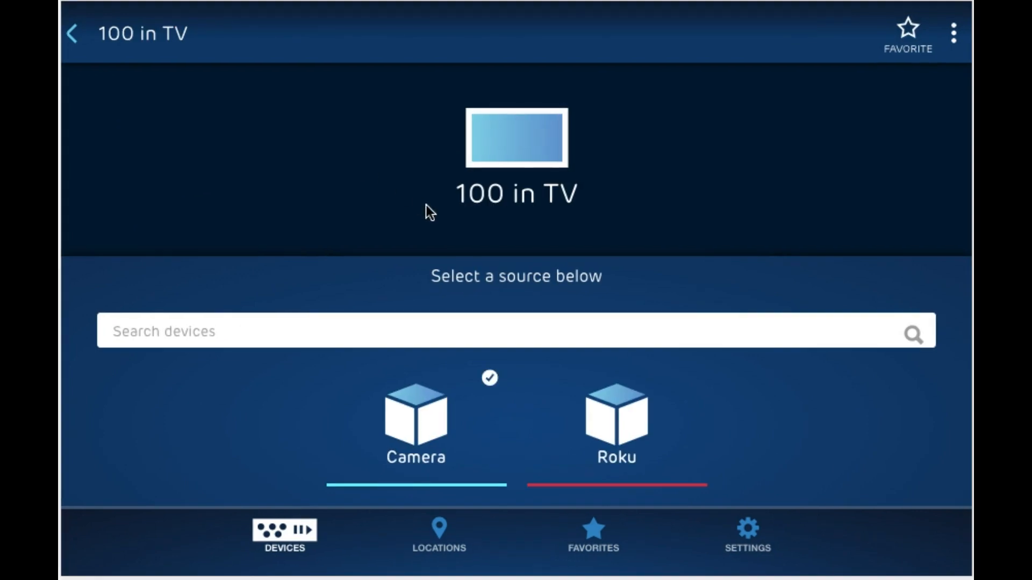
Step: Route the Camera source to the 100 in TV display alongside Advertisement, then return to Devices
left_click(615, 422)
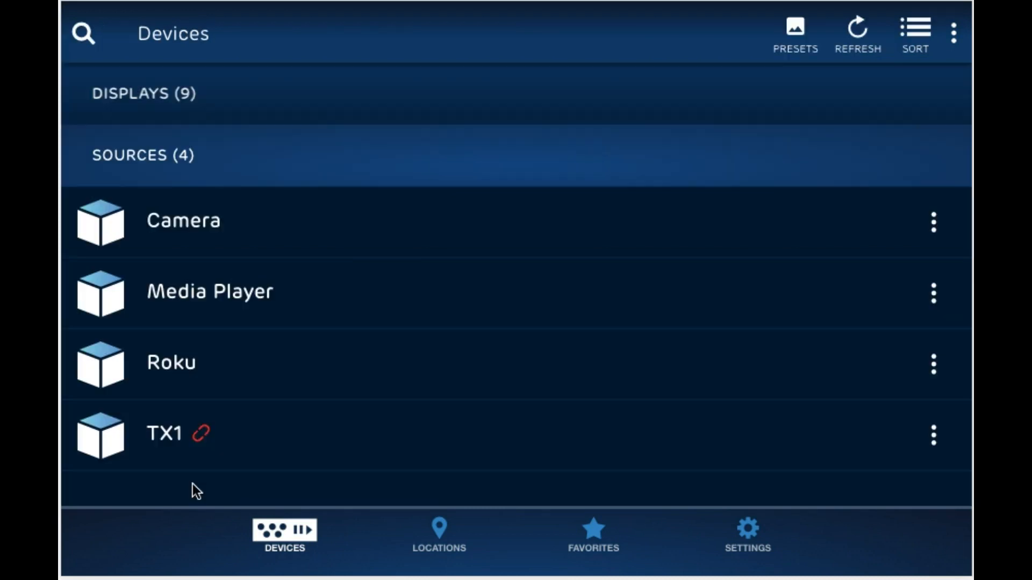
left_click(183, 221)
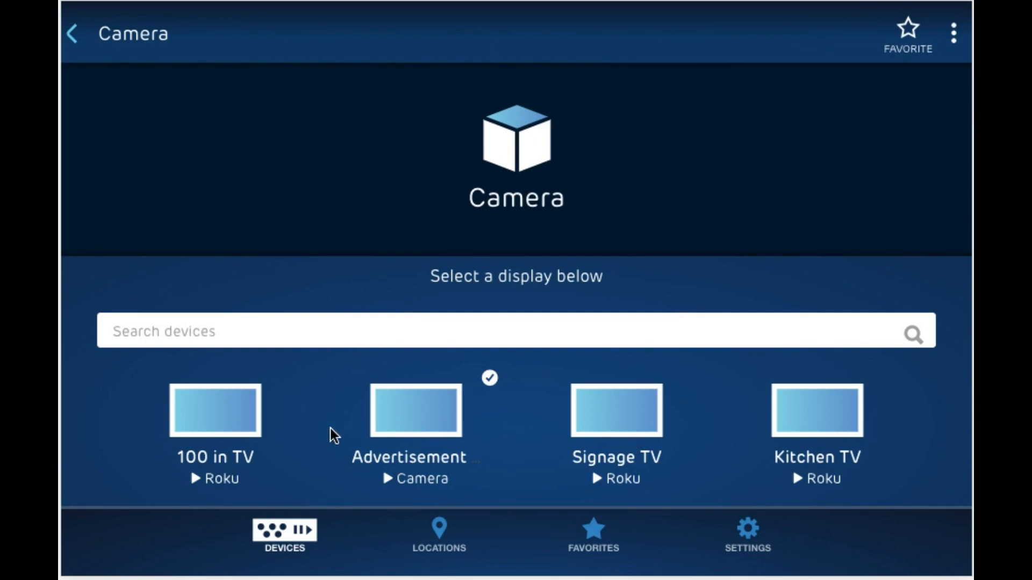
left_click(215, 410)
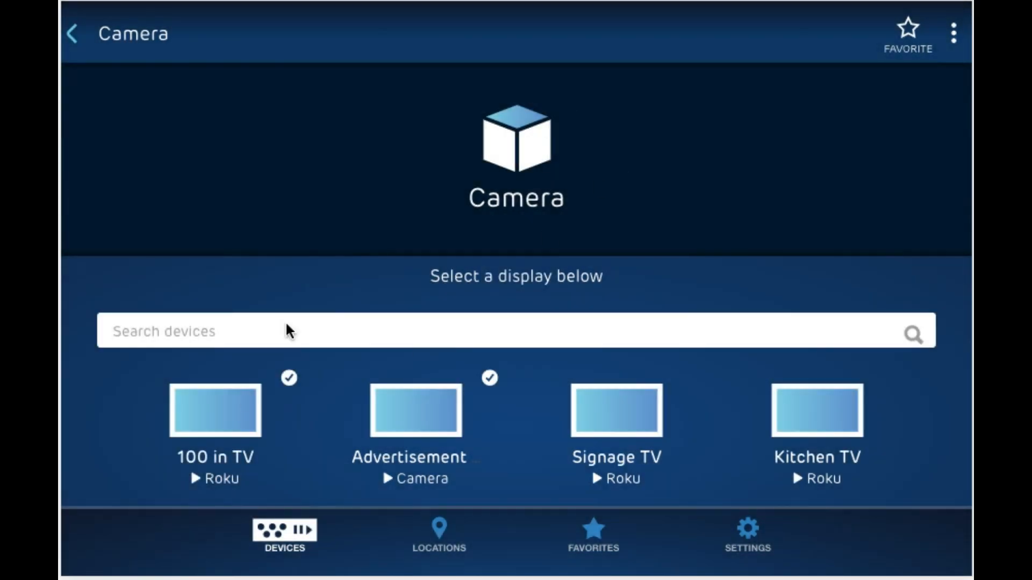
mouse_move(545, 237)
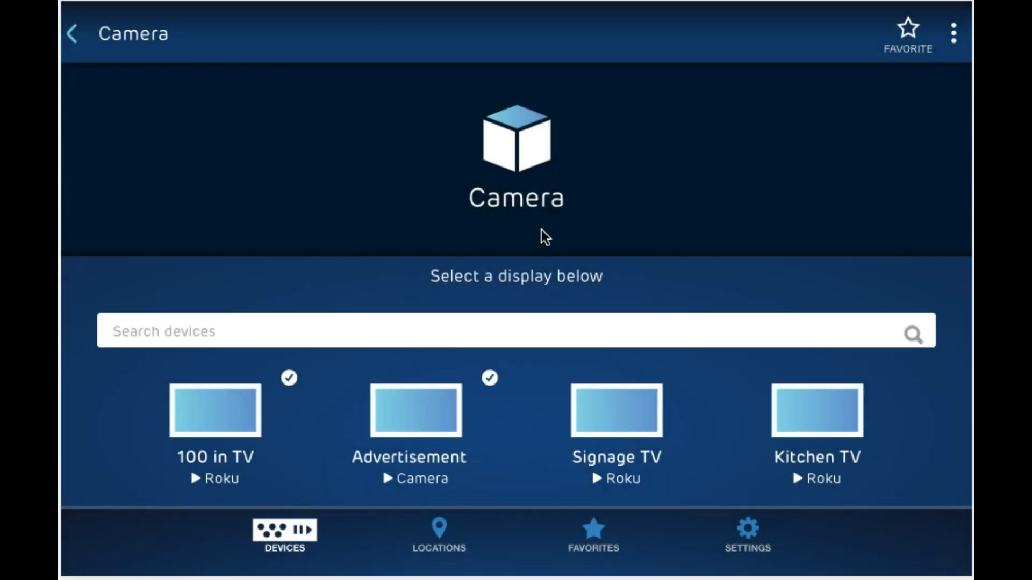
left_click(72, 33)
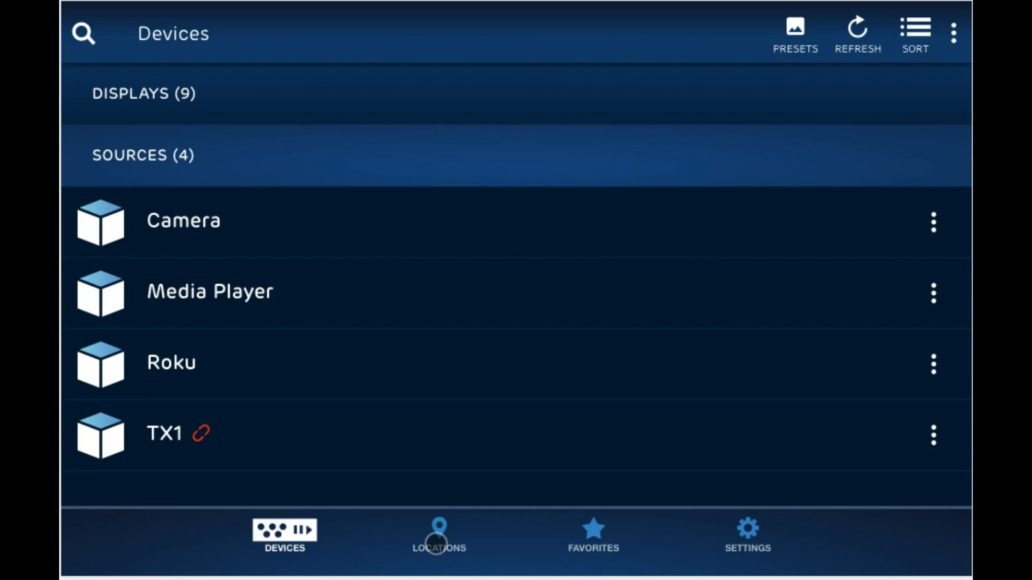
Step: In Locations, create a location named Living Room and open it
left_click(439, 536)
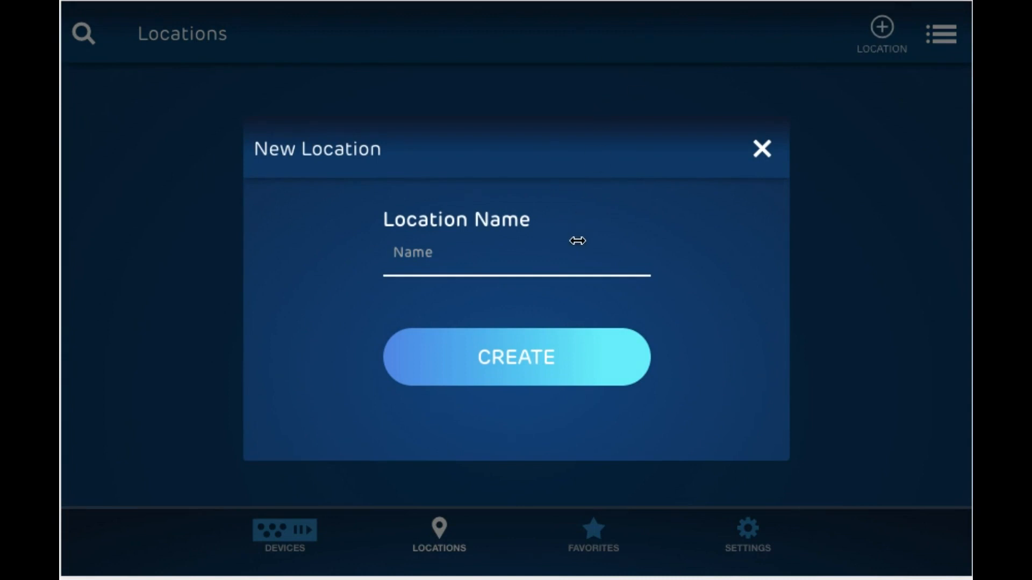
type("L")
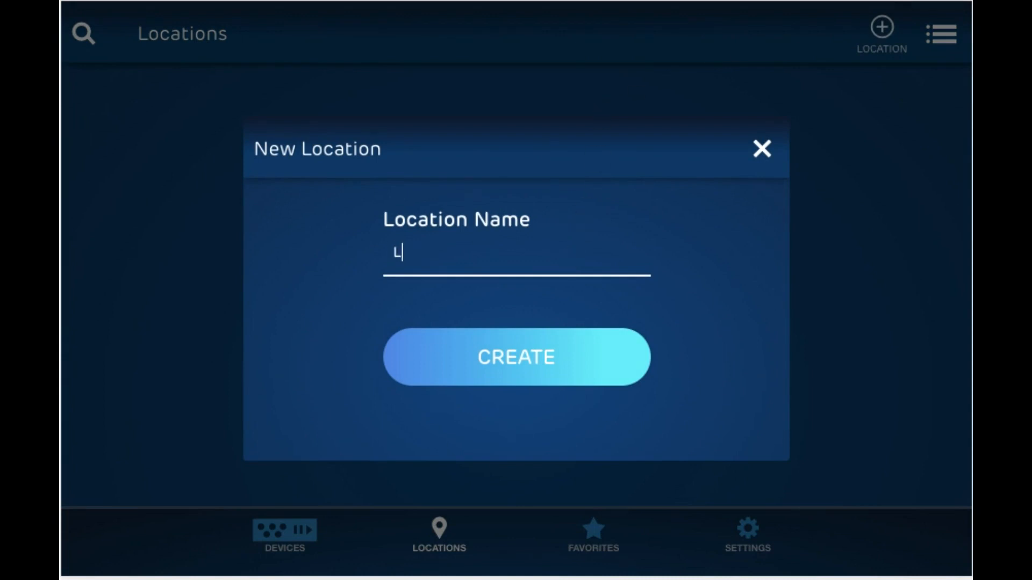
type("iving")
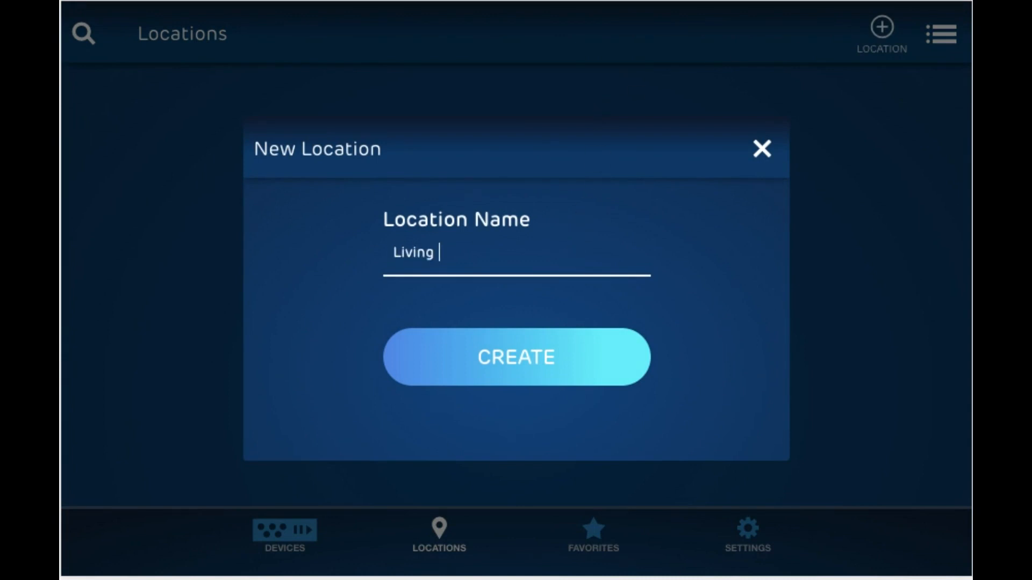
type("Roo")
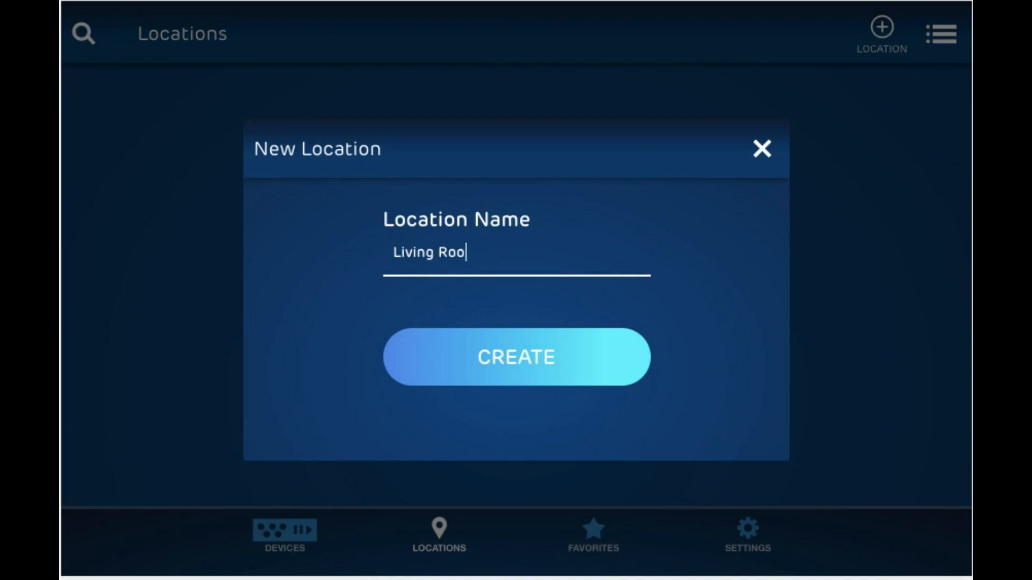
left_click(550, 367)
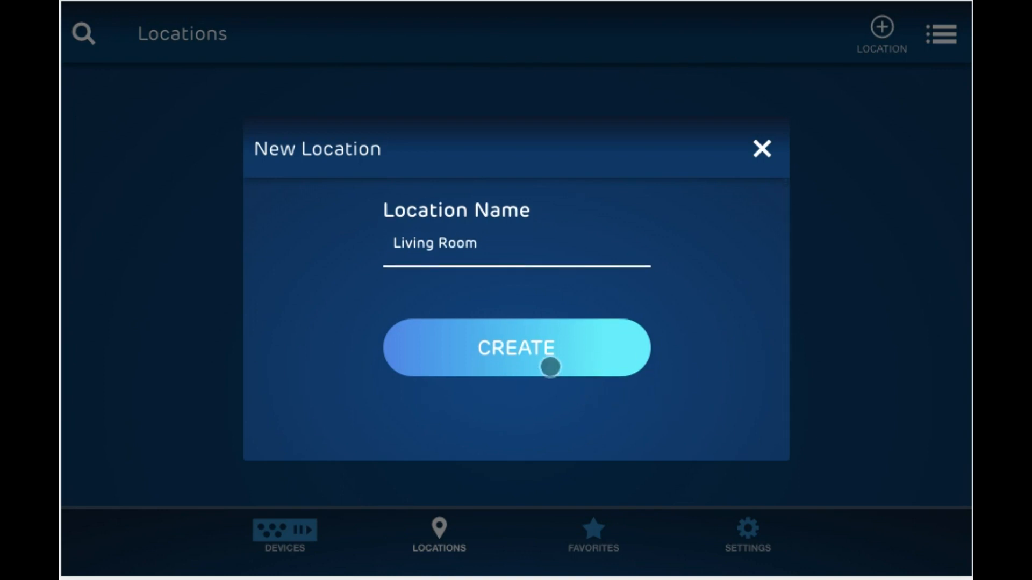
left_click(517, 349)
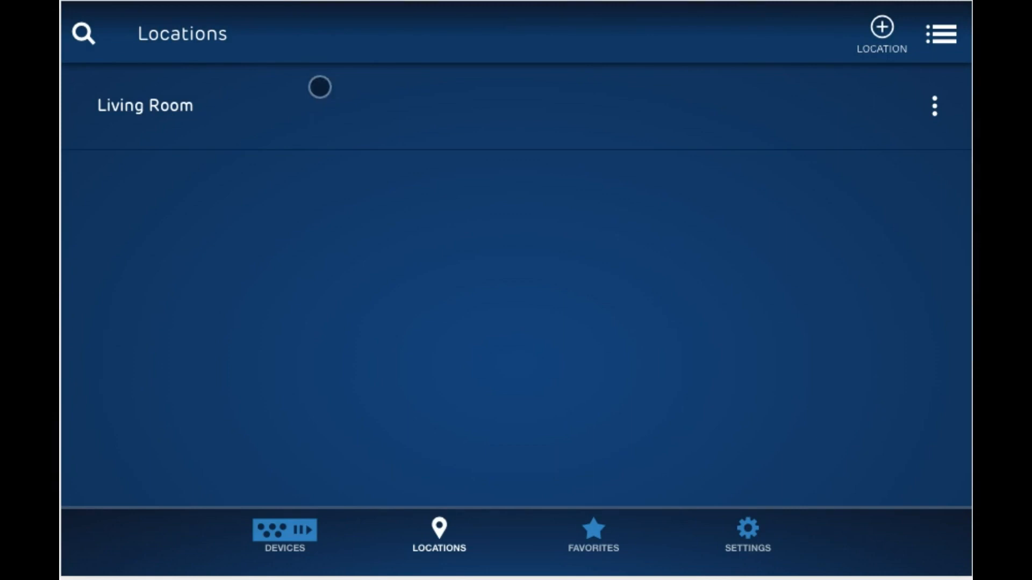
Step: Assign the 72 in TV and LG TV displays to Living Room and confirm
left_click(145, 106)
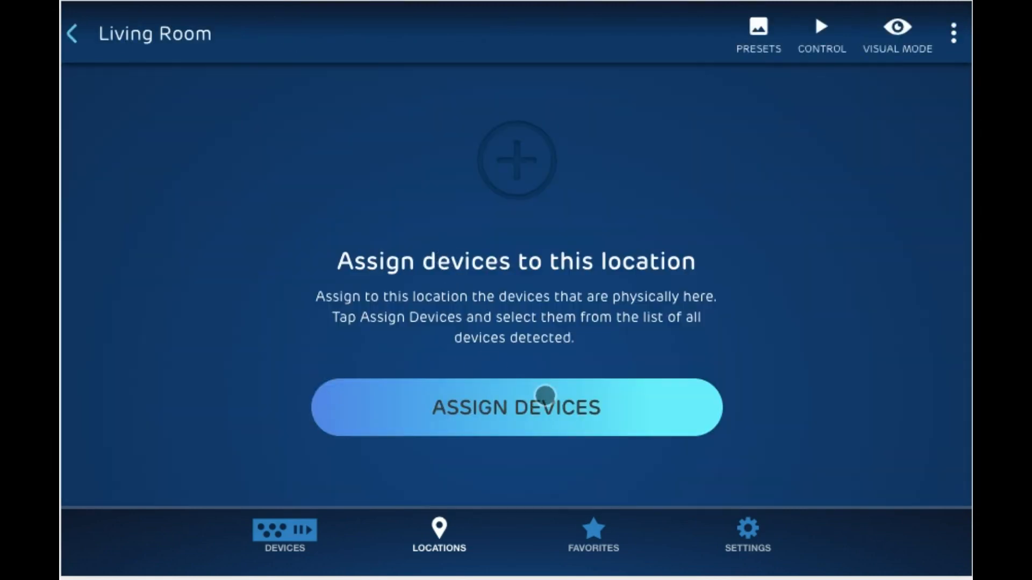
left_click(514, 408)
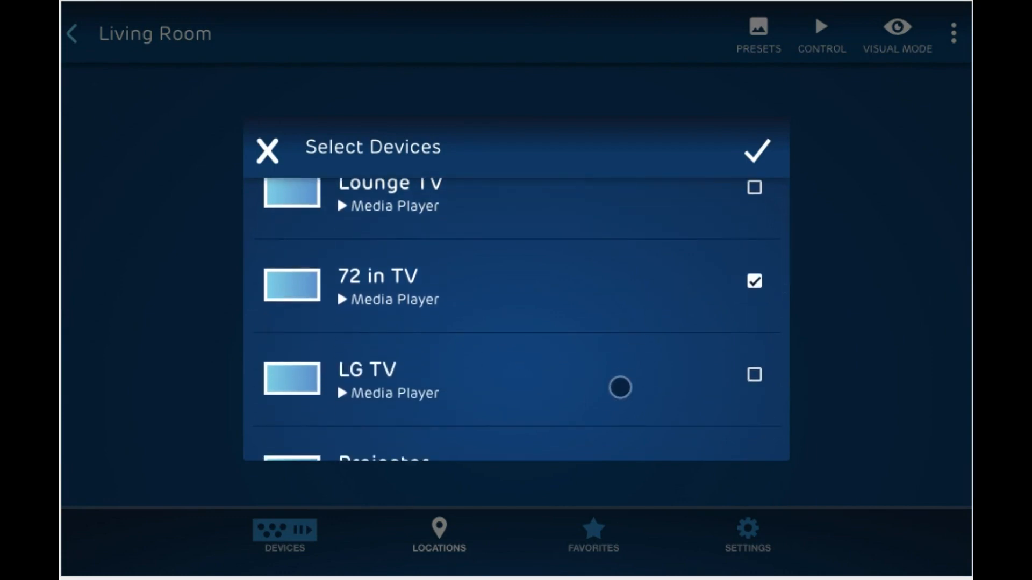
left_click(755, 375)
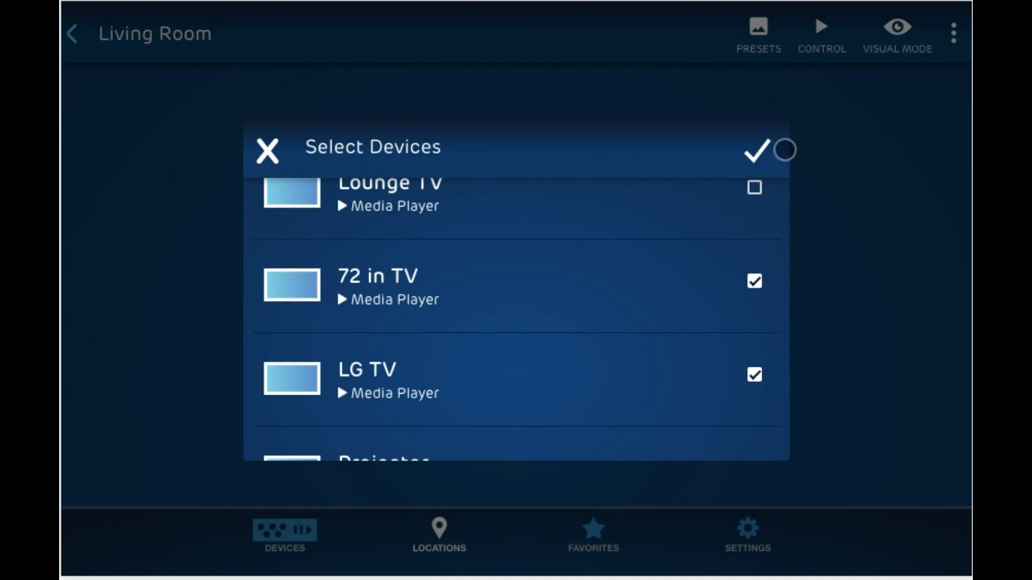
left_click(754, 151)
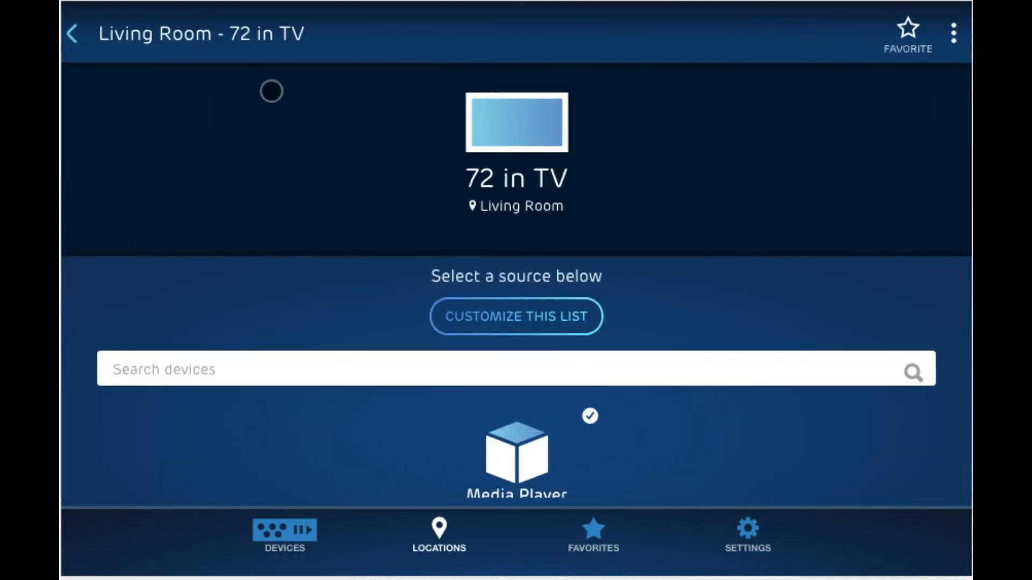
left_click(71, 33)
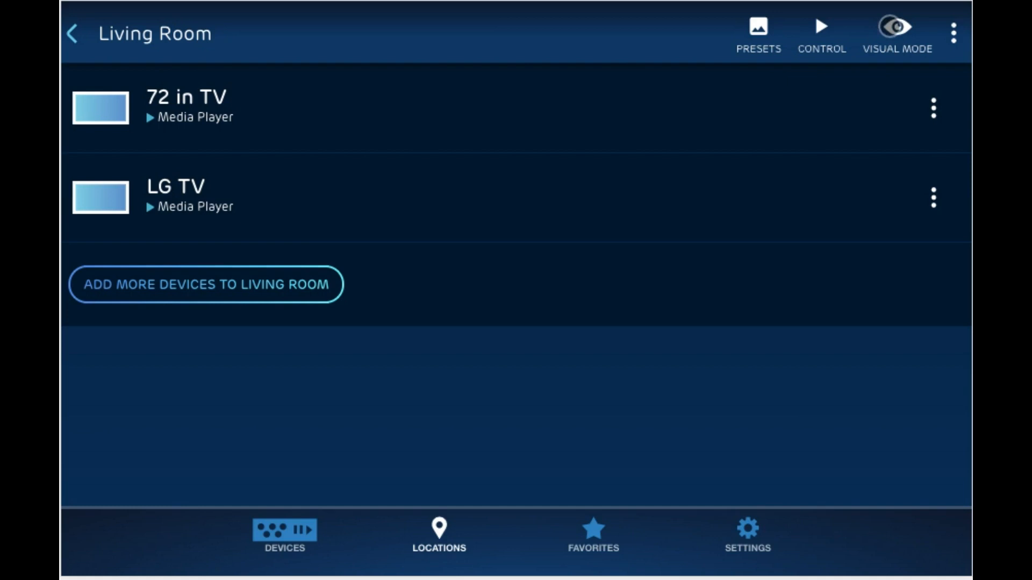
Step: Enter Visual Mode for Living Room and choose the room photo as its background
left_click(896, 28)
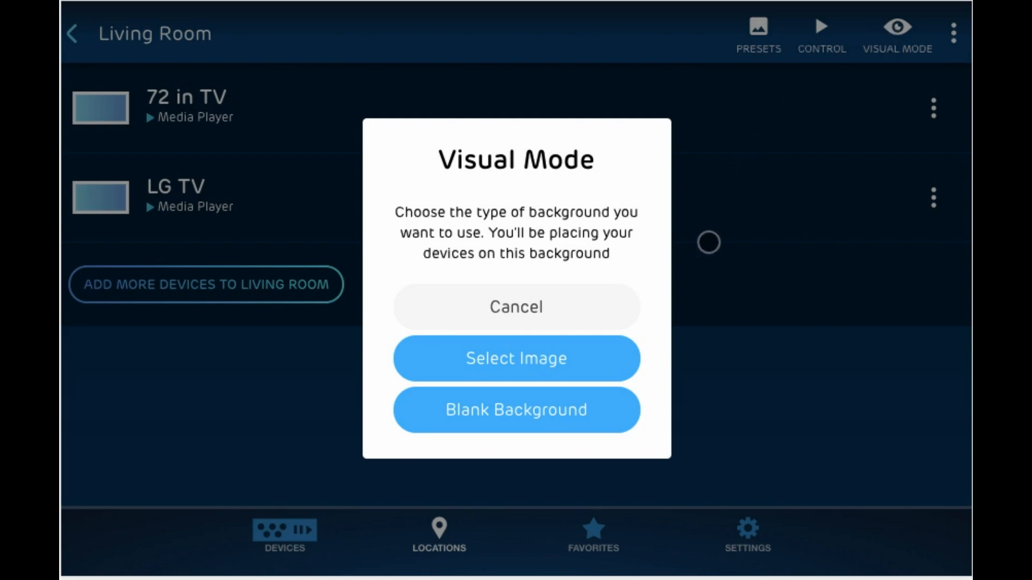
left_click(516, 410)
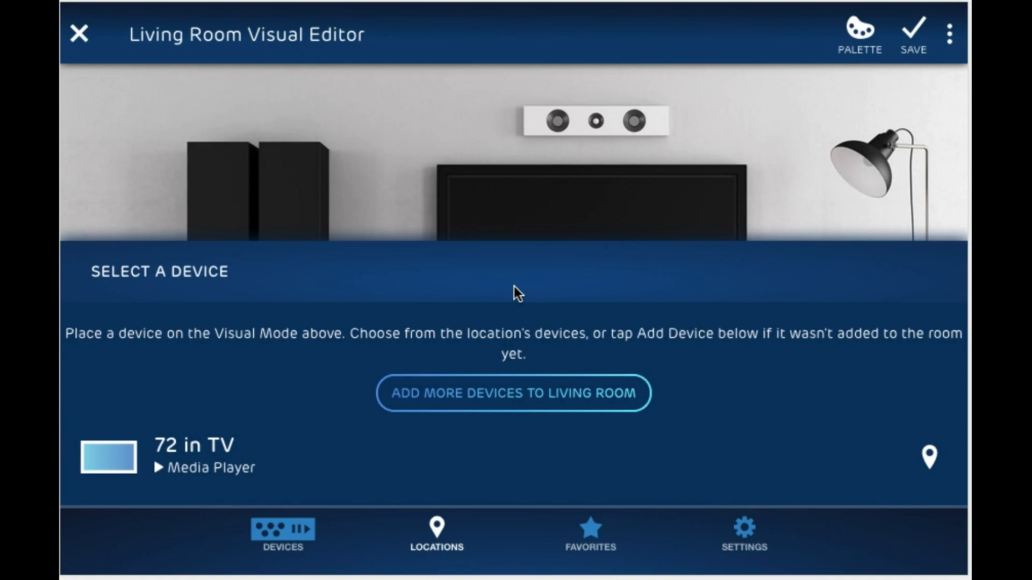
scroll("up", 3)
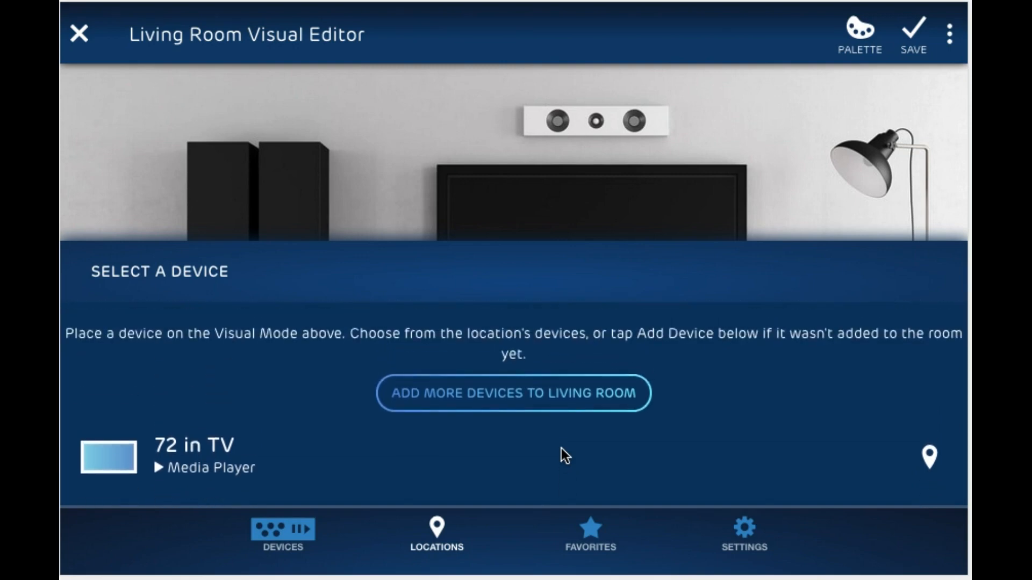
mouse_move(518, 349)
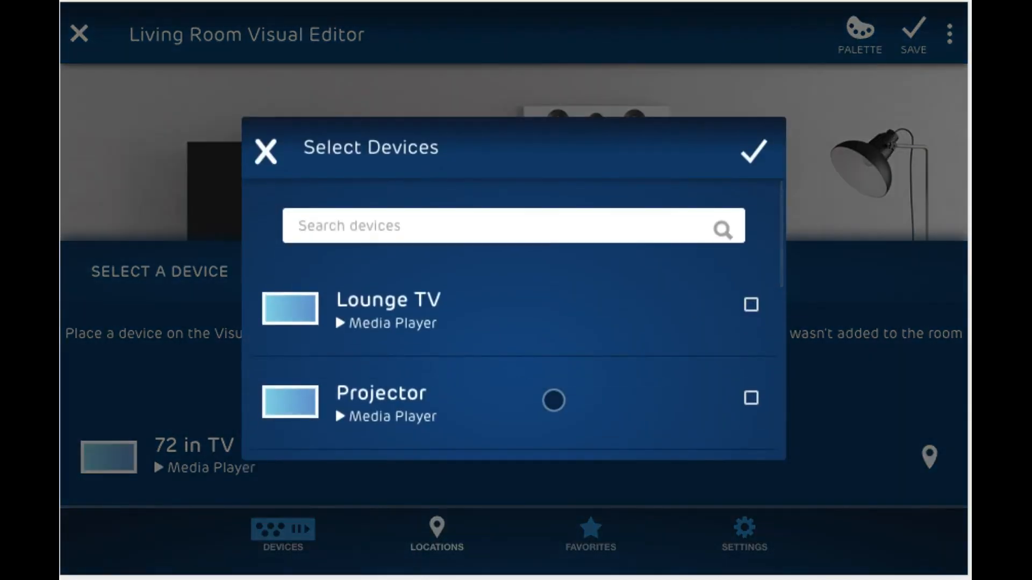
scroll("down", 3)
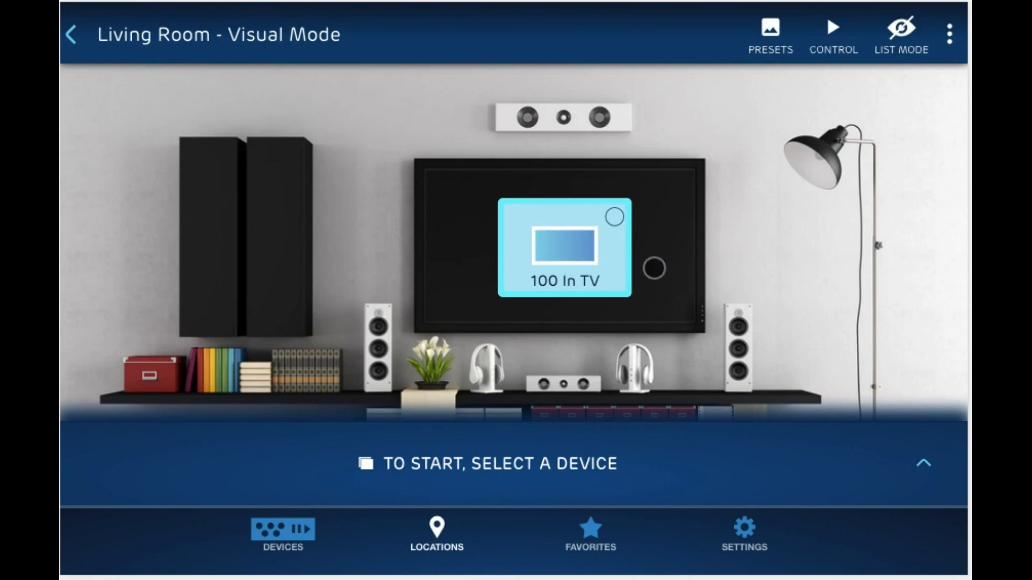
Step: Select the 100 In TV tile in the room picture, then move to the empty Favorites page
left_click(564, 249)
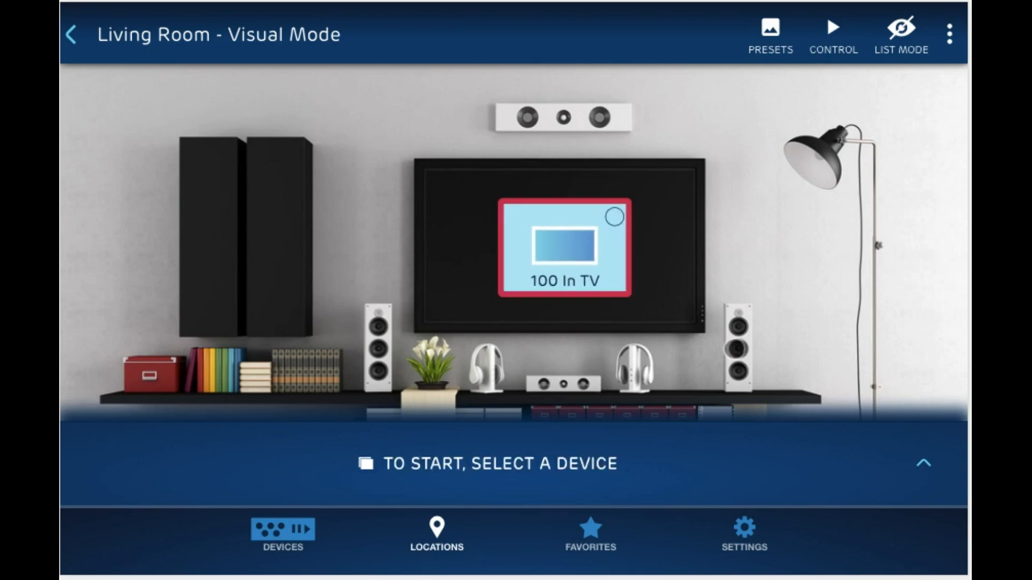
left_click(590, 539)
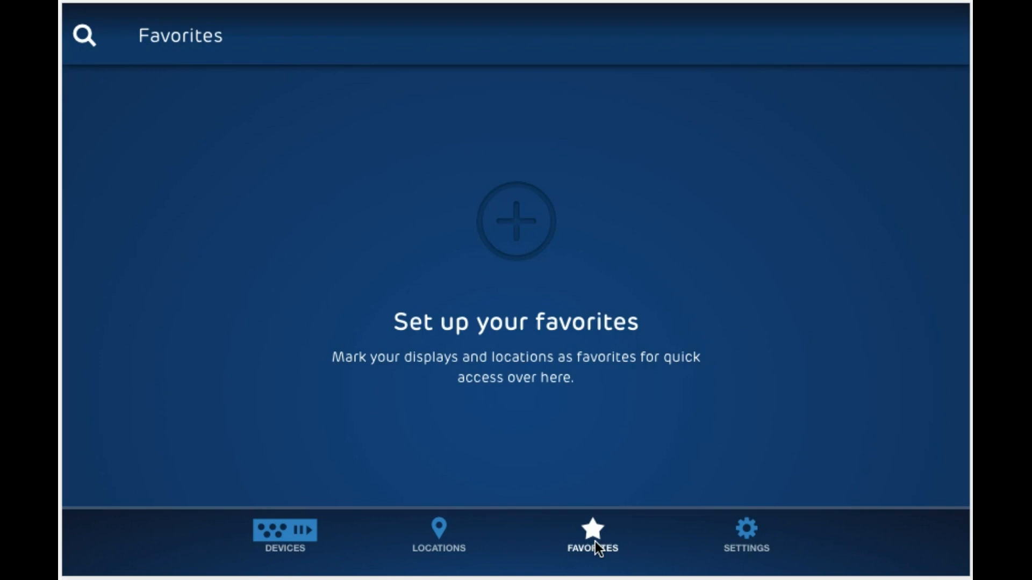
Step: Mark the Camera source as a favorite, then open Living Room from the Favorites list
left_click(284, 537)
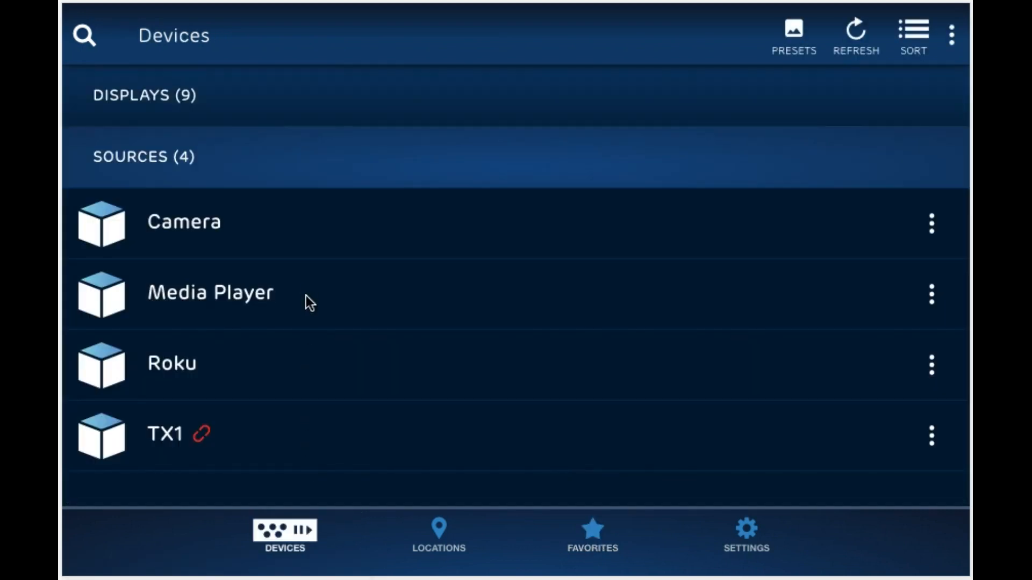
left_click(183, 221)
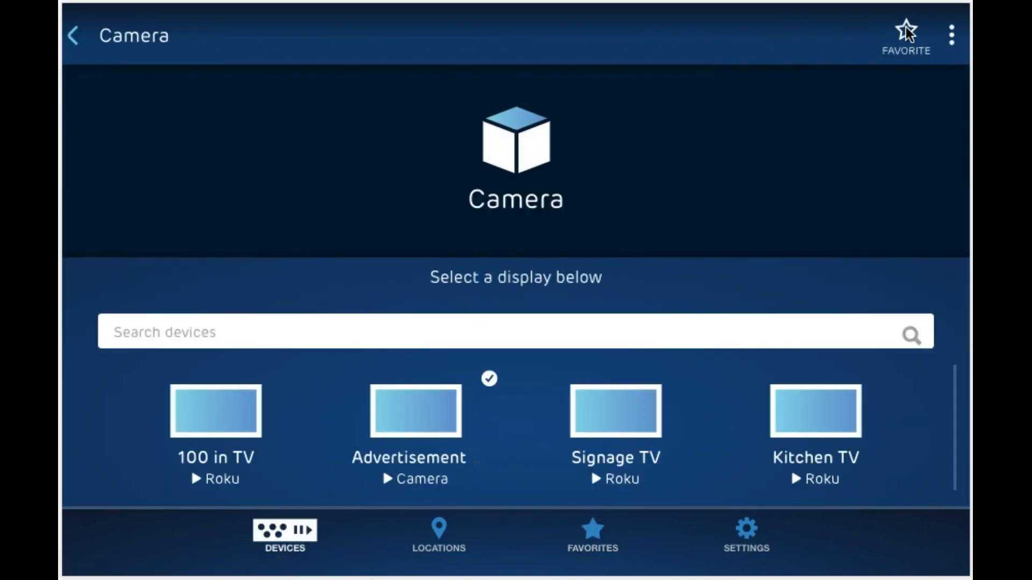
left_click(906, 30)
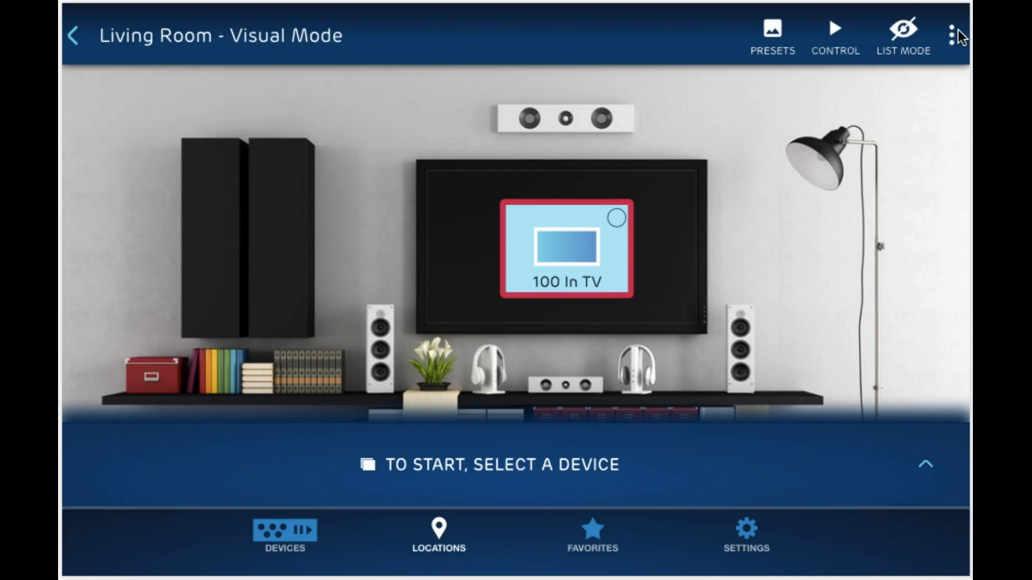
mouse_move(724, 171)
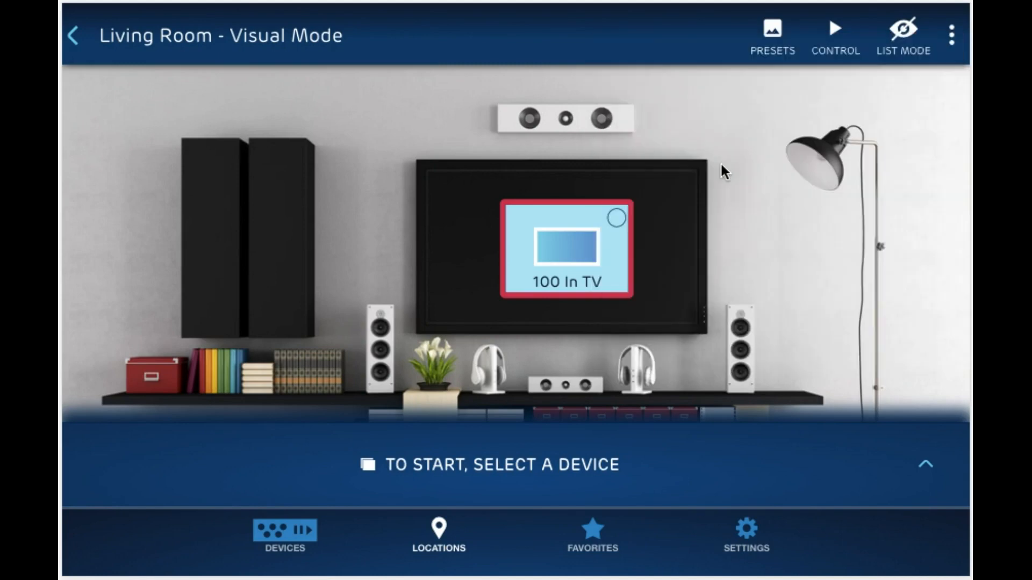
left_click(591, 536)
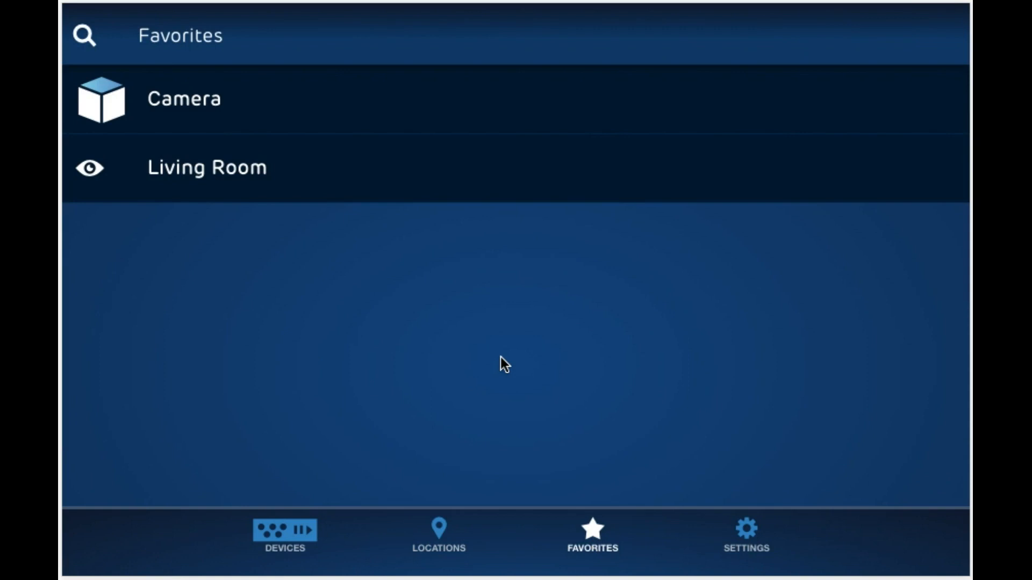
left_click(207, 167)
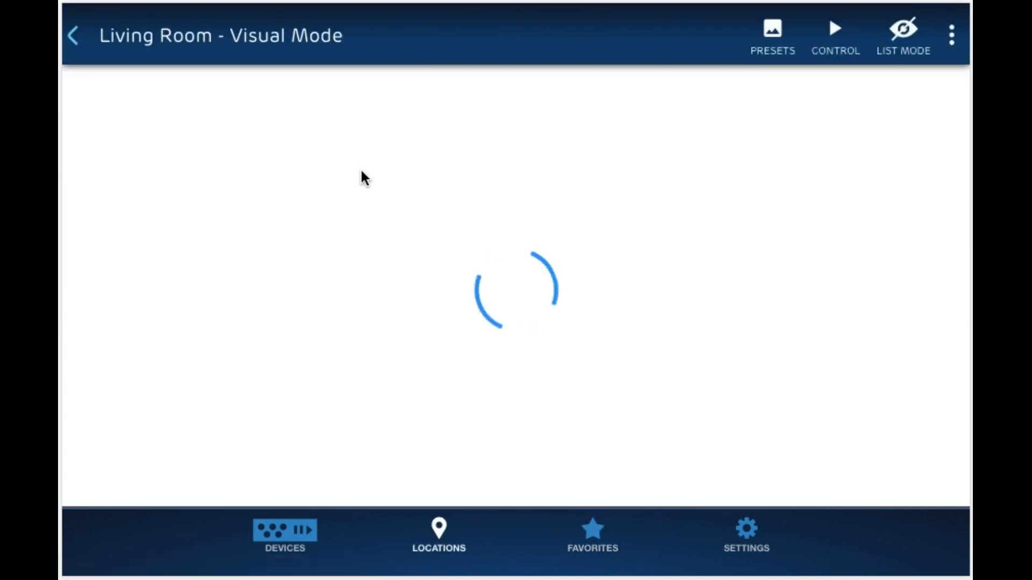
Step: Open the app Settings page showing general, home screen and version details
left_click(745, 537)
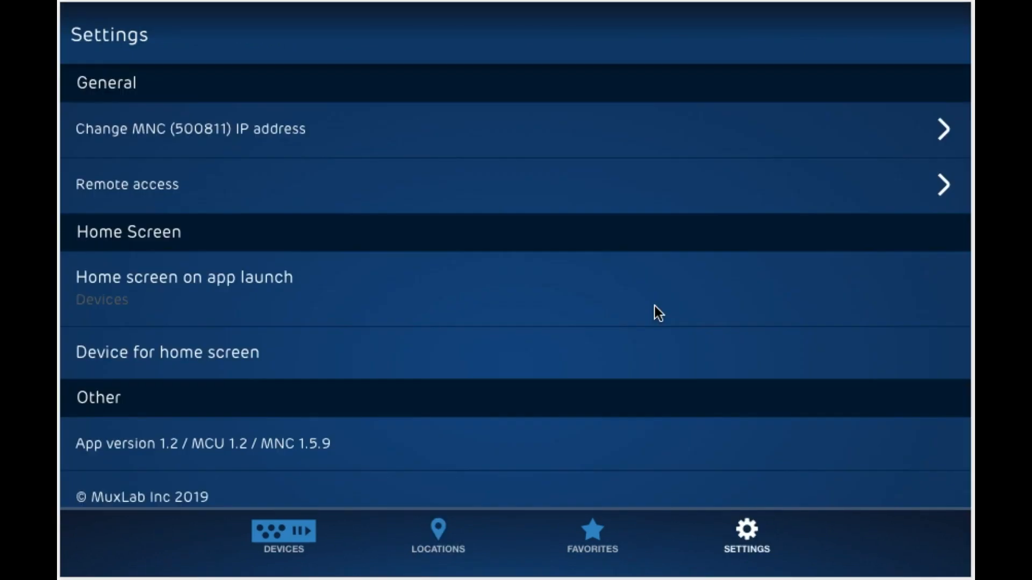
mouse_move(515, 139)
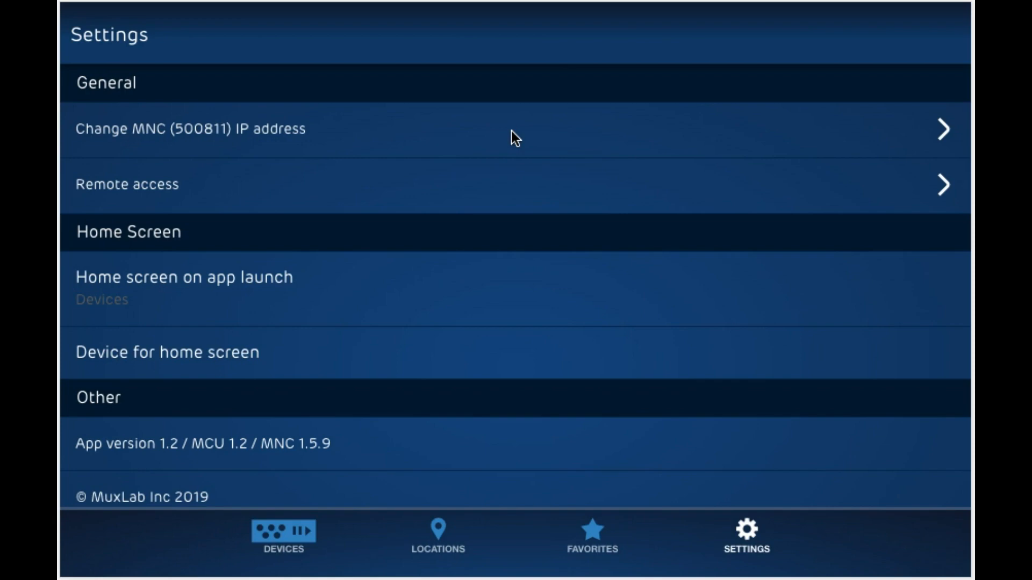
mouse_move(146, 266)
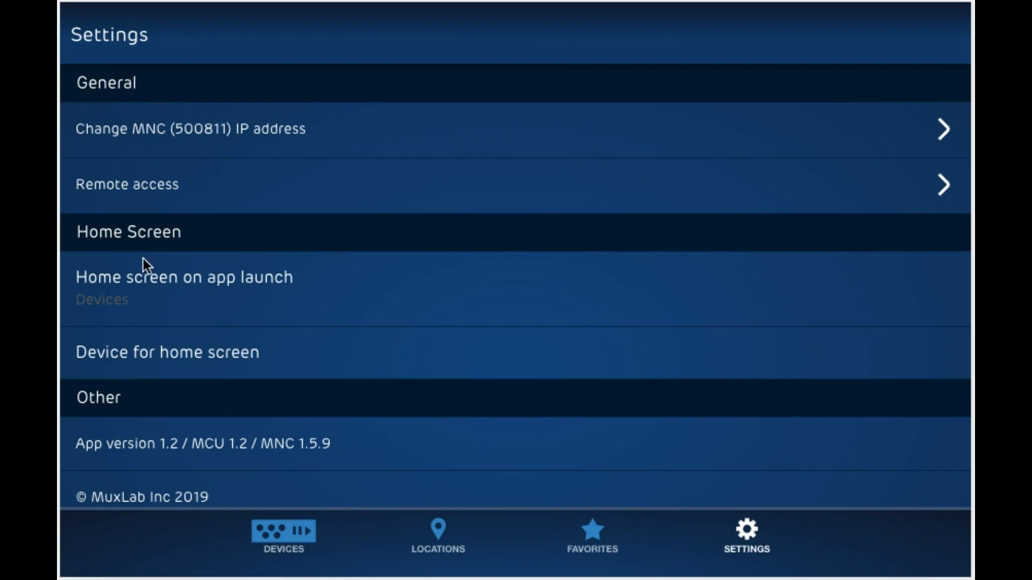
mouse_move(369, 184)
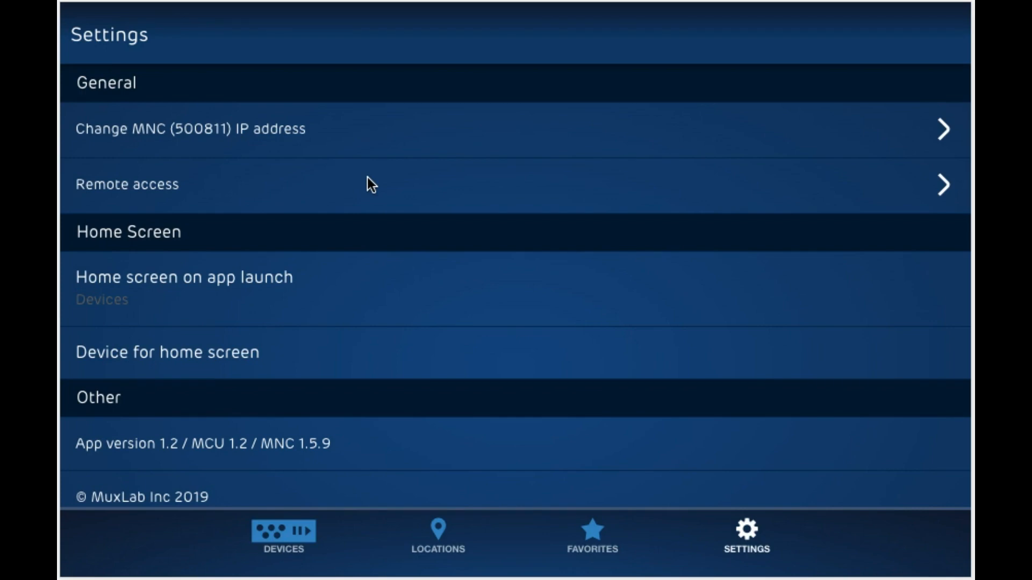
mouse_move(389, 190)
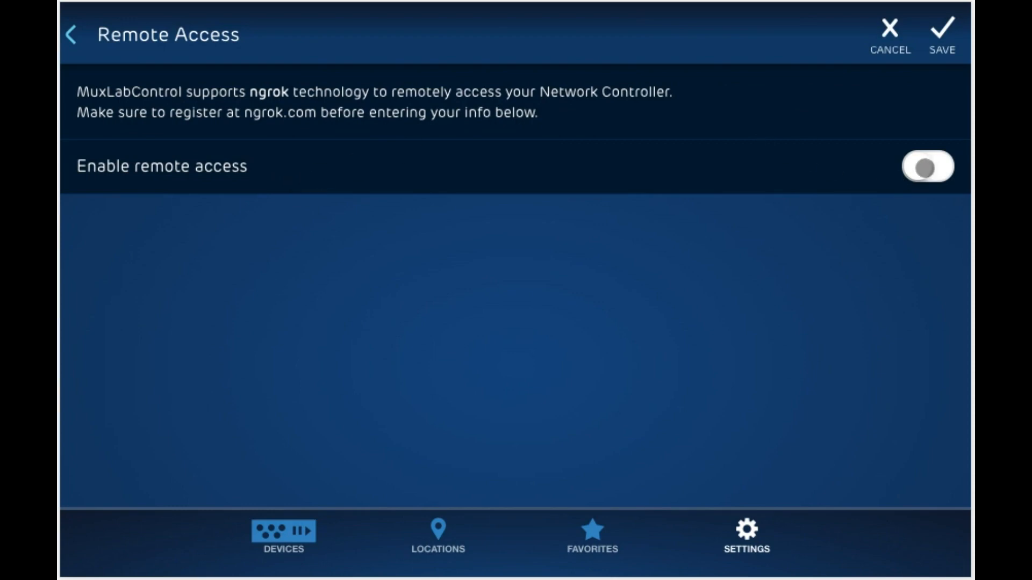
Step: Enable remote access and enter Home as the site name
left_click(928, 165)
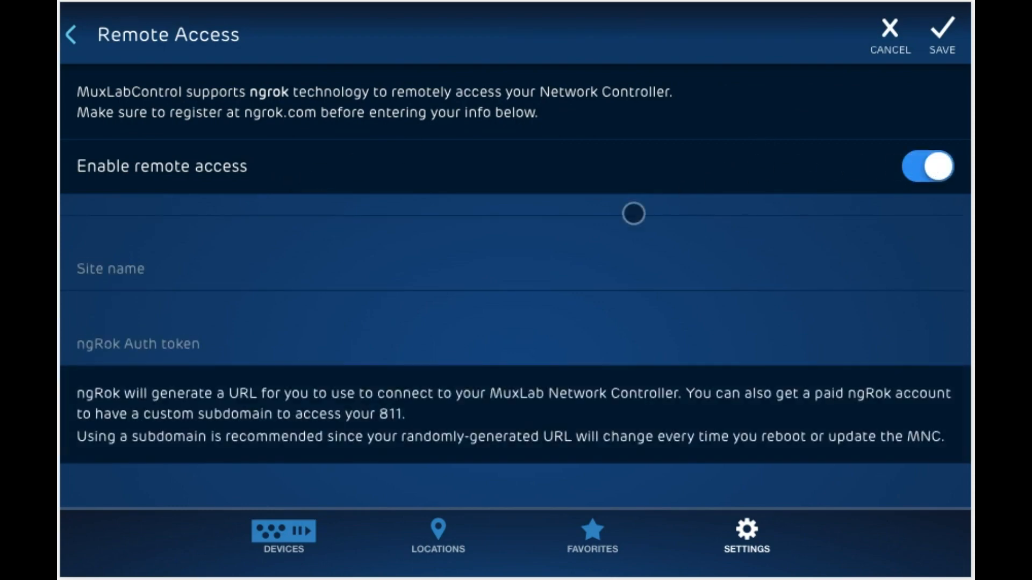
scroll("down", 3)
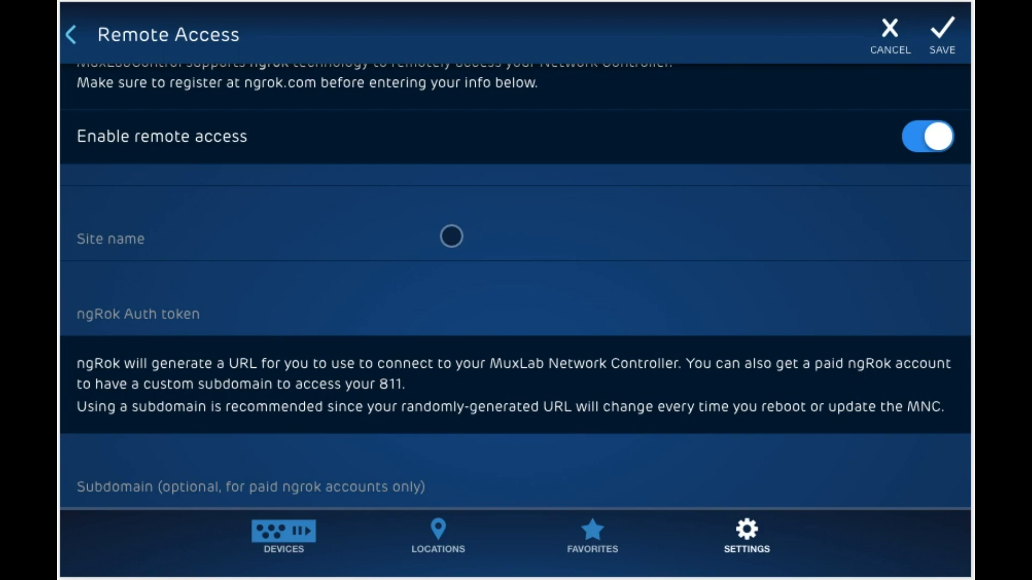
left_click(131, 239)
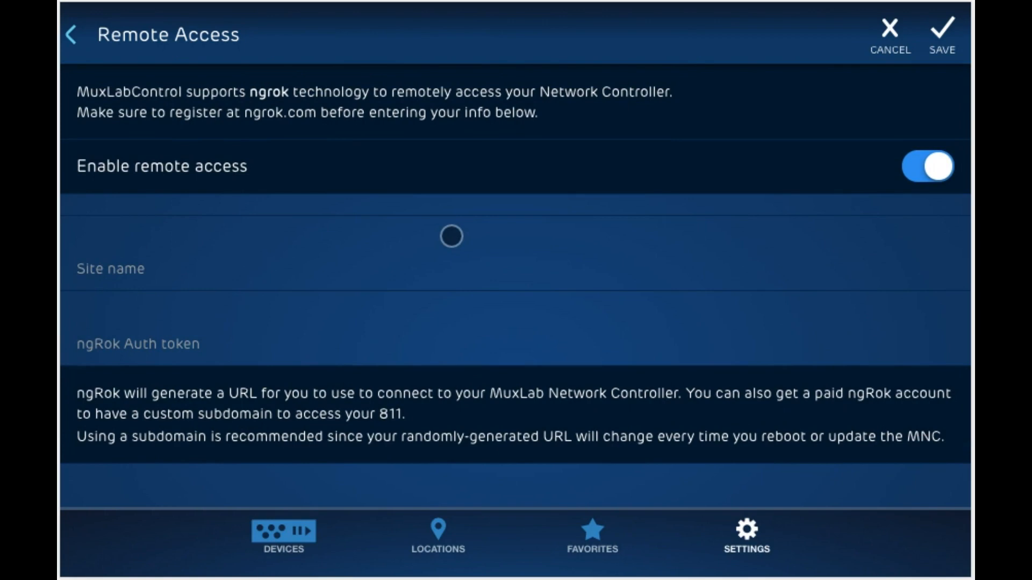
type("Home")
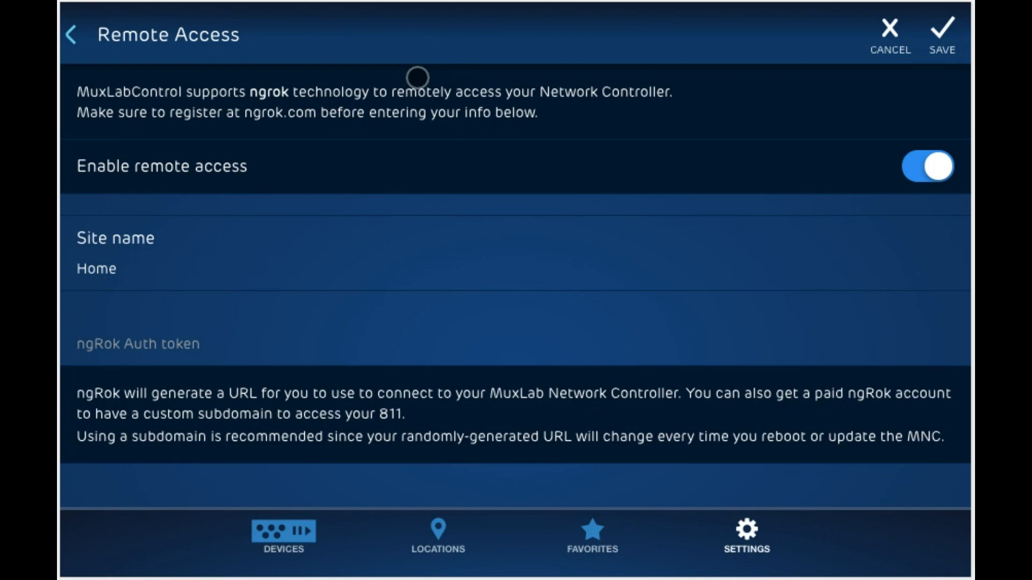
Step: Enter subdomain myhome for URL myhome.ngrok.io and save the remote access settings
left_click(138, 344)
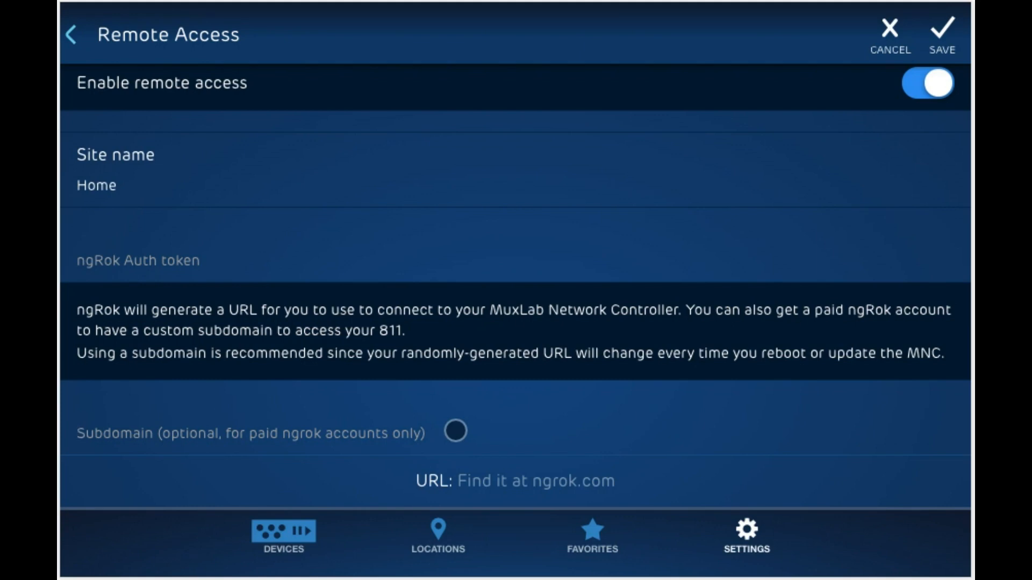
type("myhom")
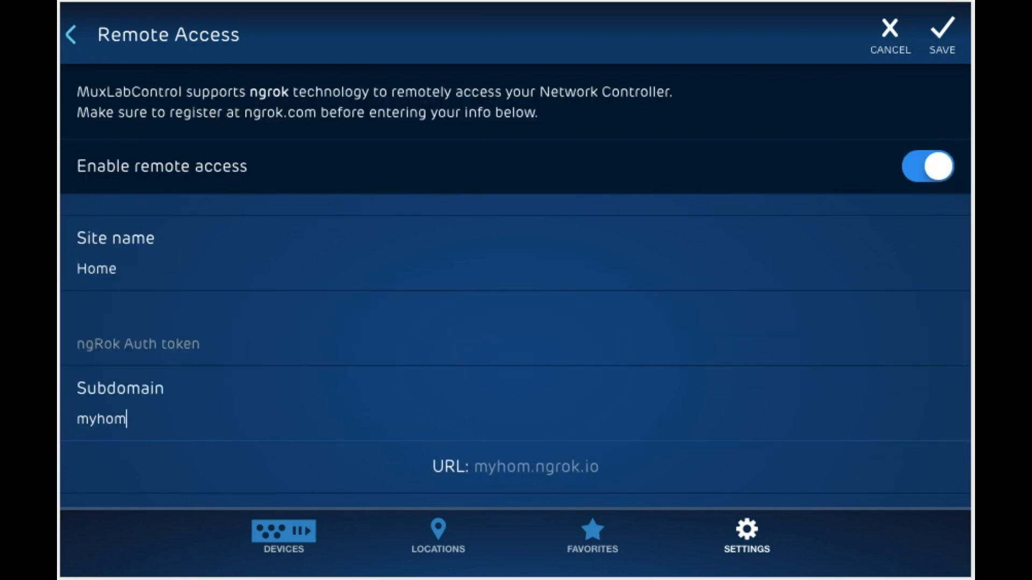
type("e")
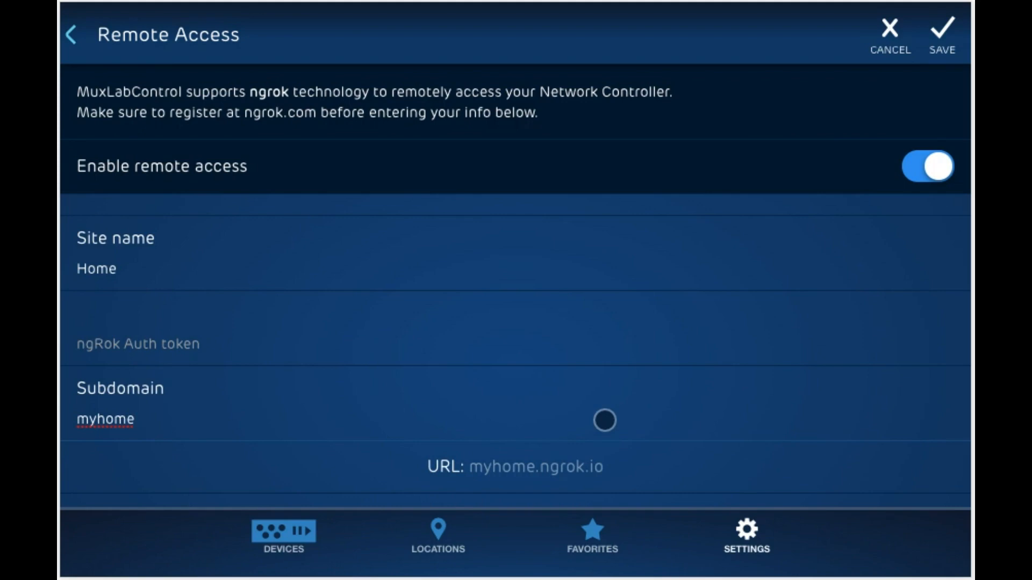
left_click(105, 419)
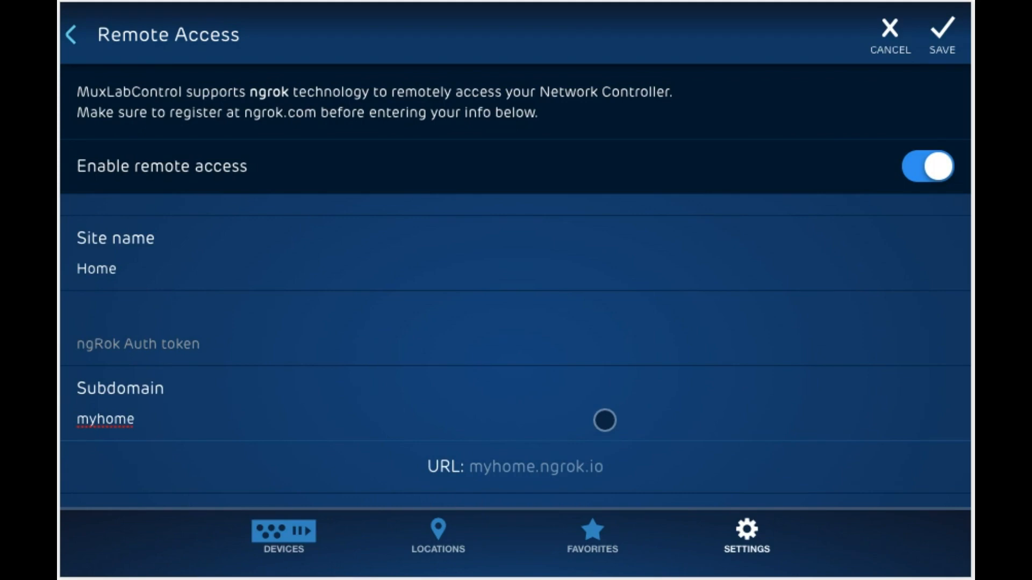
left_click(942, 34)
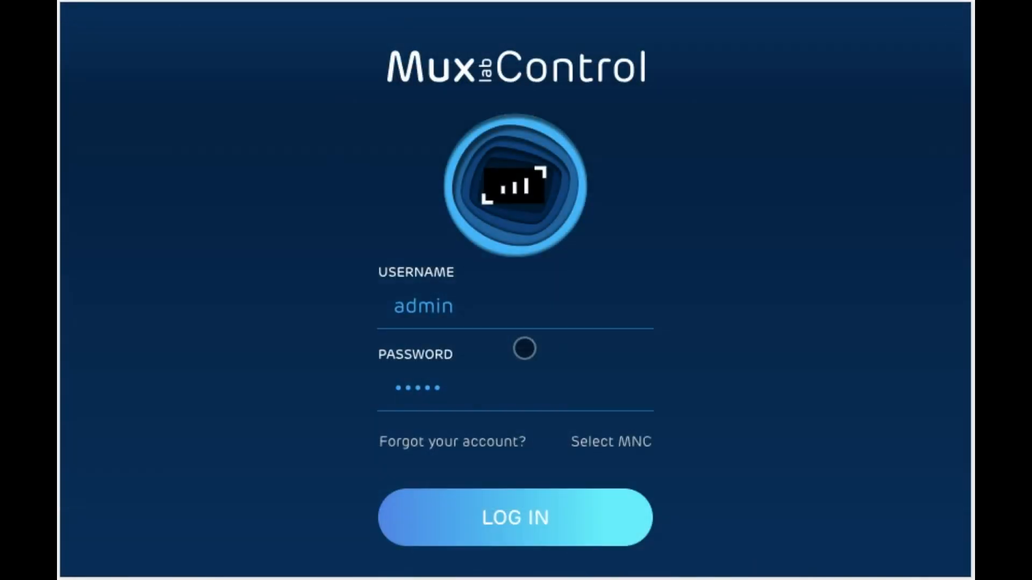
mouse_move(607, 420)
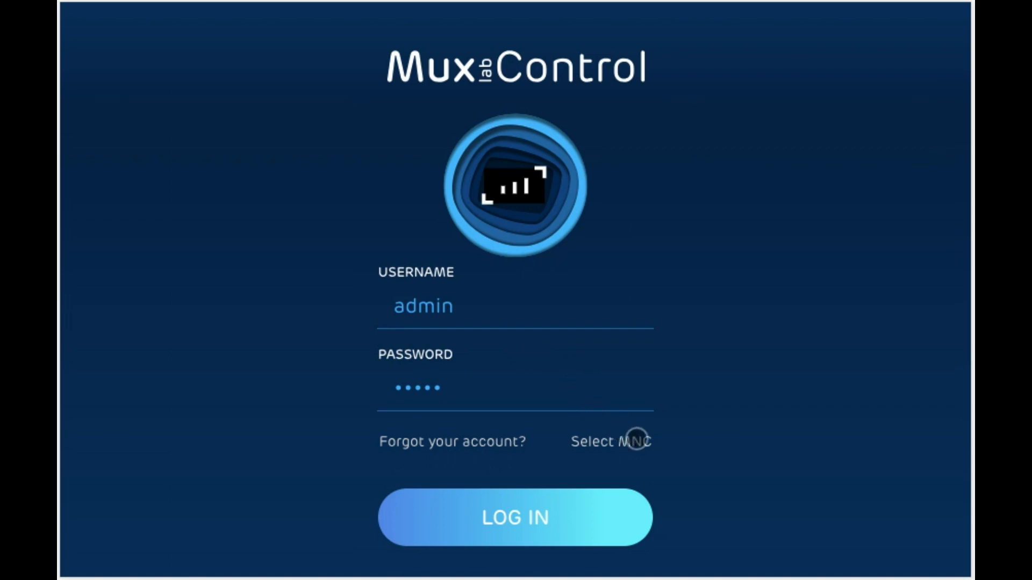
Step: Connect to the controller via the Home remote site at myhome.ngrok.io
left_click(610, 440)
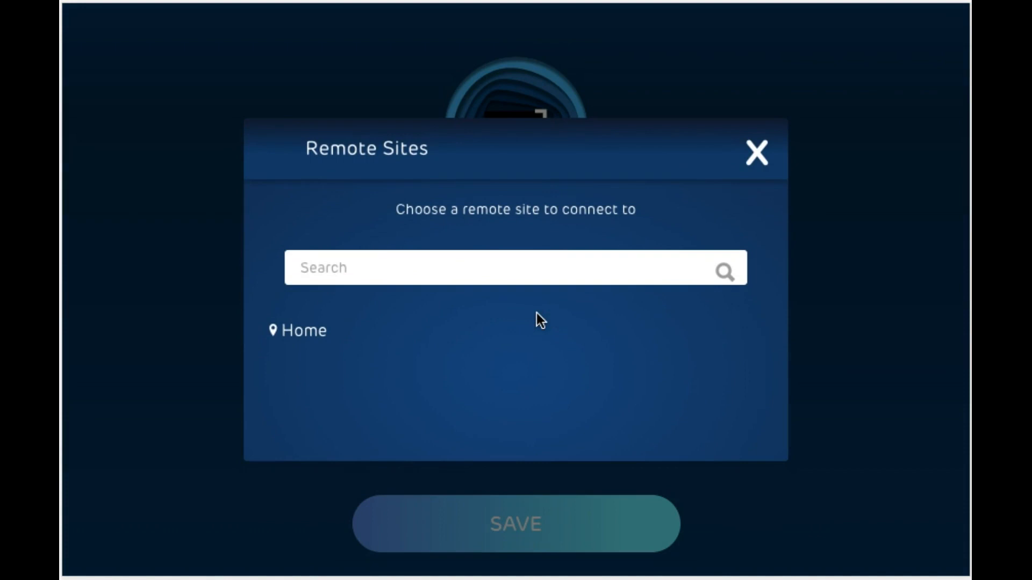
mouse_move(318, 340)
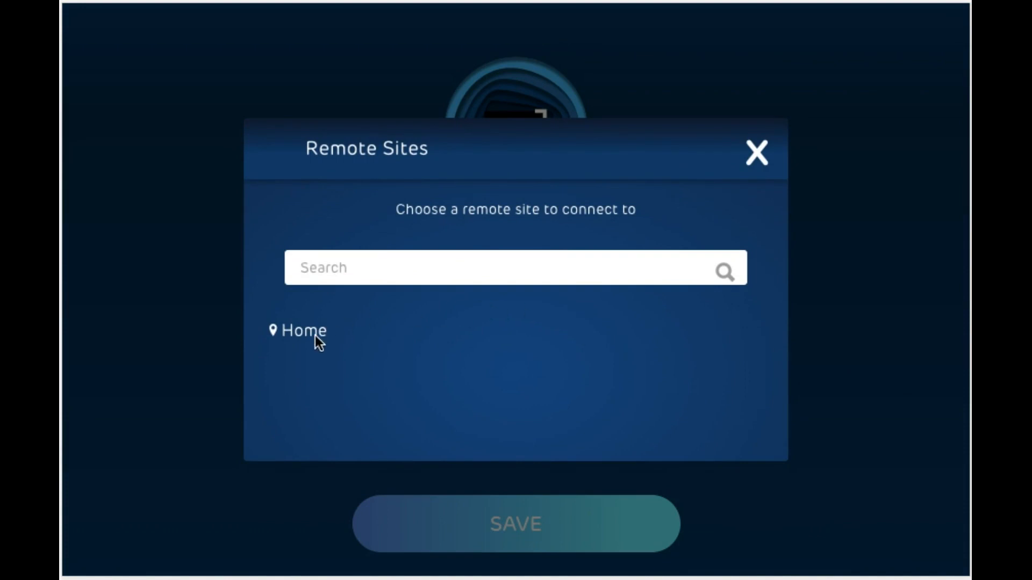
left_click(757, 151)
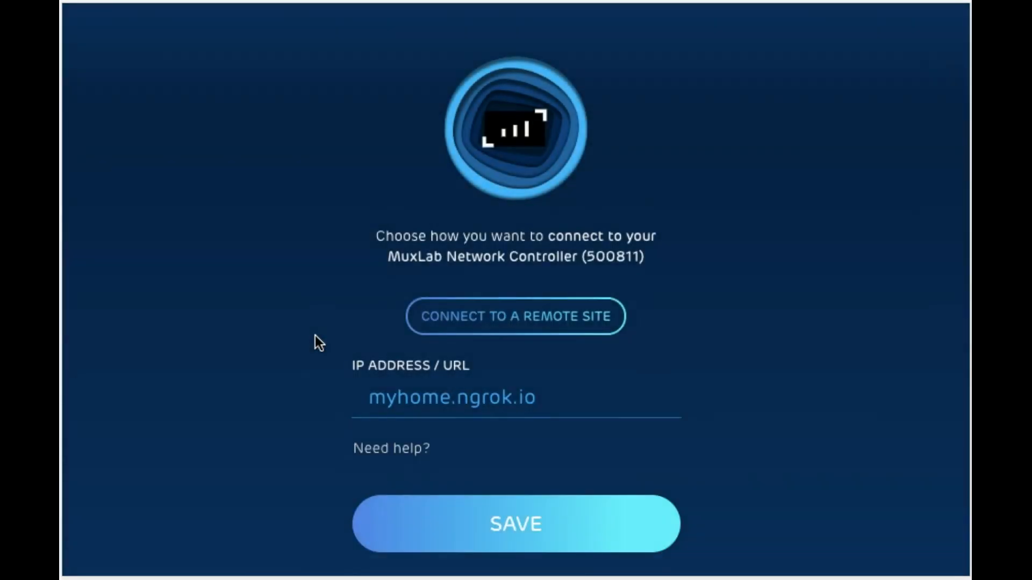
mouse_move(473, 394)
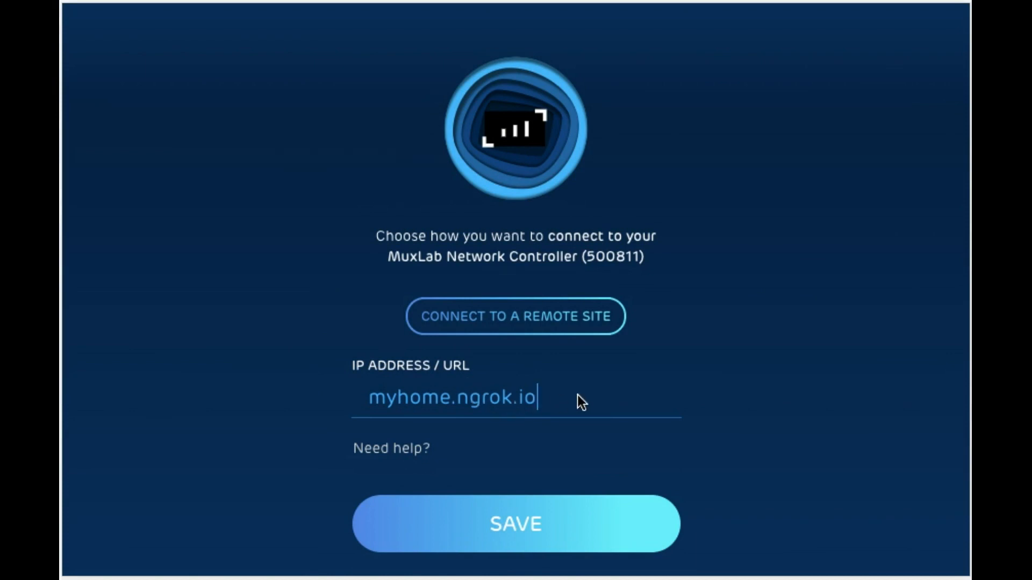
mouse_move(512, 523)
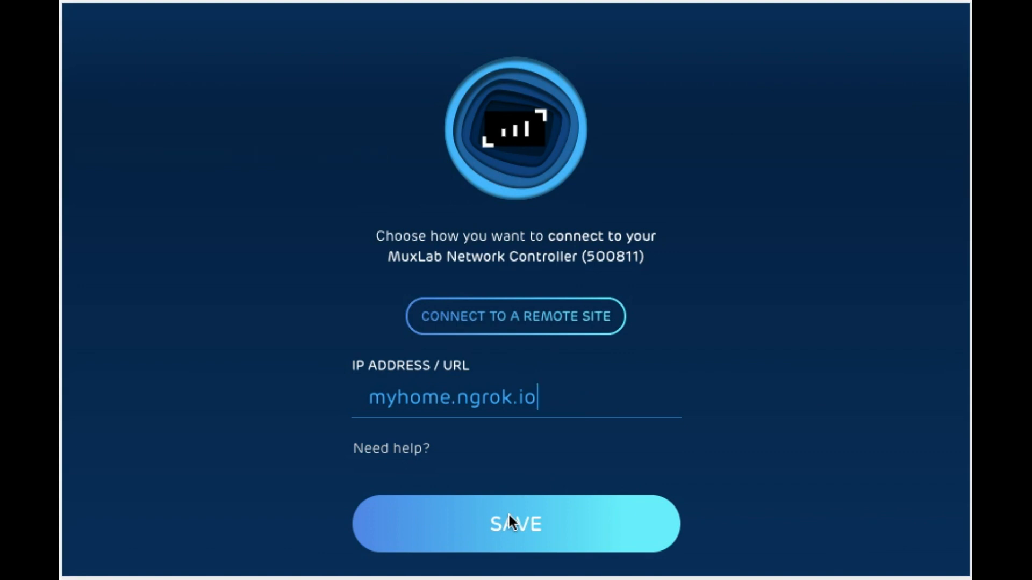
left_click(515, 525)
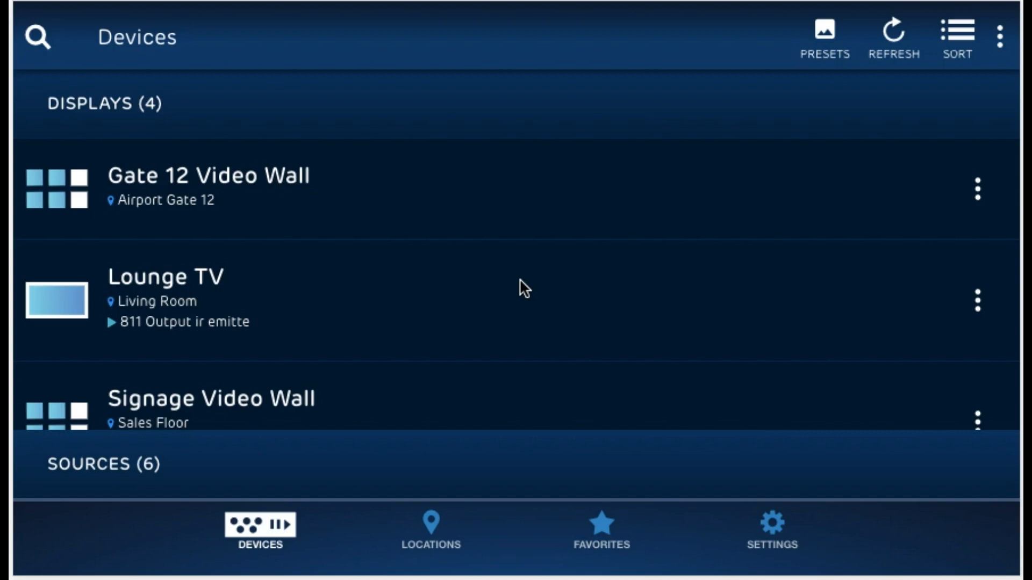
mouse_move(486, 389)
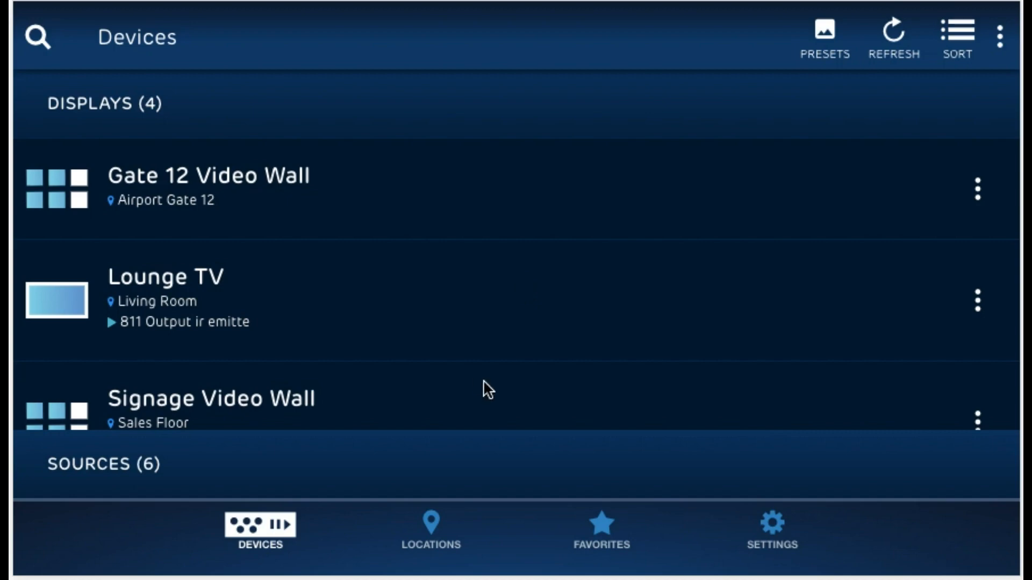
Step: Show Roku across the whole Signage Video Wall on the Sales Floor
left_click(211, 397)
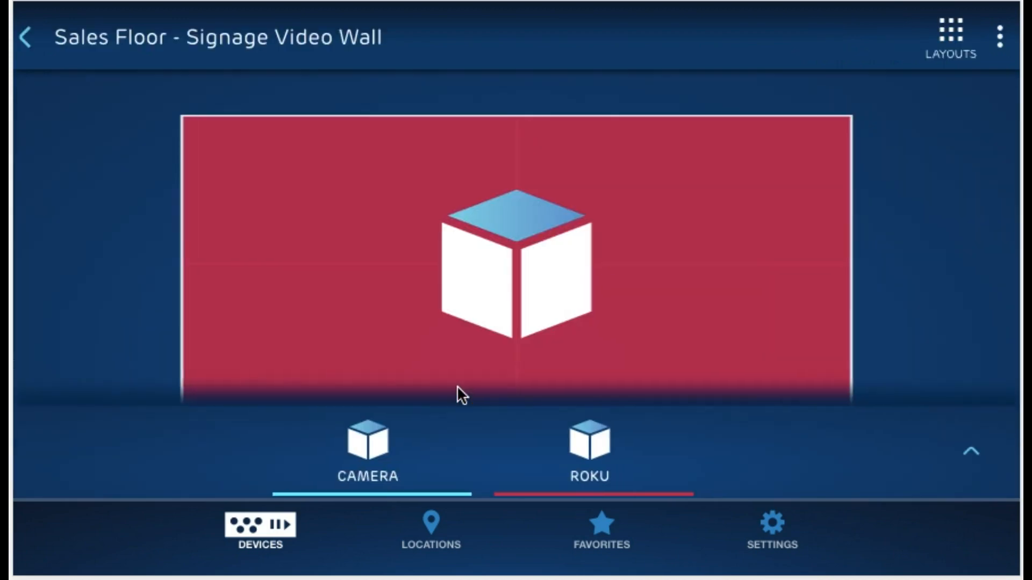
mouse_move(660, 261)
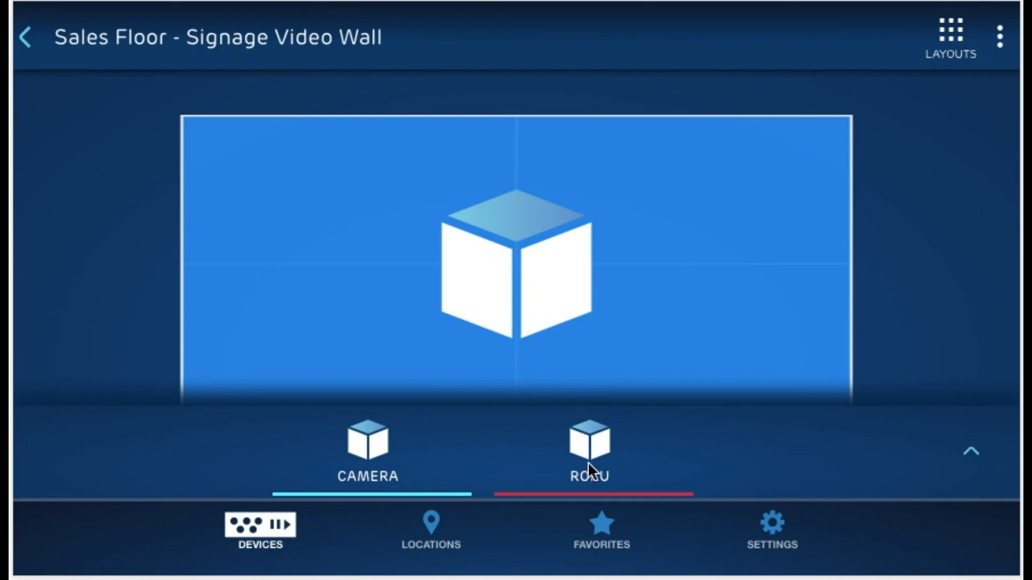
left_click(590, 454)
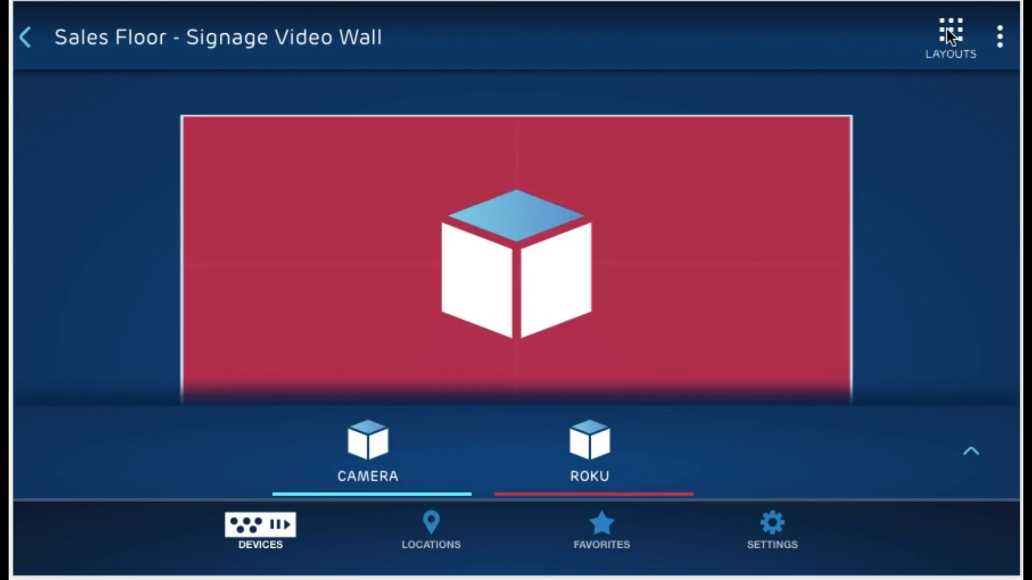
left_click(950, 30)
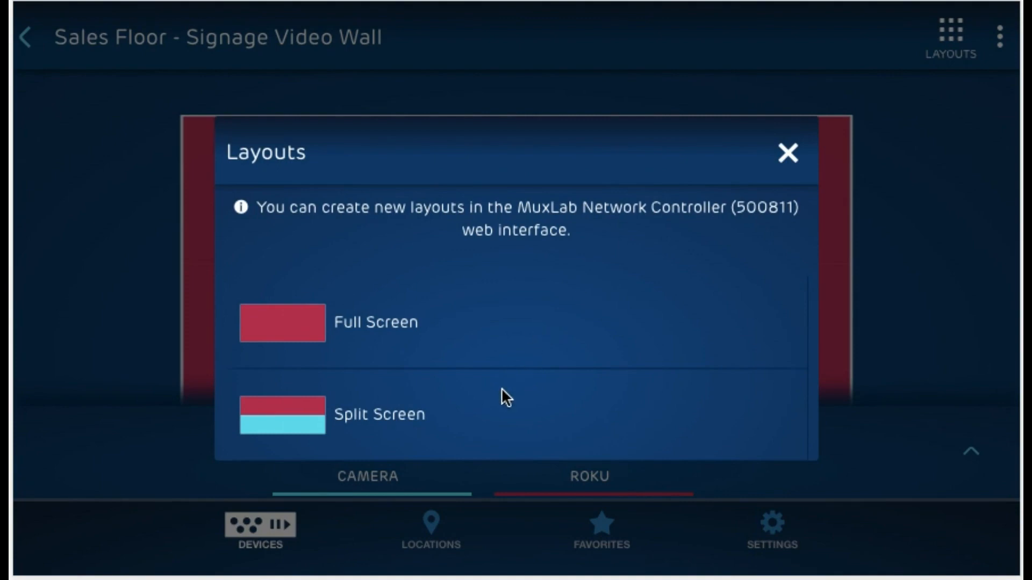
Step: Switch the wall to the Split Screen layout and send Roku to the lower half too
left_click(379, 414)
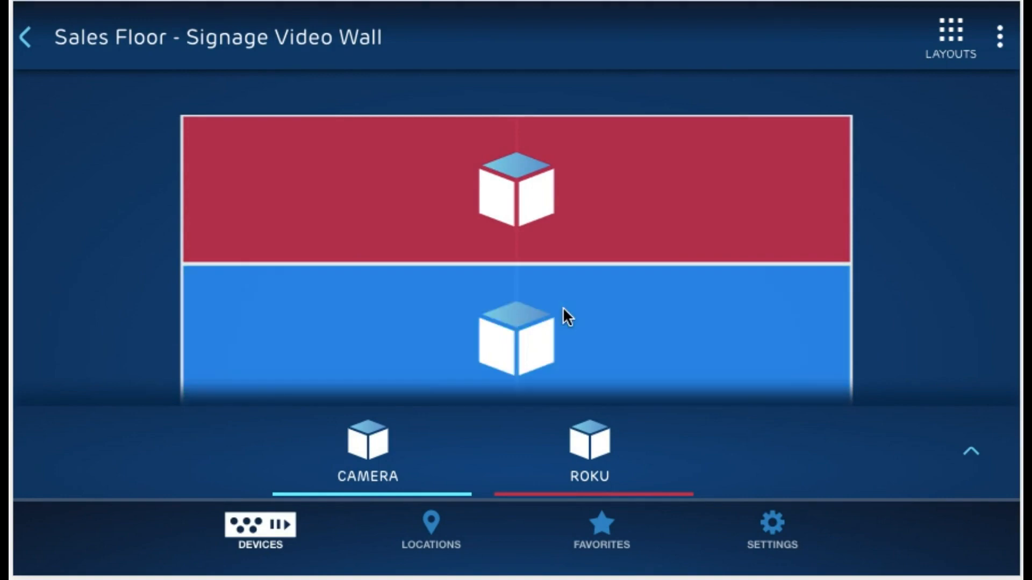
left_click(586, 437)
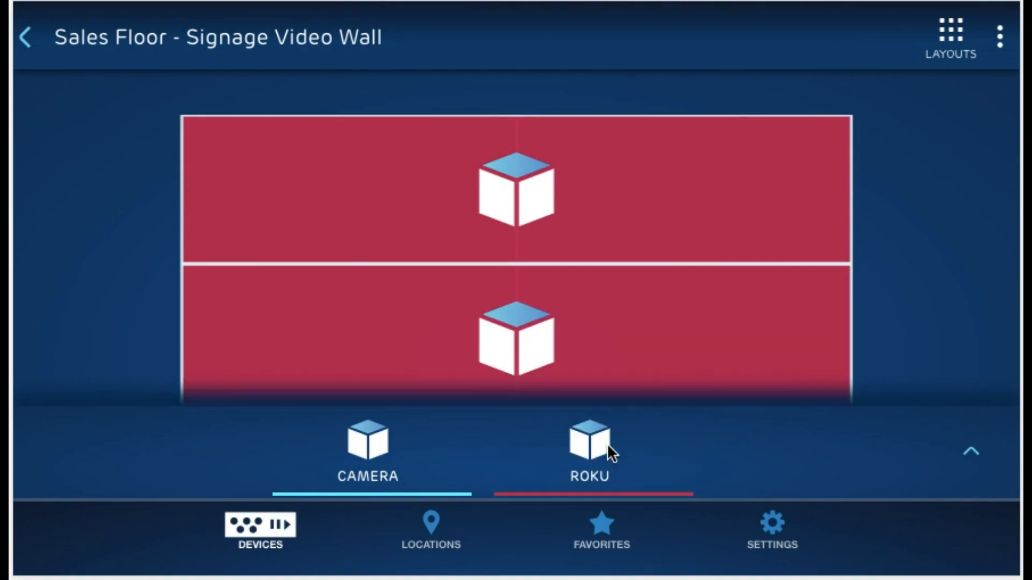
left_click(949, 31)
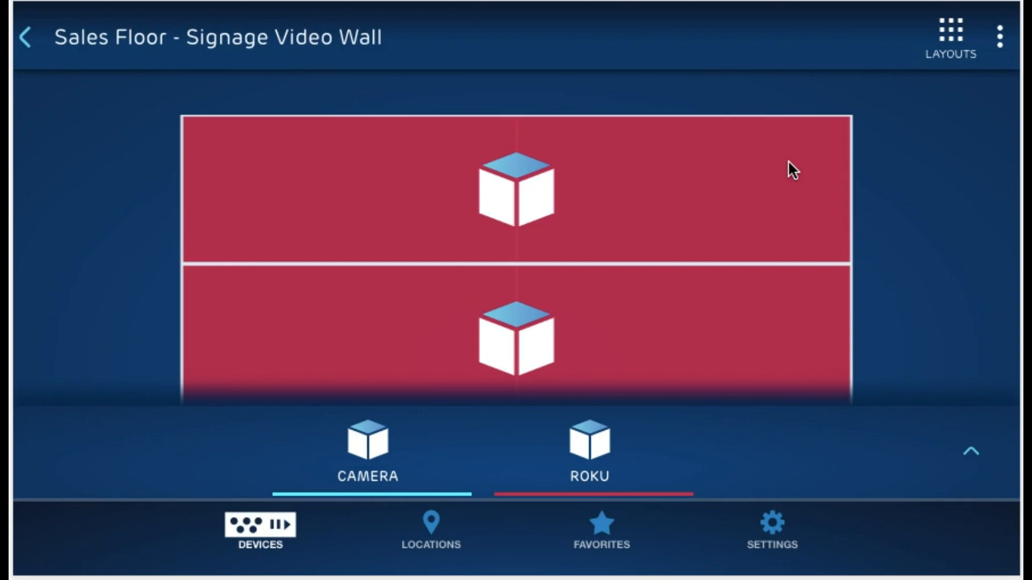
mouse_move(477, 301)
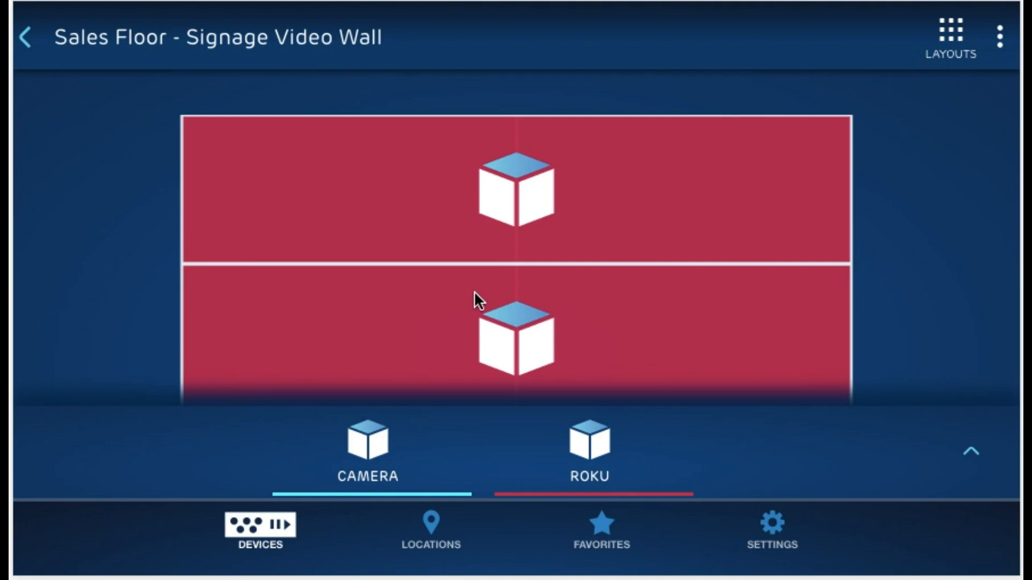
mouse_move(263, 526)
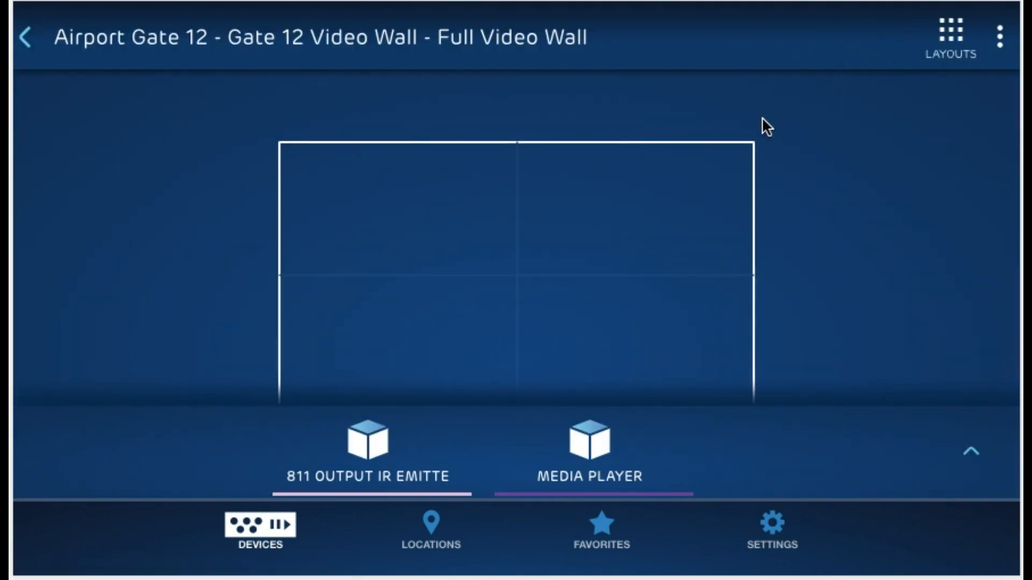
Step: Start a new custom layout for the Gate 12 Video Wall from its Layouts list
left_click(950, 33)
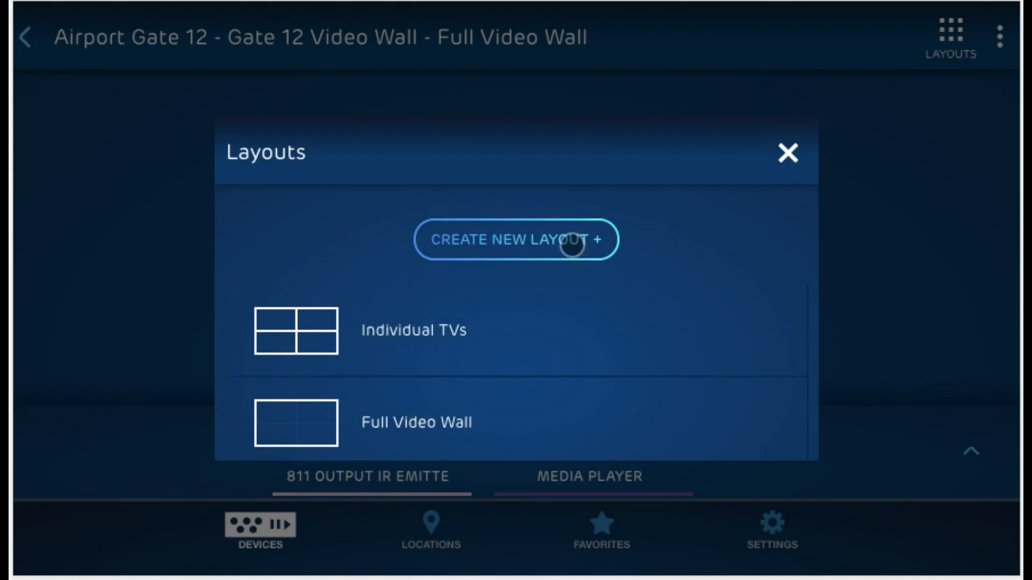
mouse_move(484, 240)
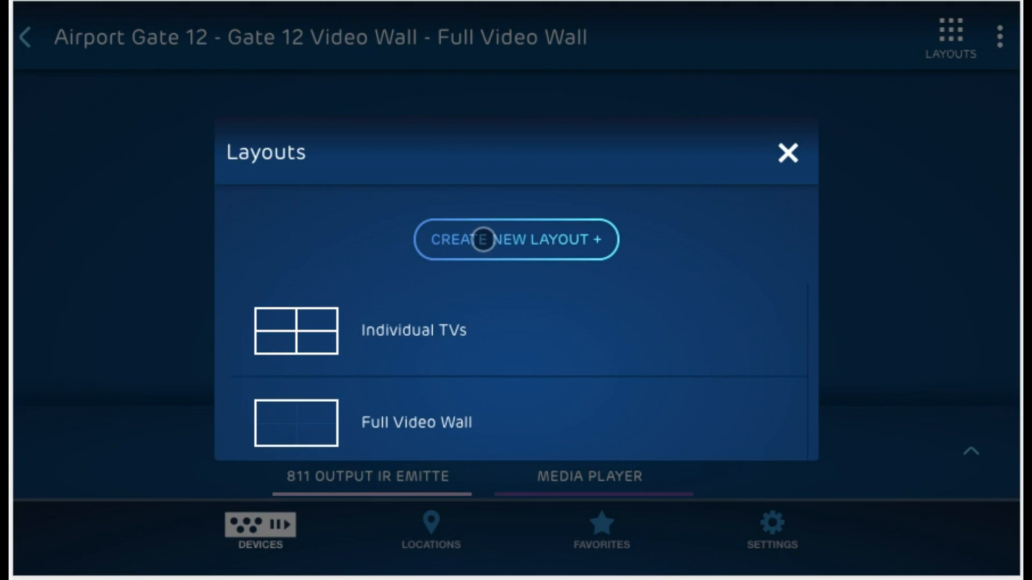
left_click(515, 238)
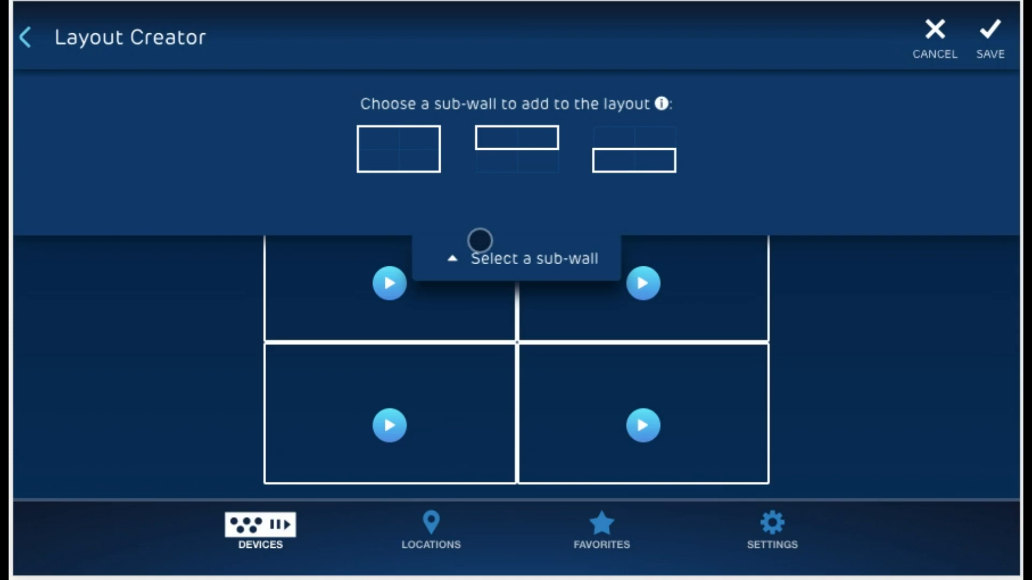
mouse_move(537, 135)
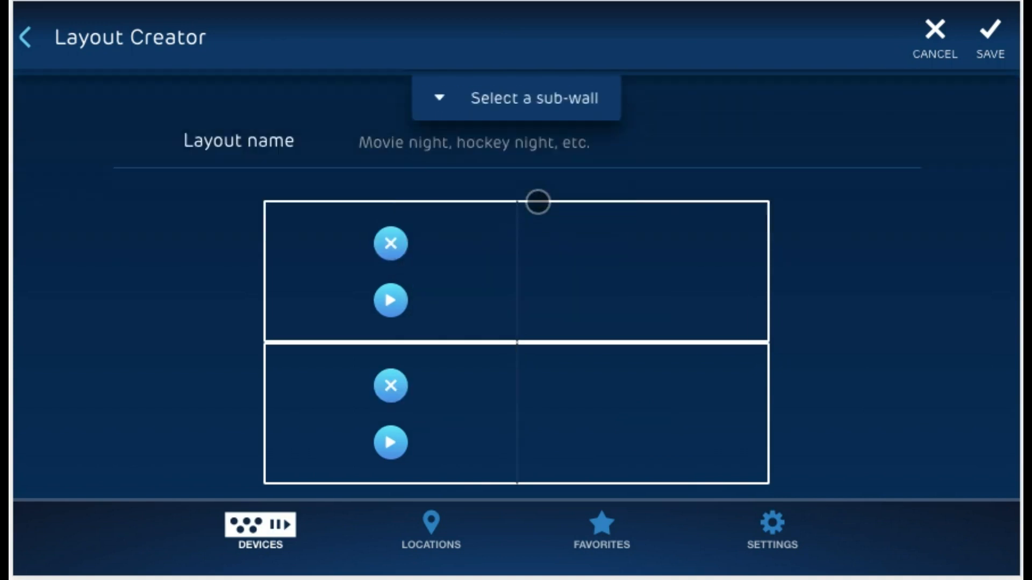
Step: Assign 811 Output ir emitte to the upper section and a source to the lower section
left_click(389, 300)
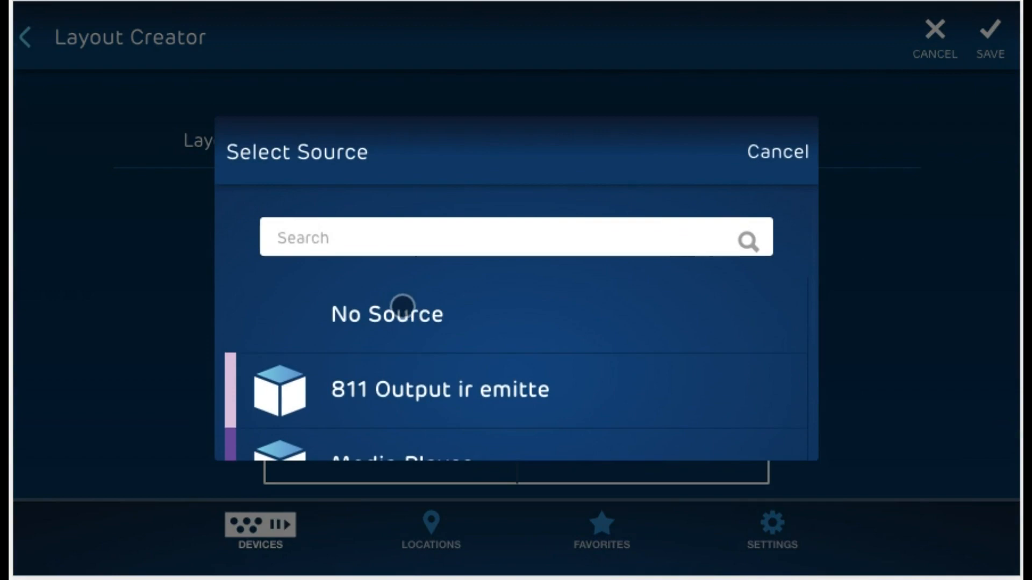
left_click(441, 388)
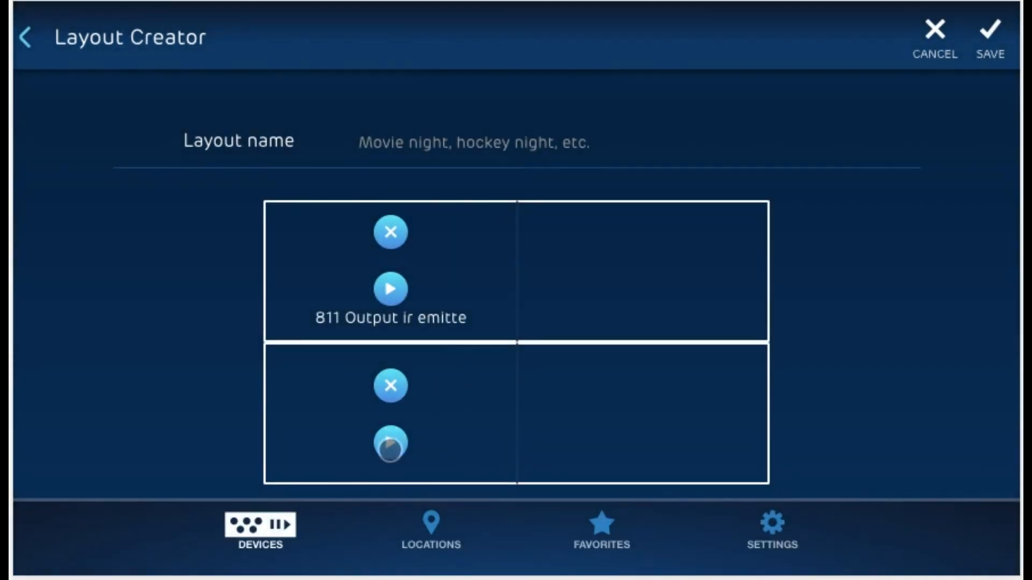
left_click(389, 442)
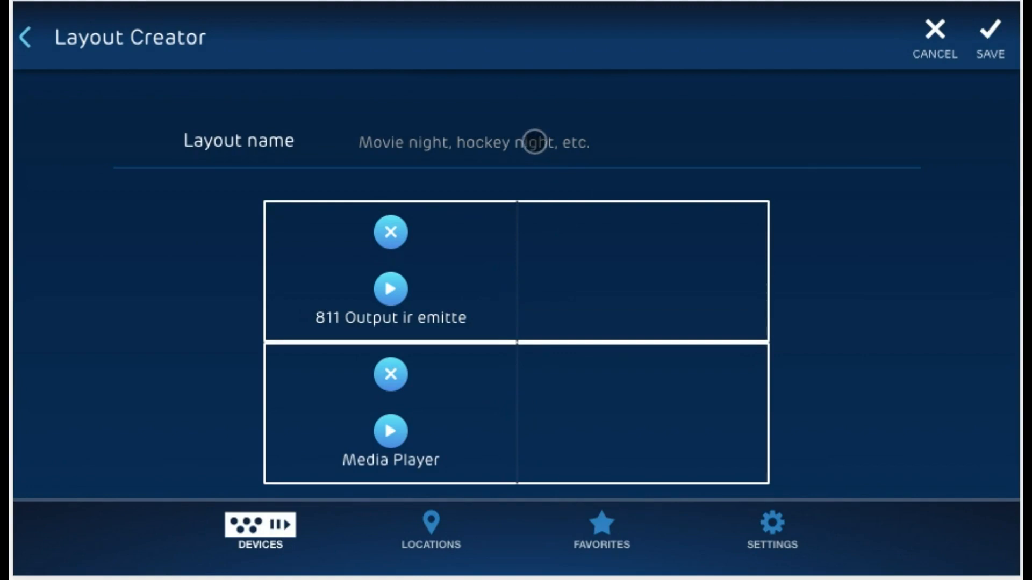
Step: Name the layout Hockey Night, save it and apply it to the Gate 12 wall
type("Ho")
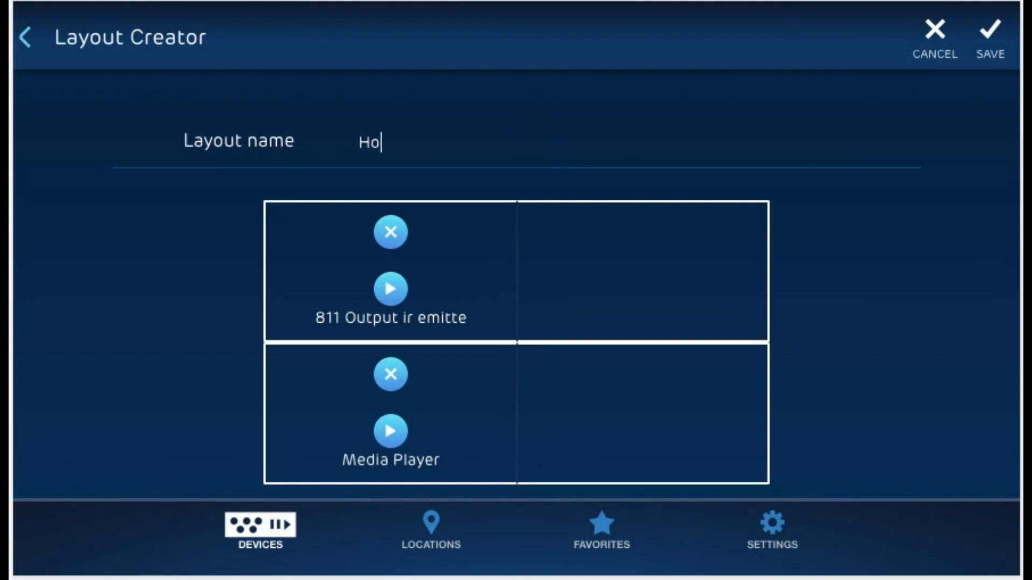
type("ckey Nigh")
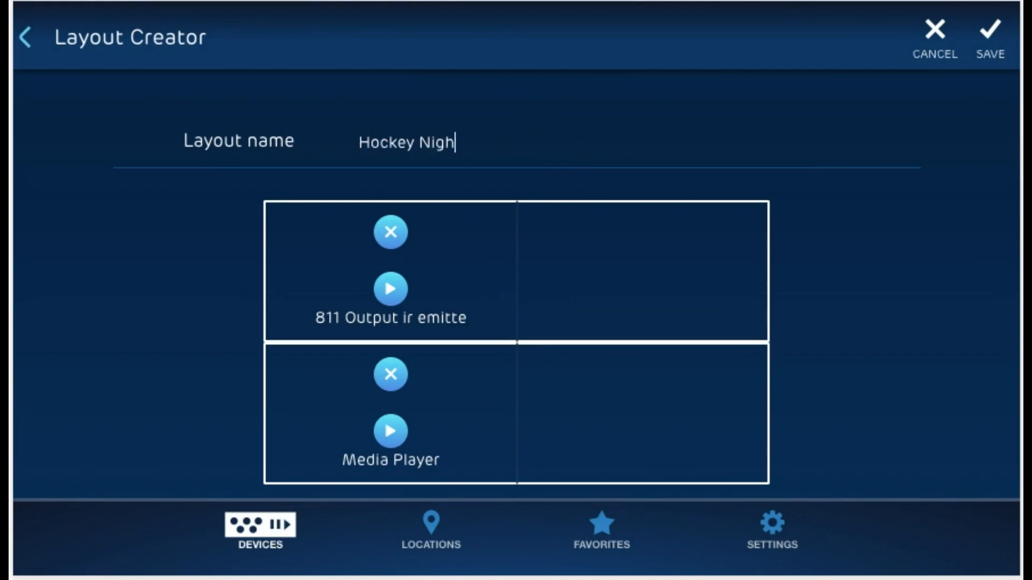
left_click(990, 36)
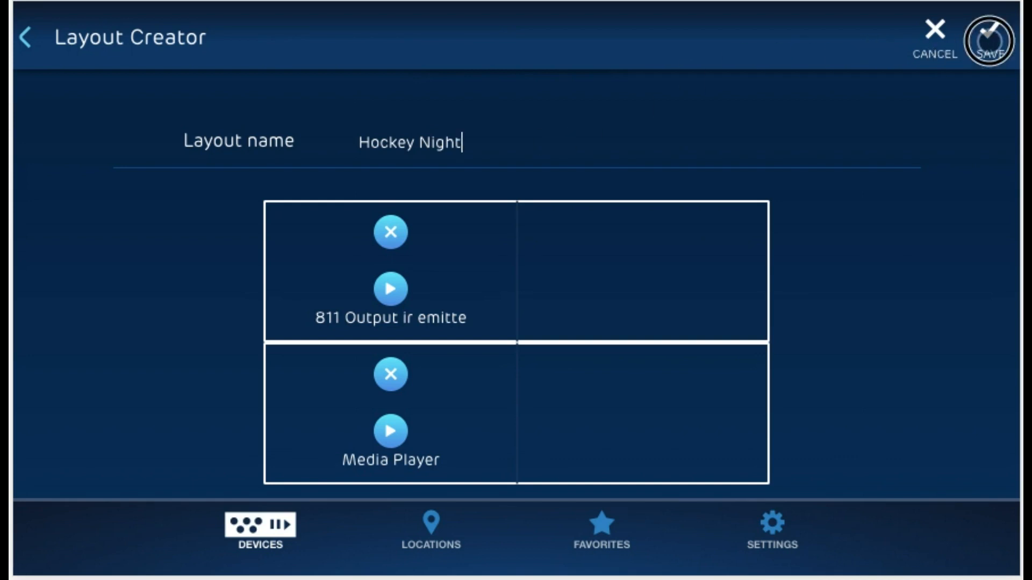
left_click(980, 37)
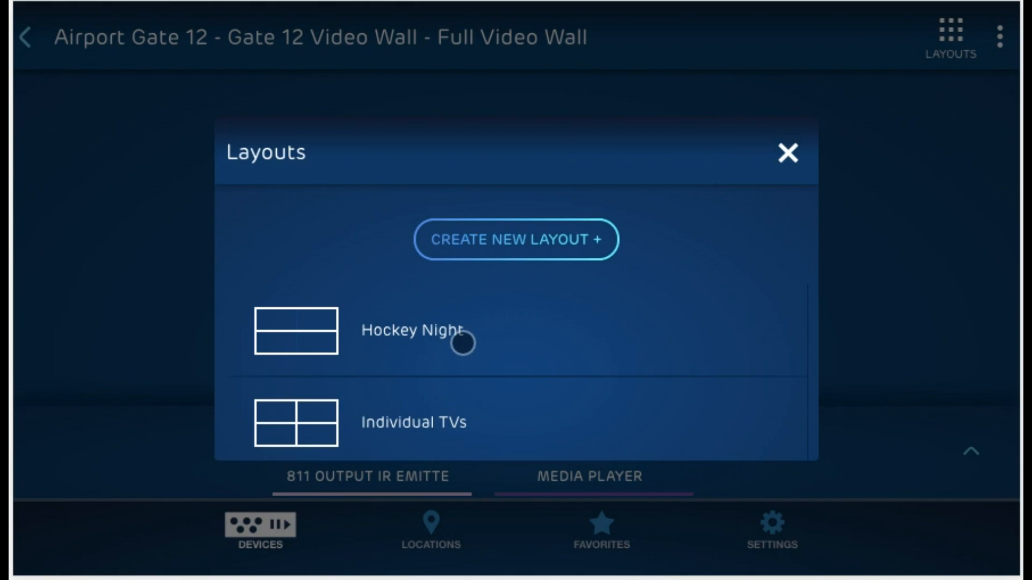
left_click(413, 331)
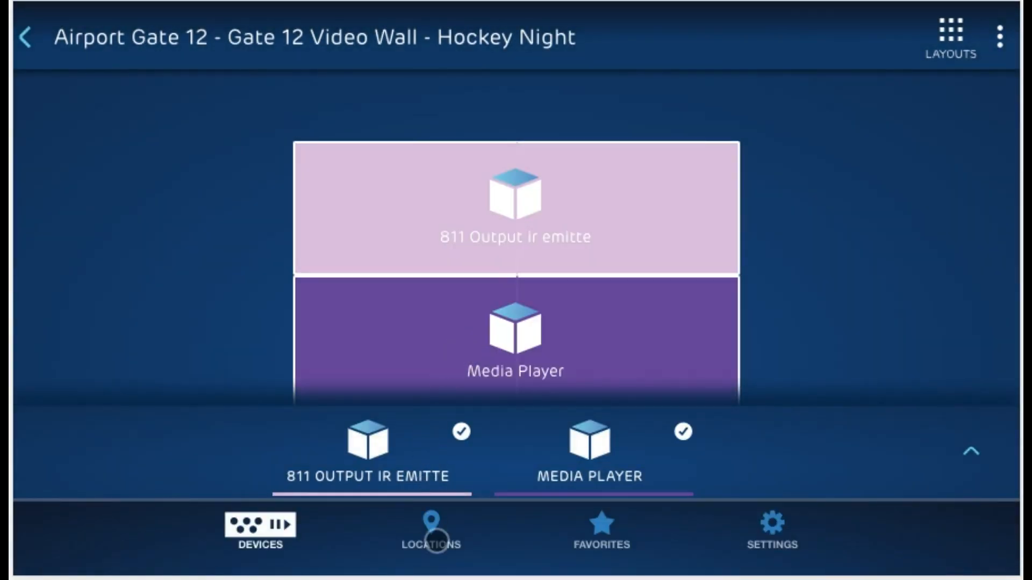
Step: Go to the Locations list and enter the Sales Floor location
left_click(431, 533)
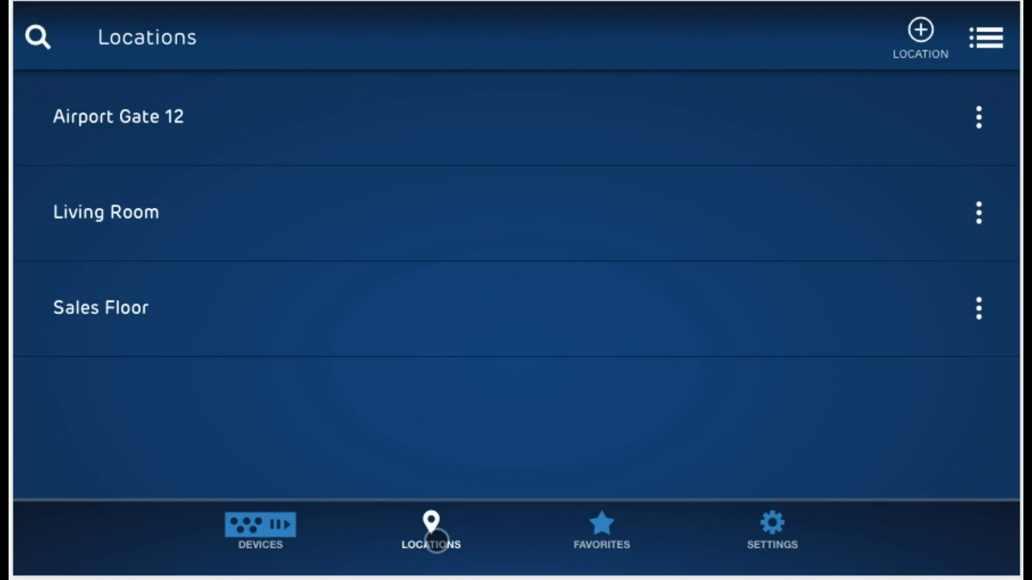
left_click(376, 309)
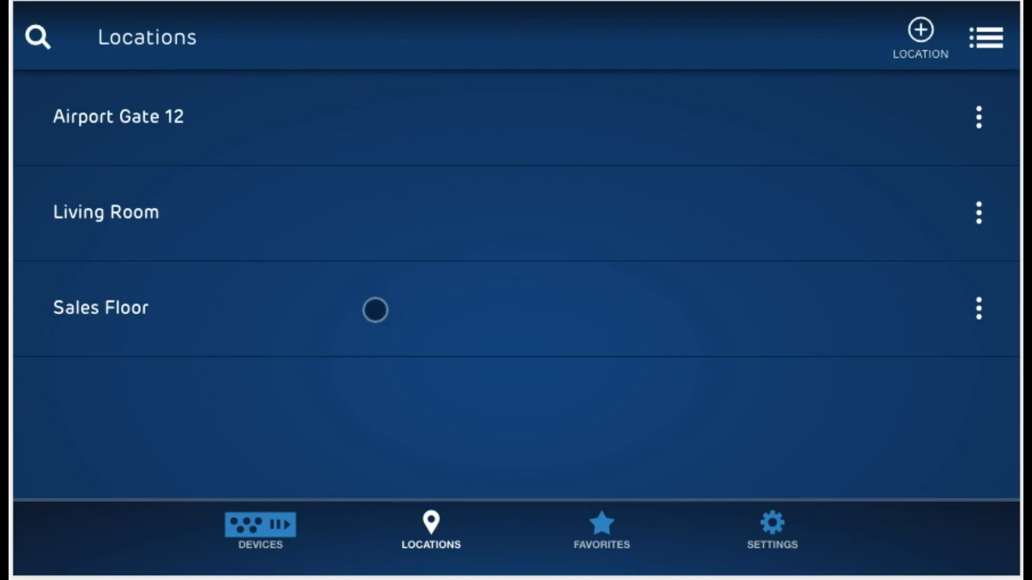
left_click(100, 310)
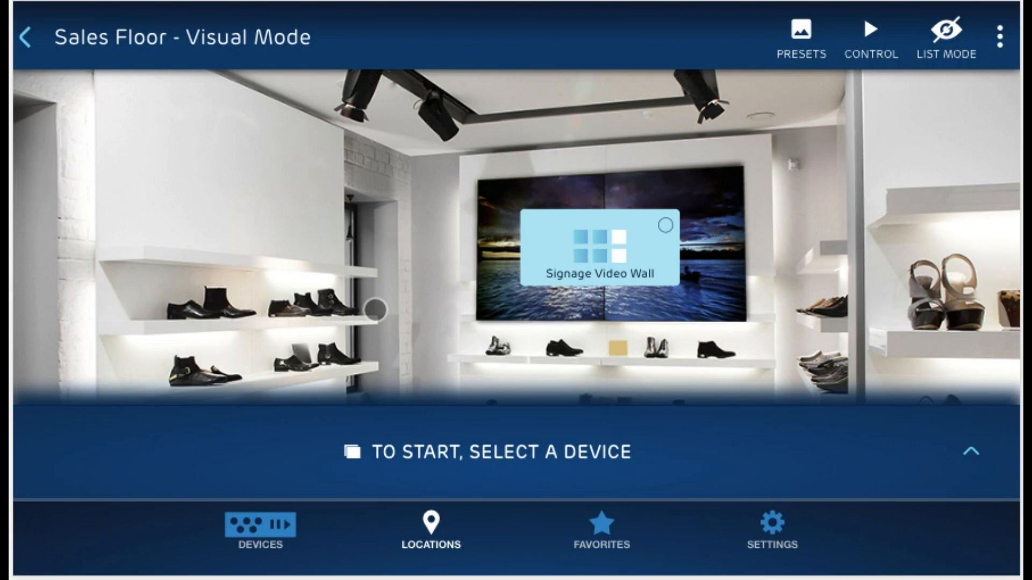
Step: Select and open the Signage Video Wall display, then return to Locations
left_click(604, 250)
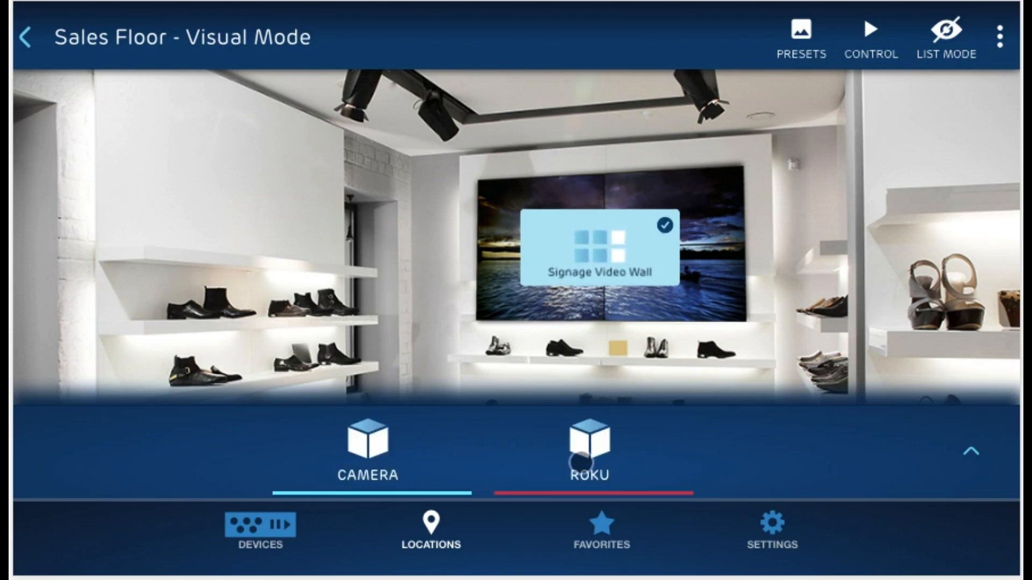
left_click(664, 225)
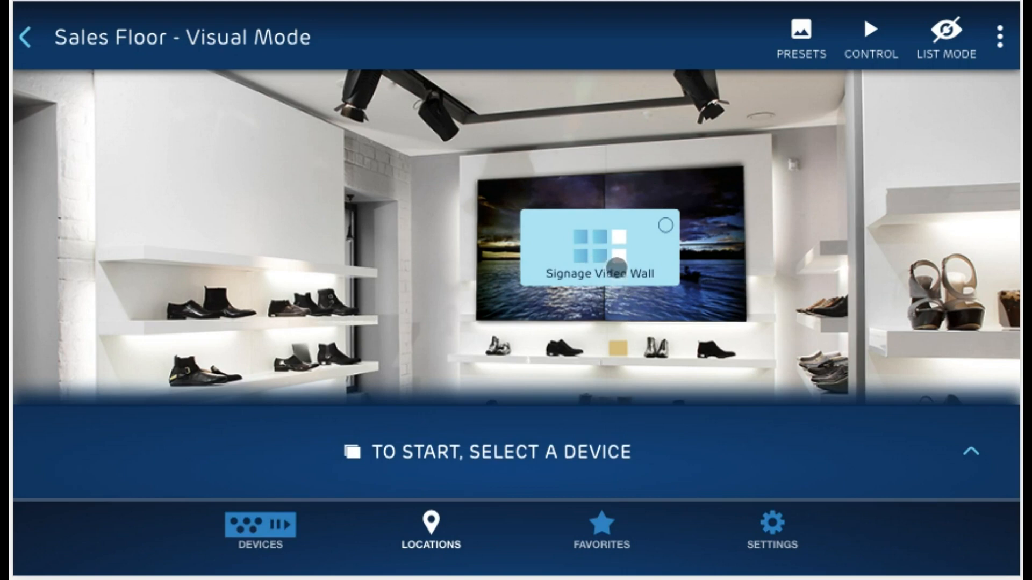
left_click(603, 250)
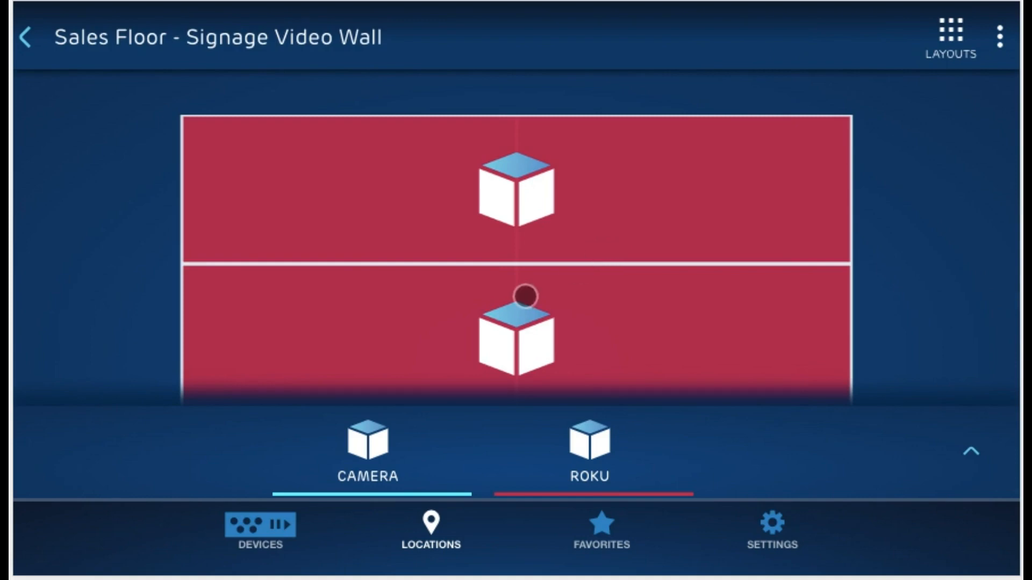
left_click(430, 533)
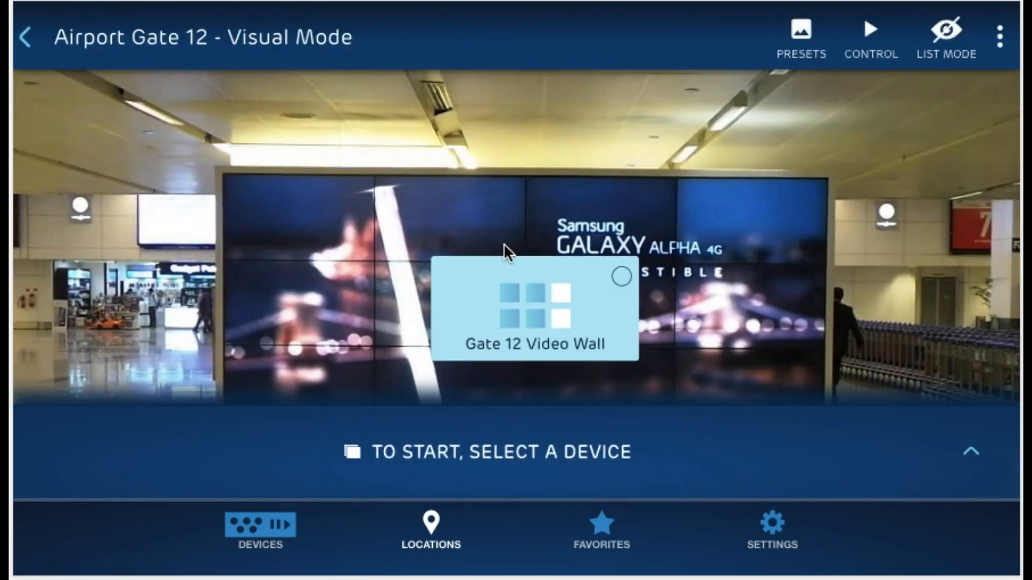
Step: Open the Gate 12 Video Wall showing Hockey Night, then return to the Locations list
left_click(534, 310)
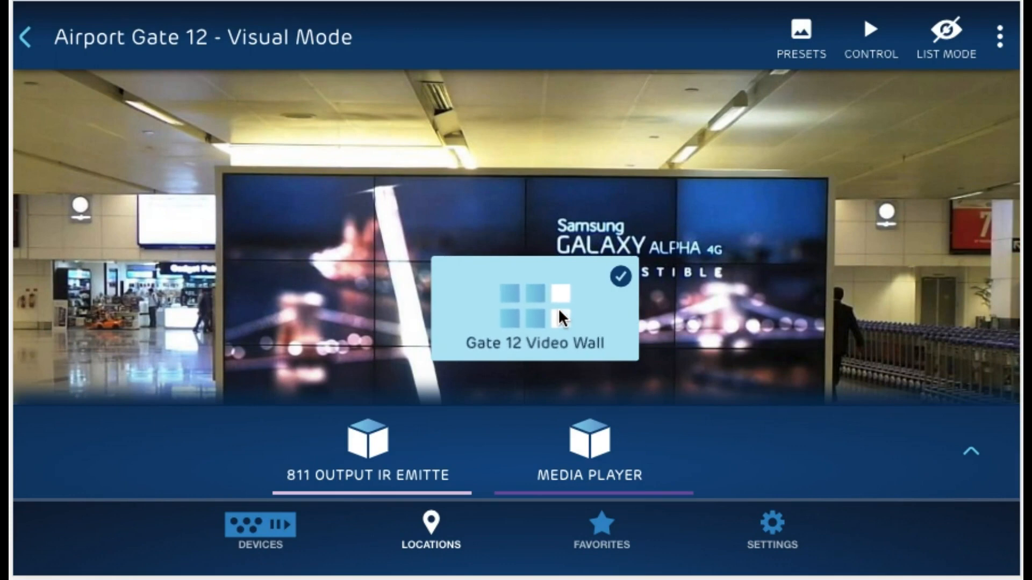
left_click(540, 312)
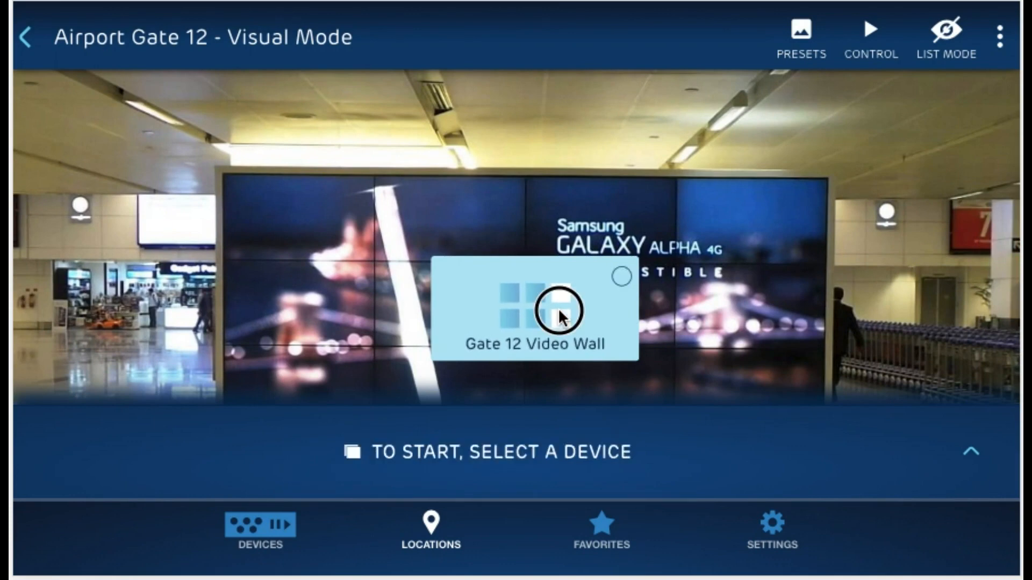
left_click(533, 310)
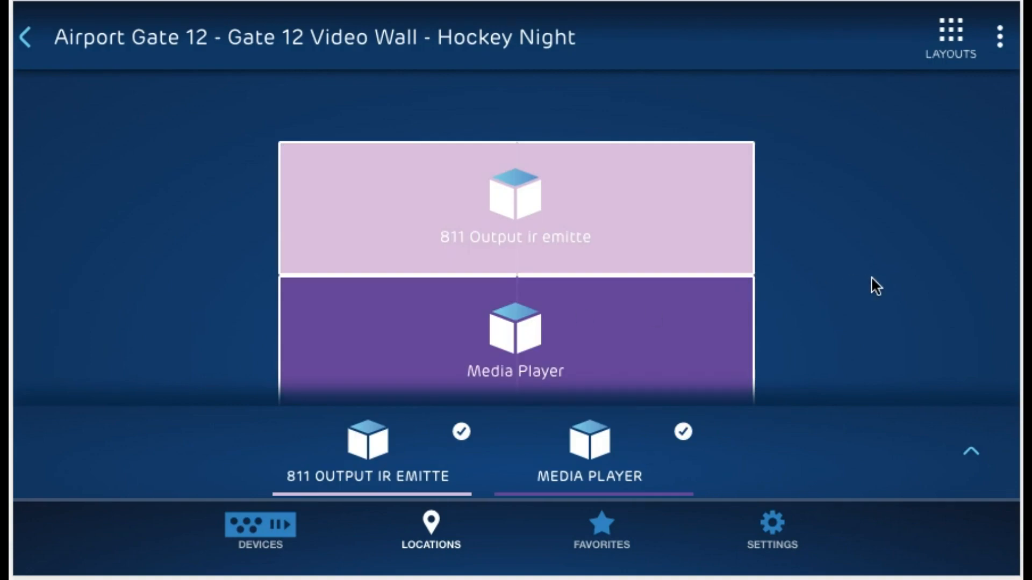
left_click(430, 530)
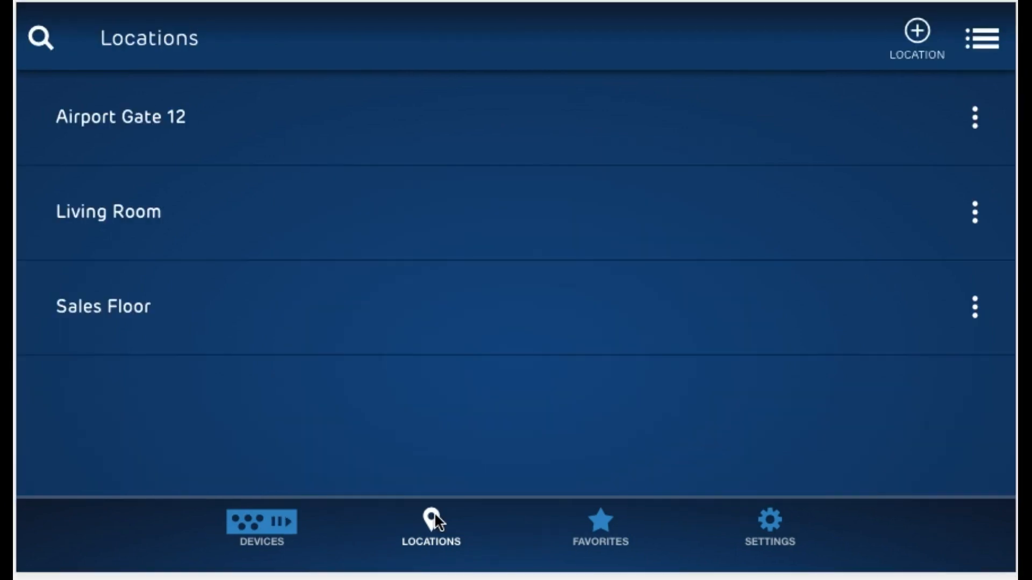
mouse_move(631, 216)
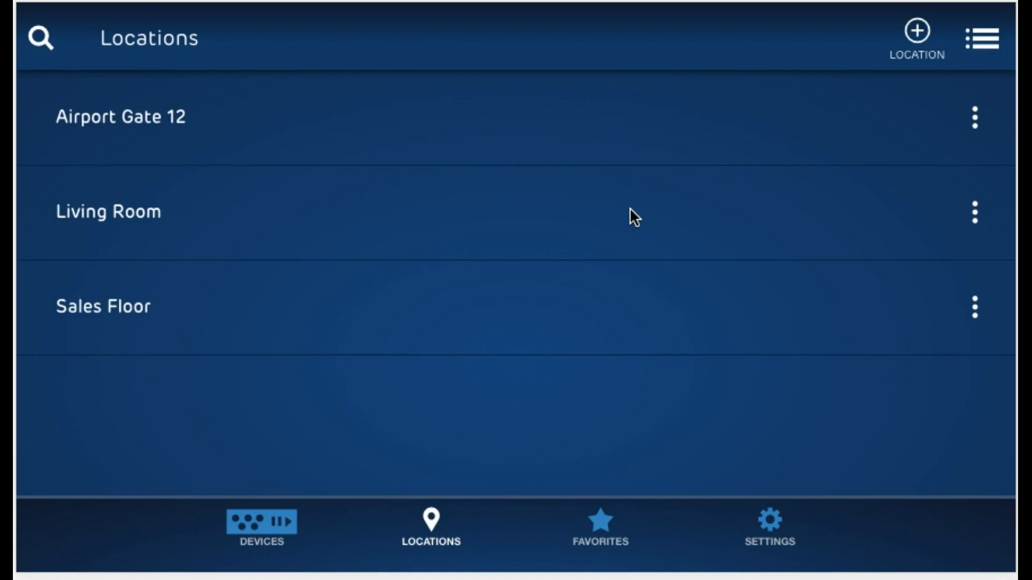
left_click(109, 211)
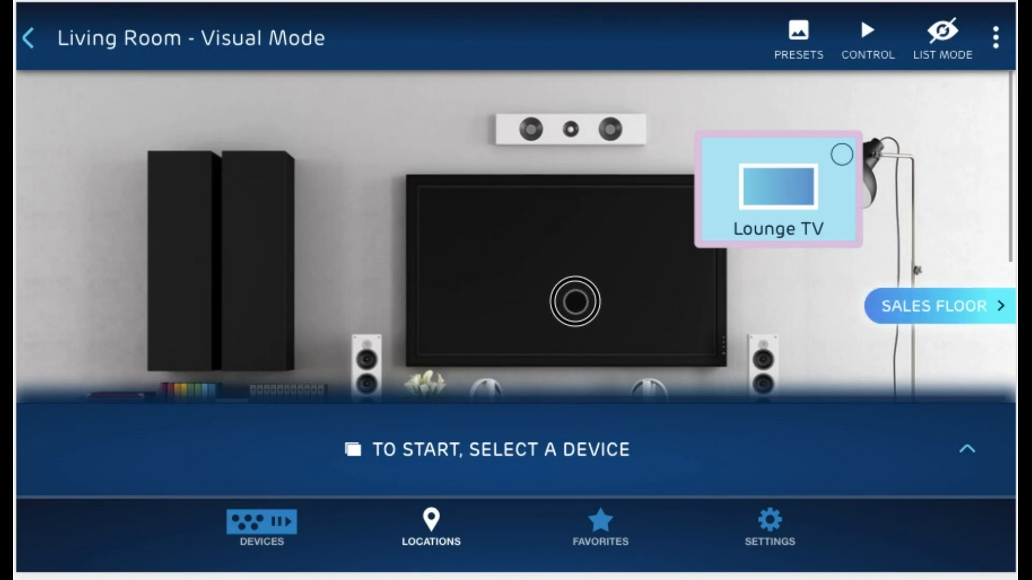
left_click(934, 307)
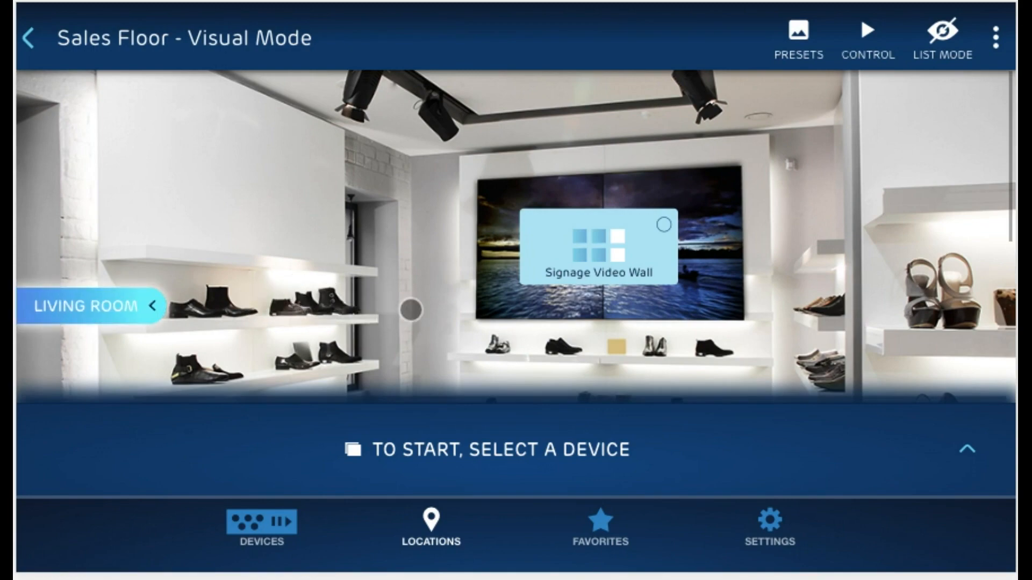
left_click(943, 36)
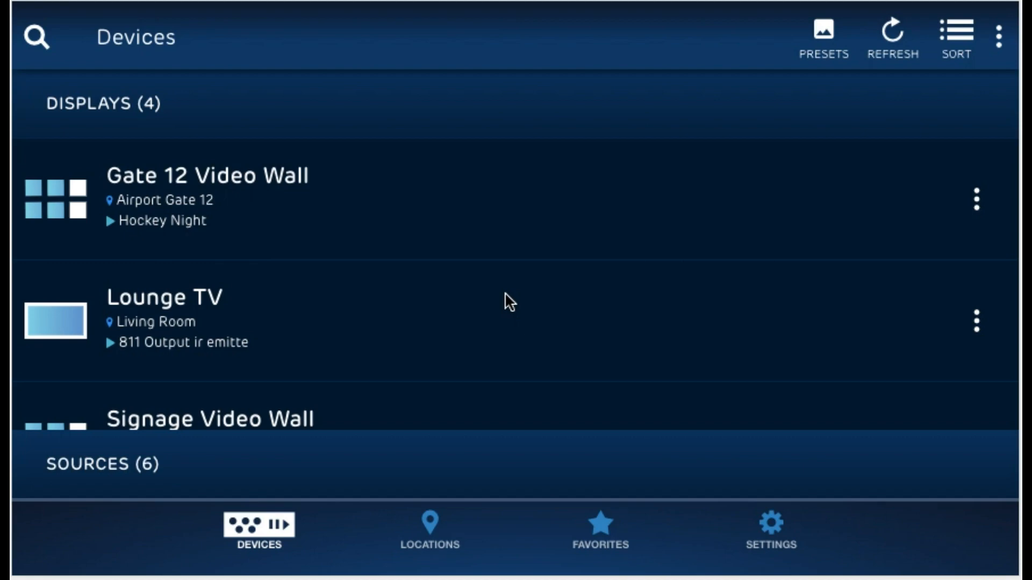
mouse_move(429, 527)
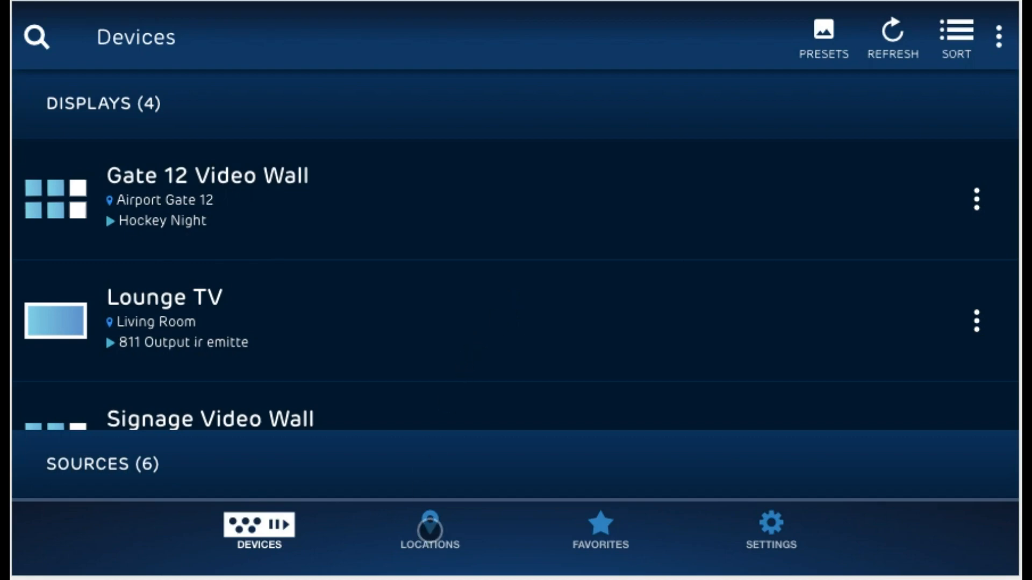
left_click(429, 530)
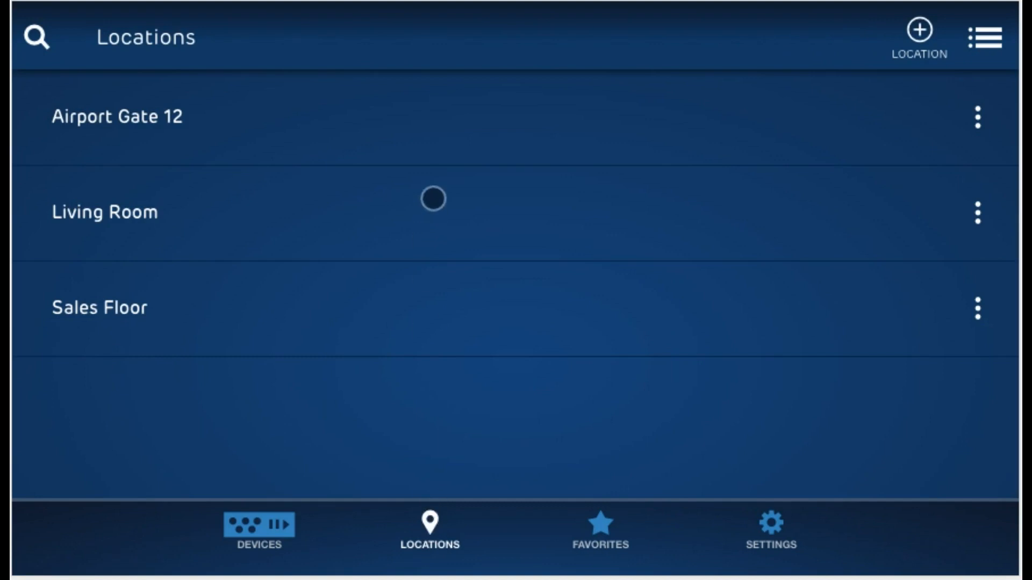
Step: In the Living Room remote editor, add a new button titled Power
left_click(104, 212)
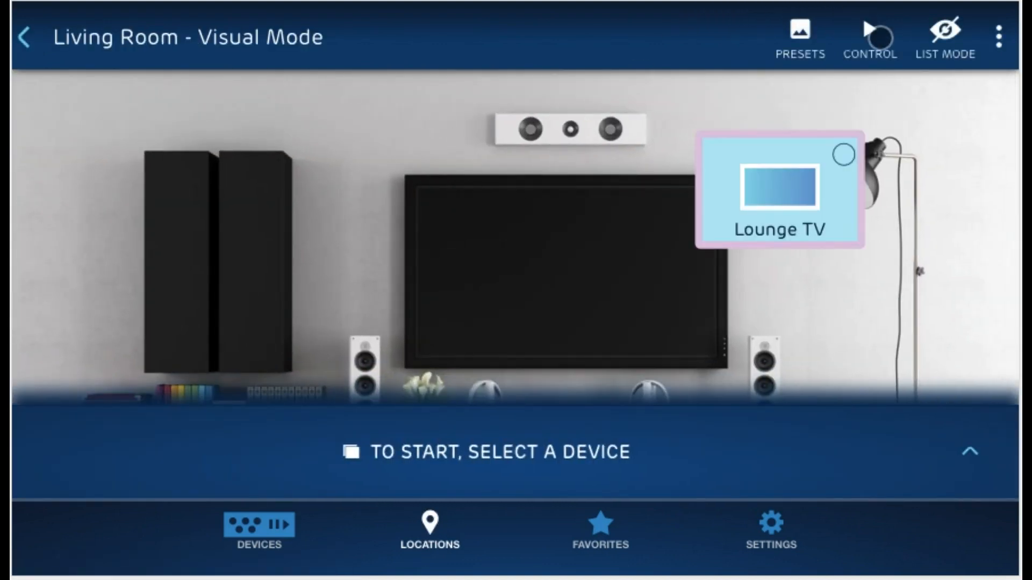
left_click(870, 36)
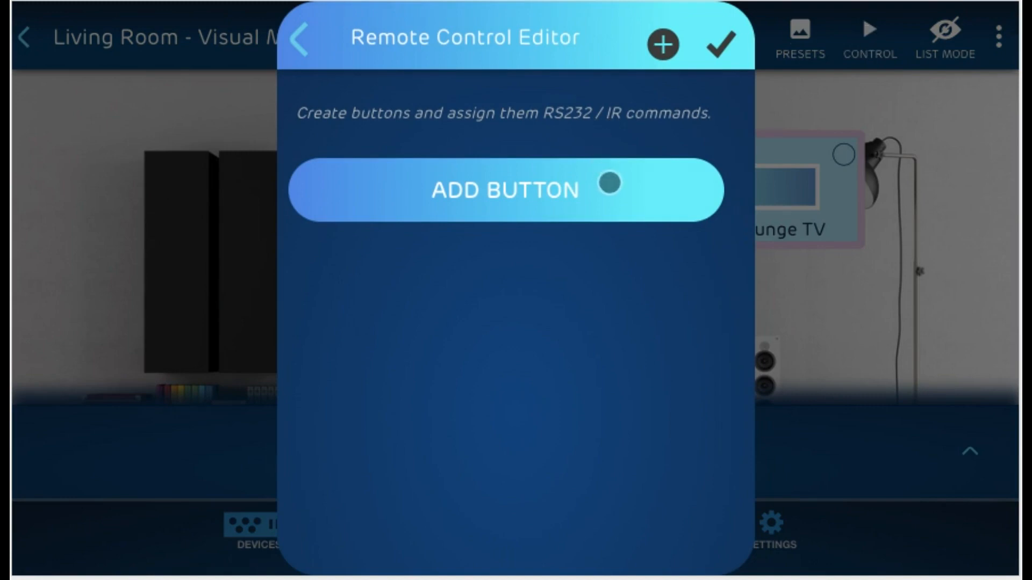
left_click(506, 190)
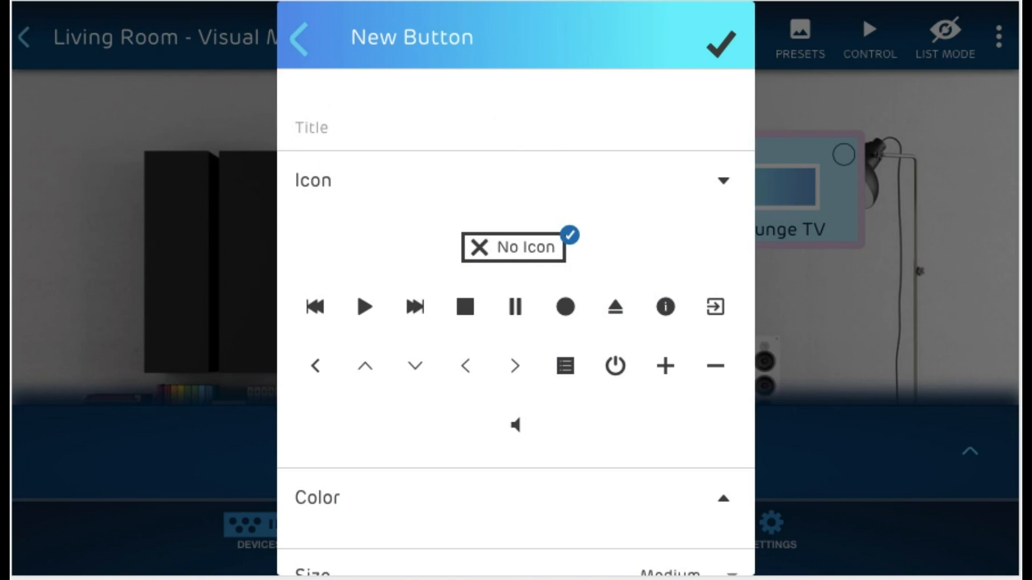
type("Power")
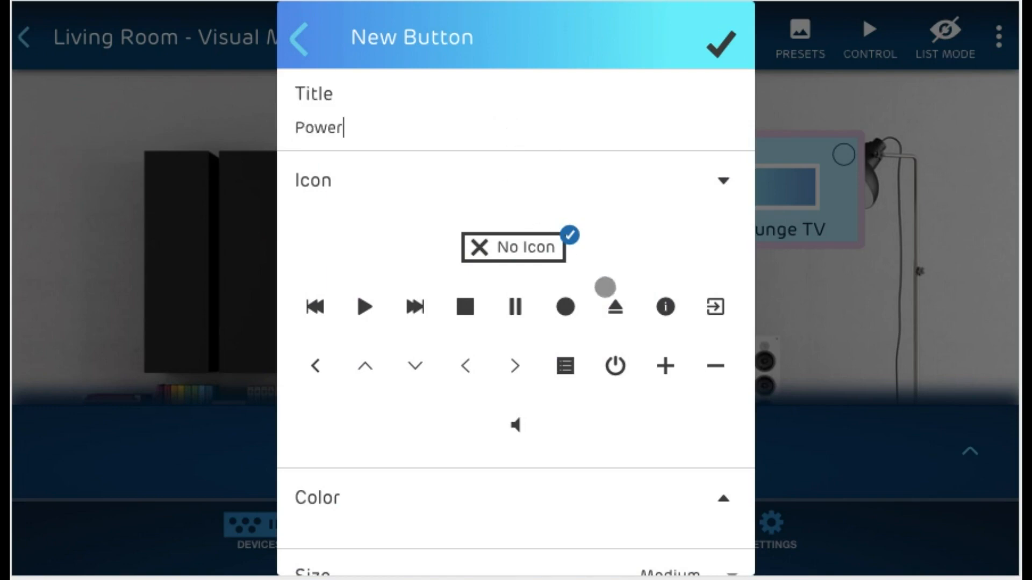
Step: Review the colour choices, keep the size at Medium and move down to Commands
left_click(614, 365)
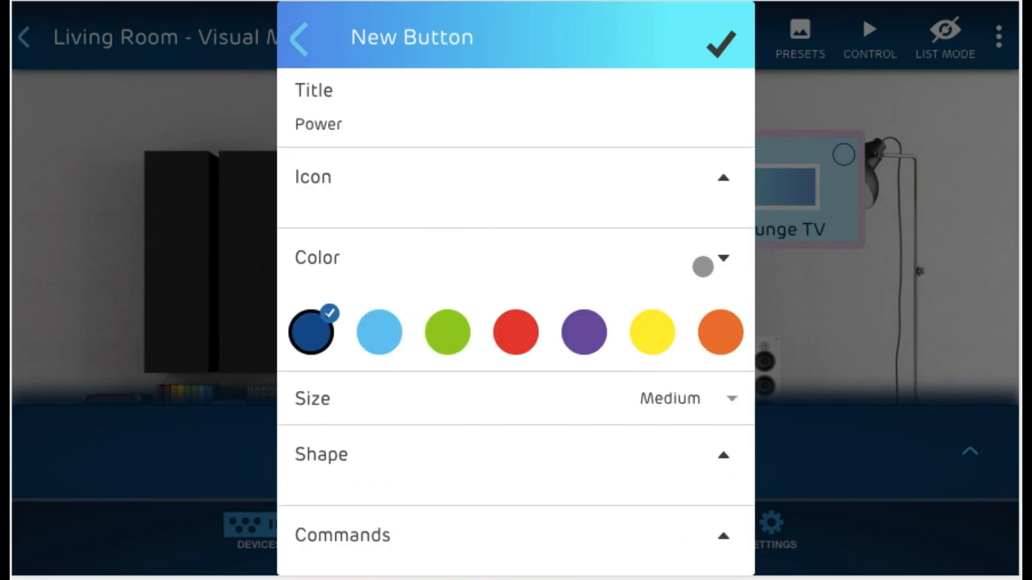
left_click(684, 397)
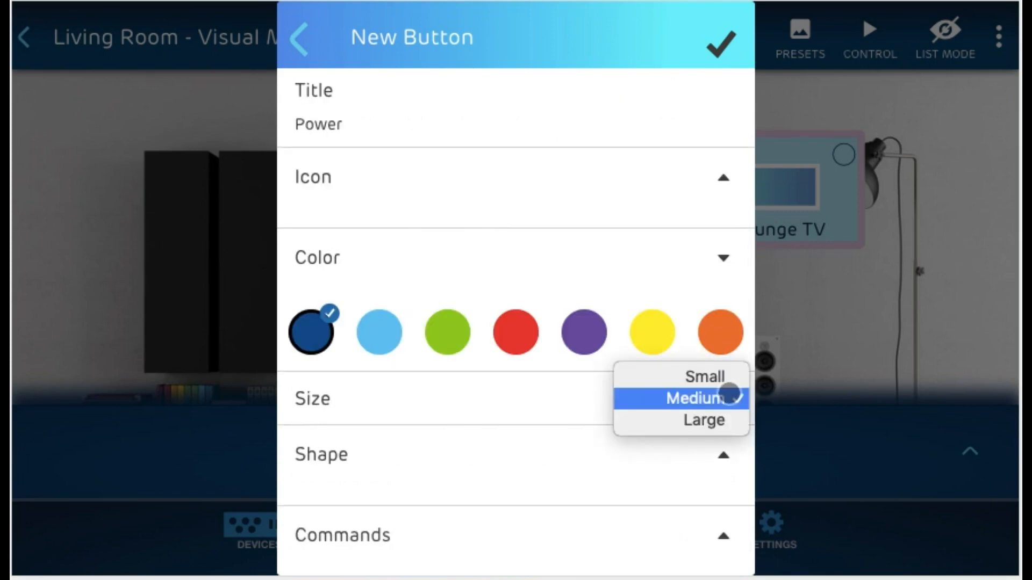
left_click(695, 398)
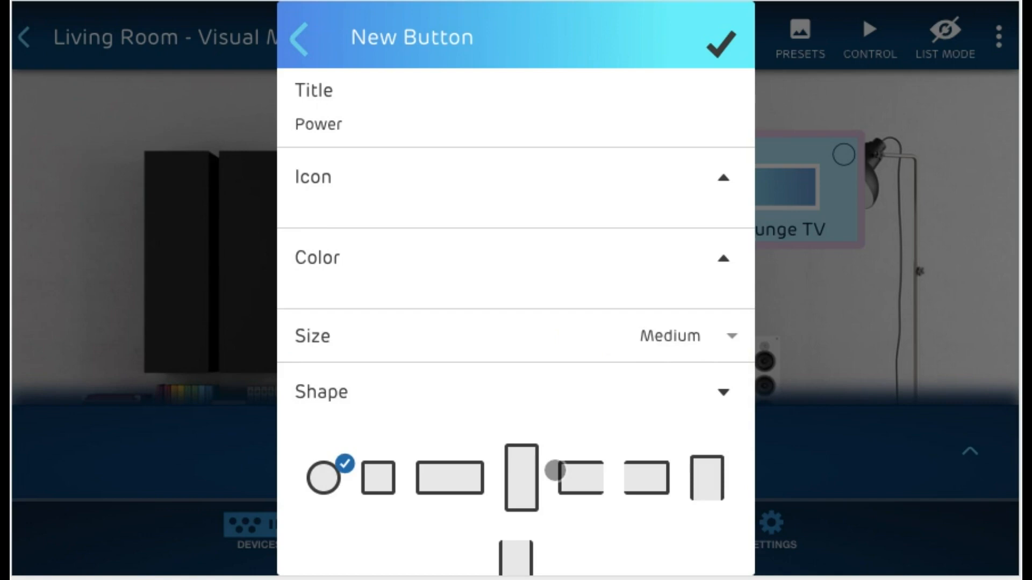
scroll("down", 3)
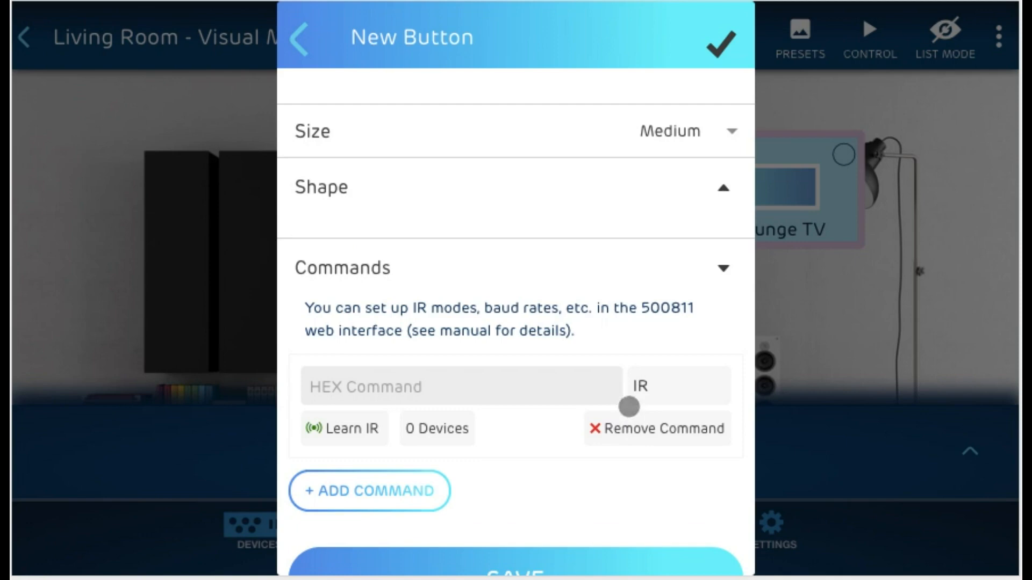
scroll("down", 3)
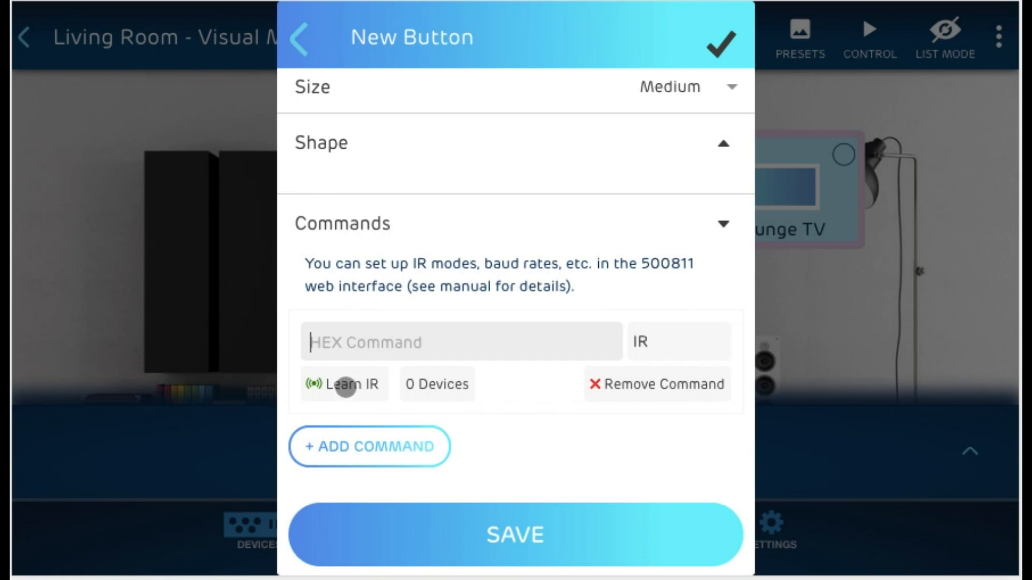
left_click(344, 385)
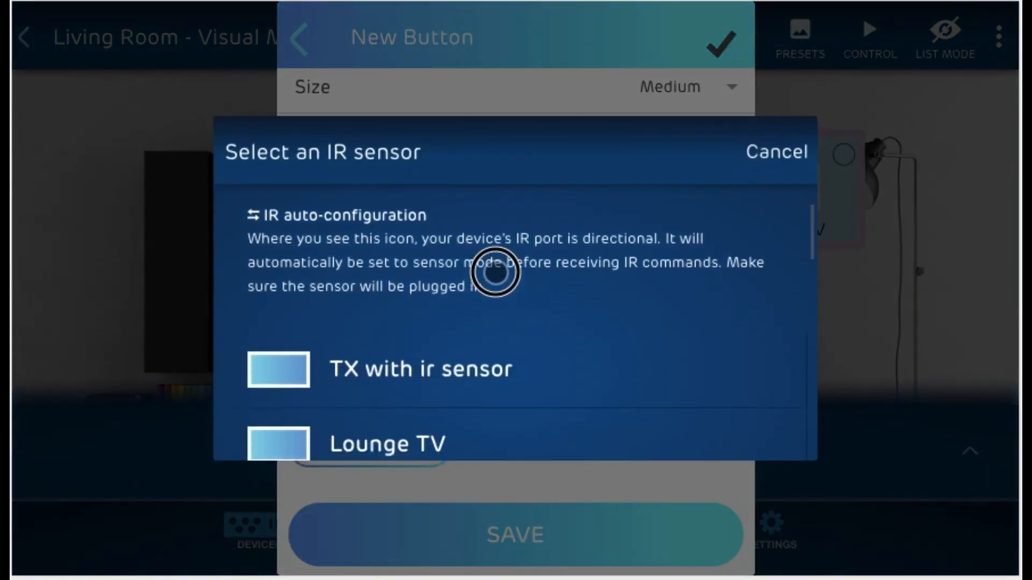
scroll("up", 3)
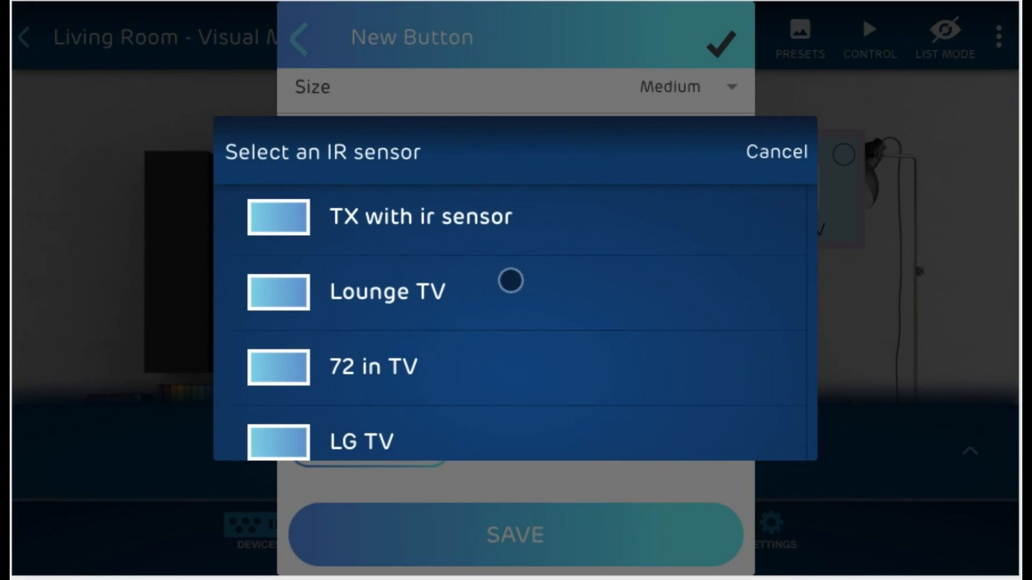
mouse_move(510, 262)
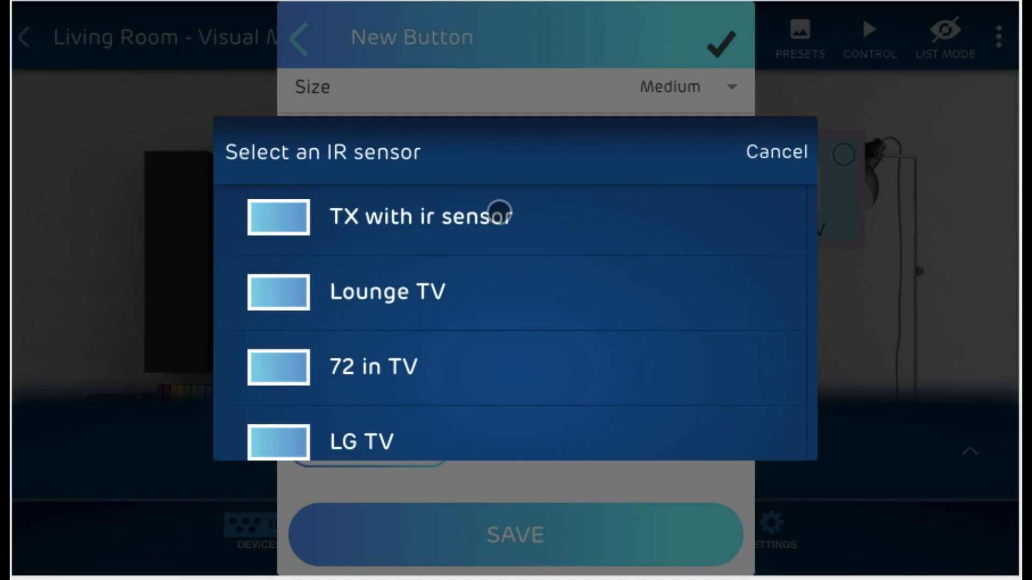
left_click(388, 291)
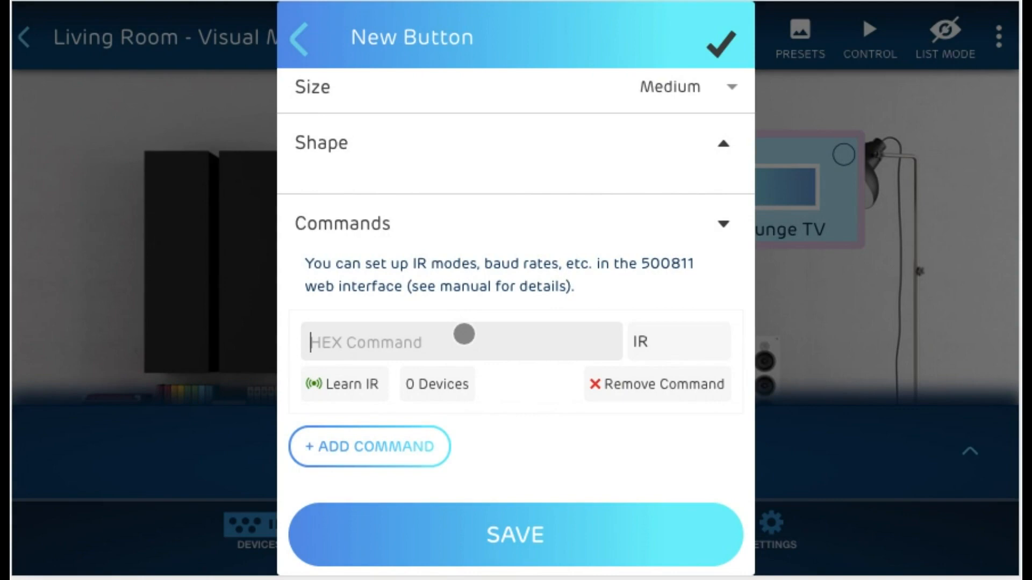
Step: Assign the first IR command to 100 in TV, Advertisement TV and Signage TV
left_click(436, 384)
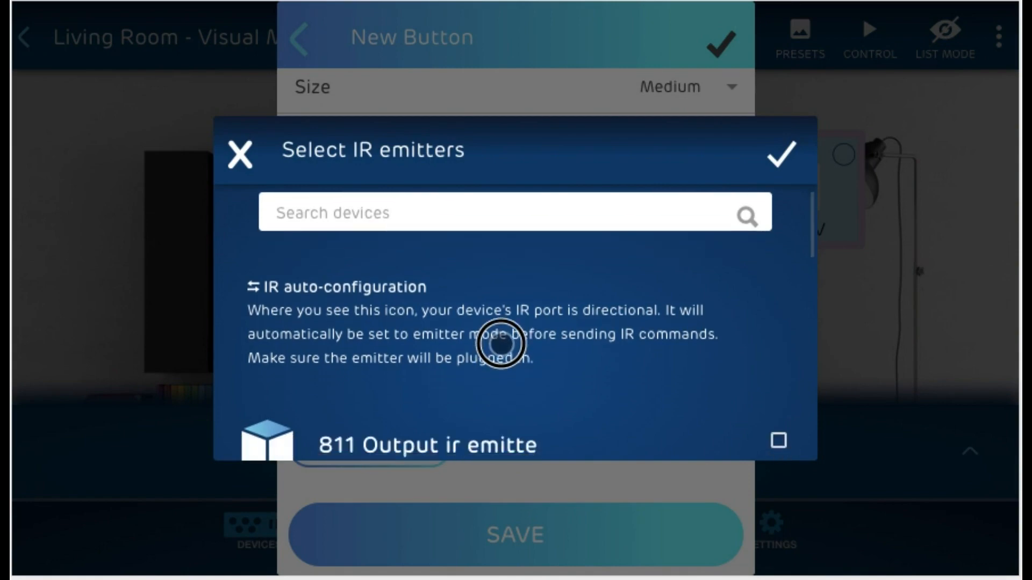
scroll("down", 3)
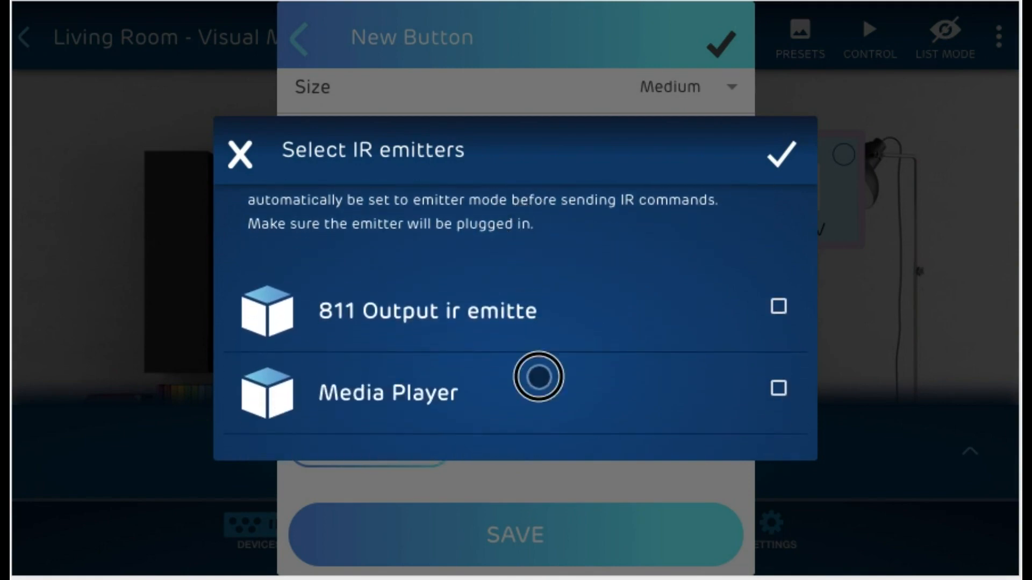
scroll("up", 3)
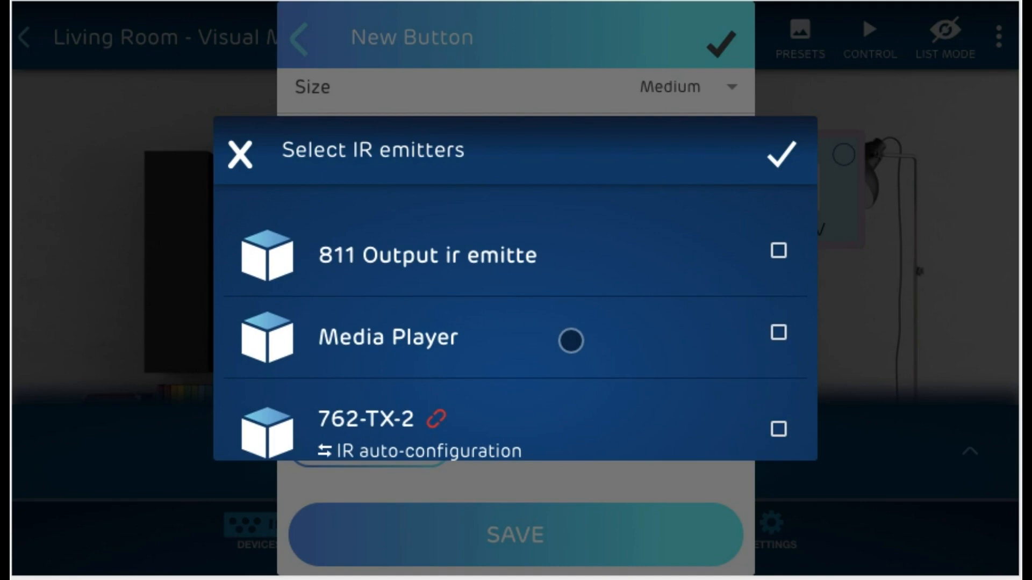
scroll("down", 3)
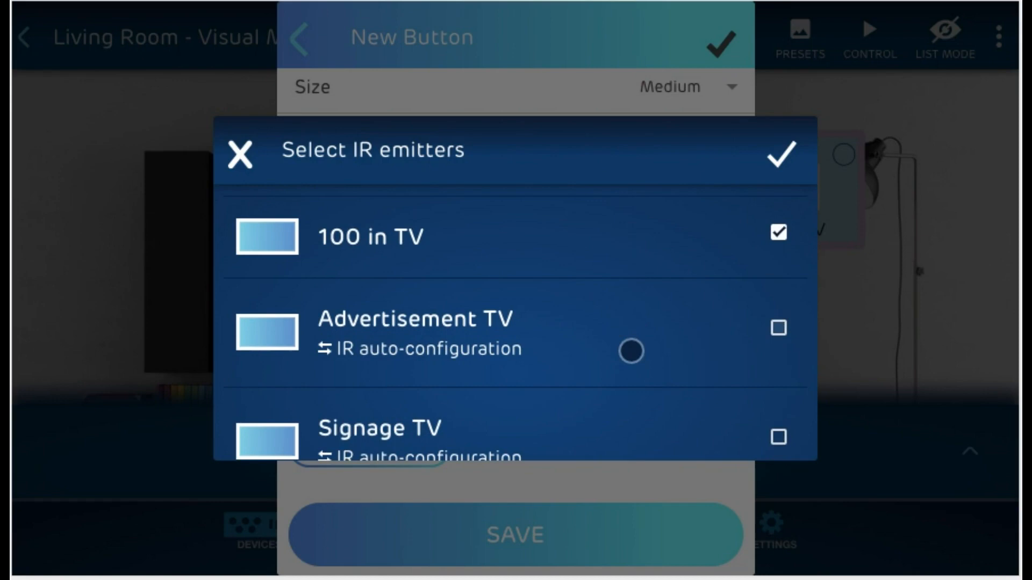
left_click(782, 154)
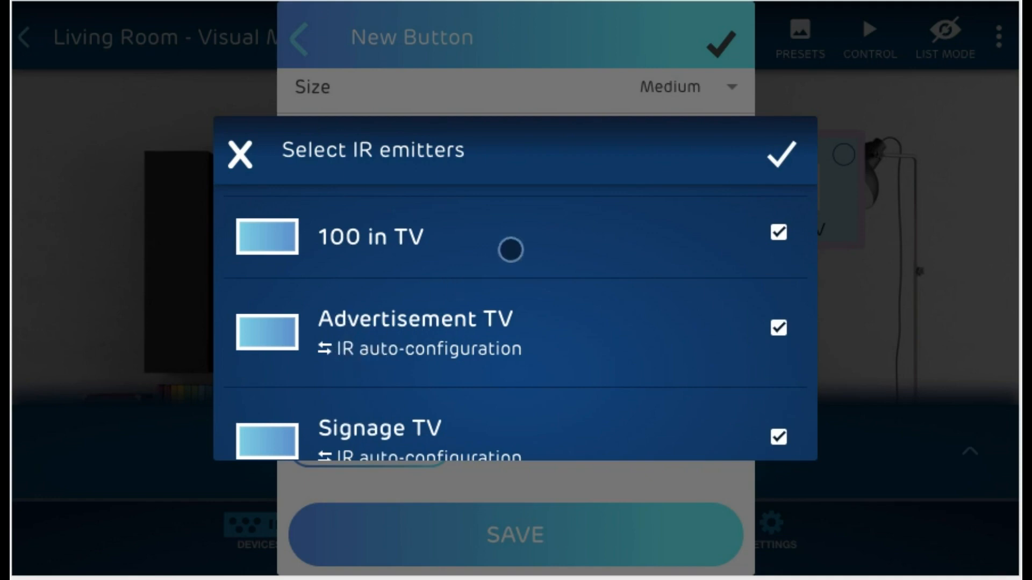
scroll("down", 3)
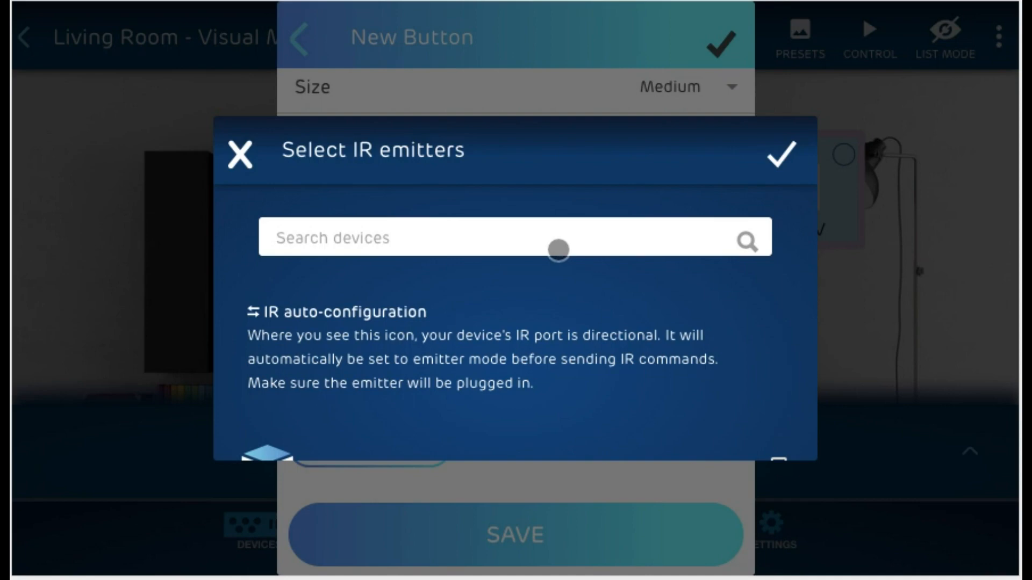
left_click(239, 154)
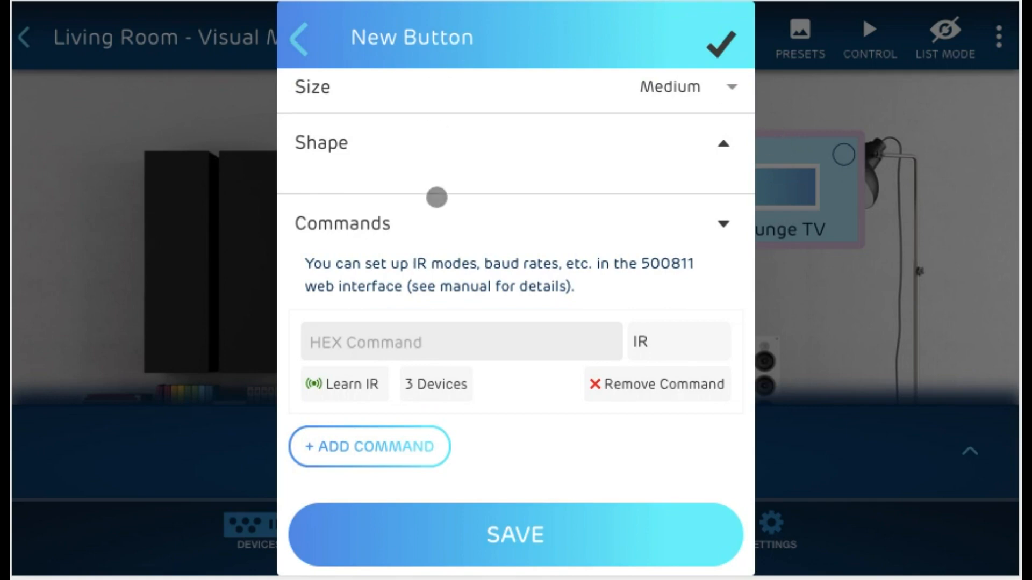
Step: Add a second IR command and assign it to two emitters
left_click(369, 446)
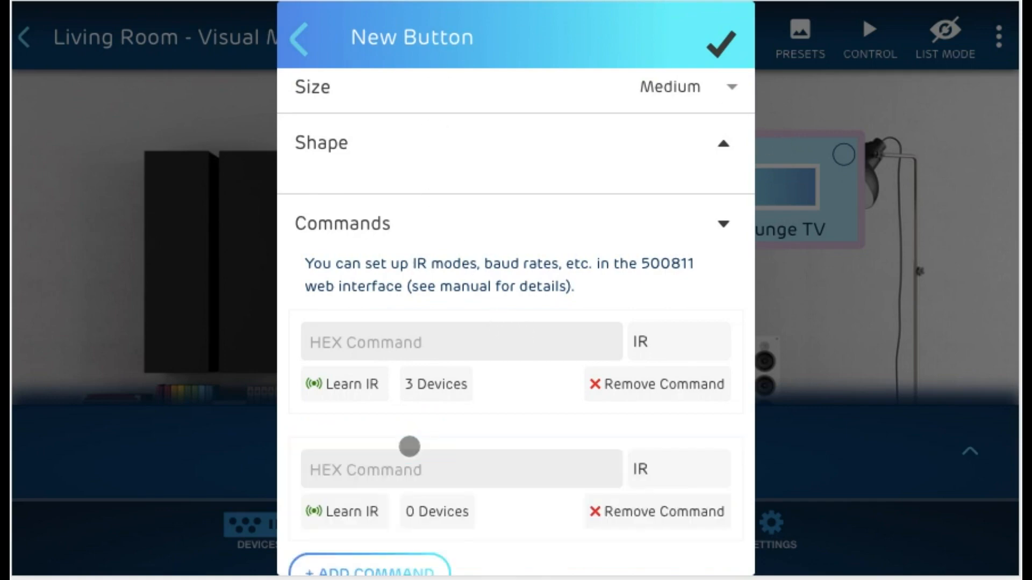
scroll("down", 3)
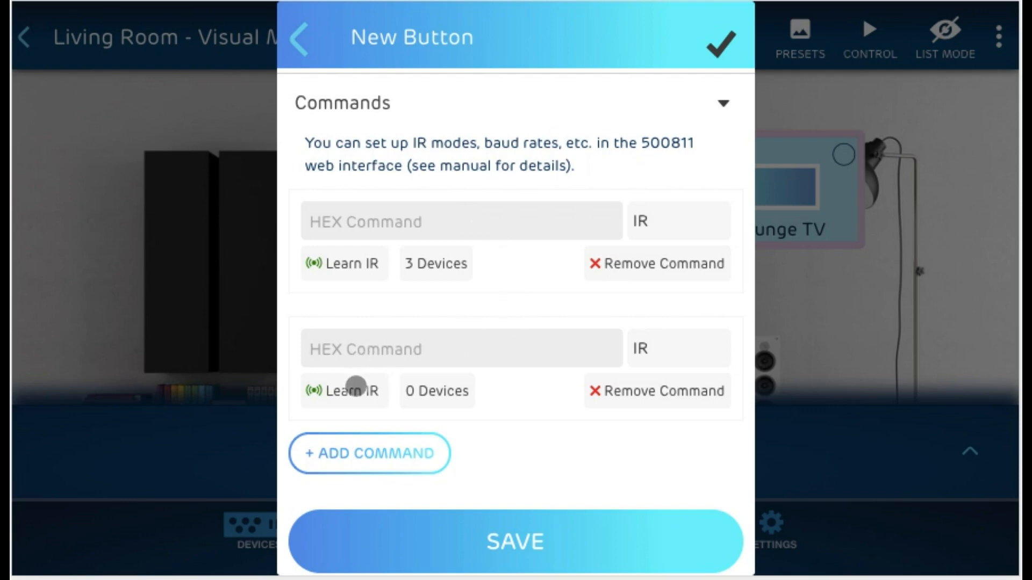
left_click(461, 349)
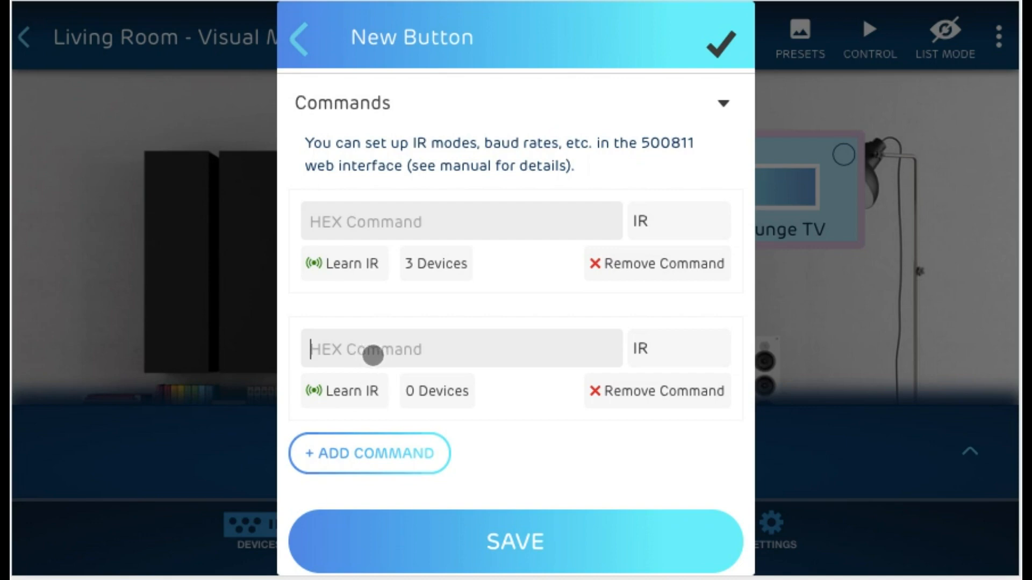
left_click(436, 391)
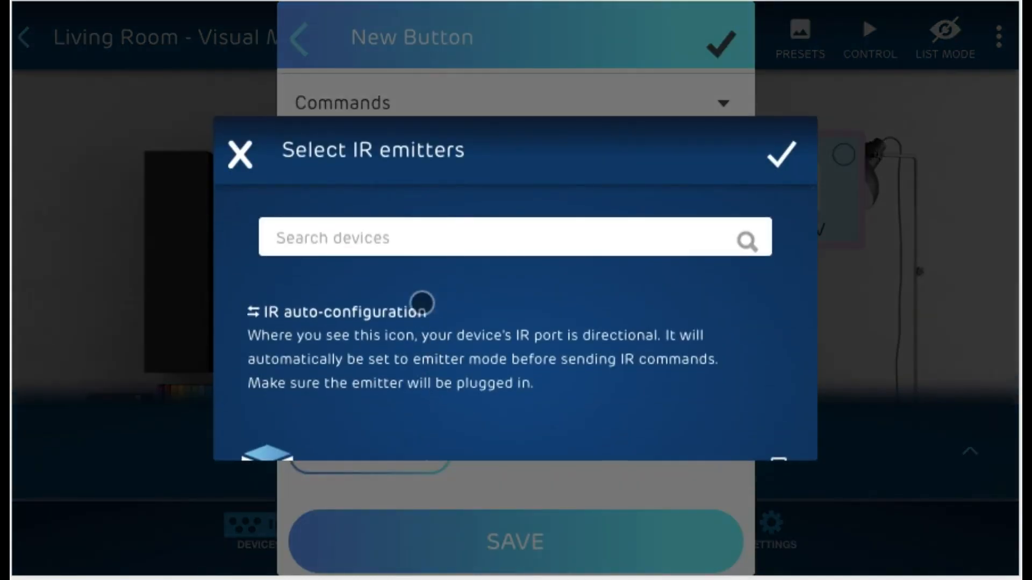
scroll("down", 3)
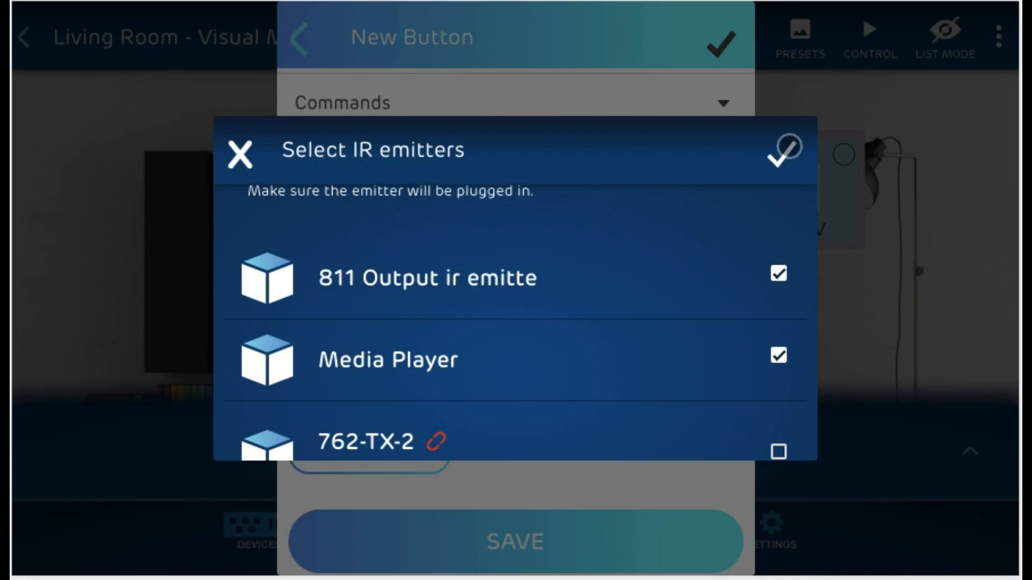
left_click(782, 150)
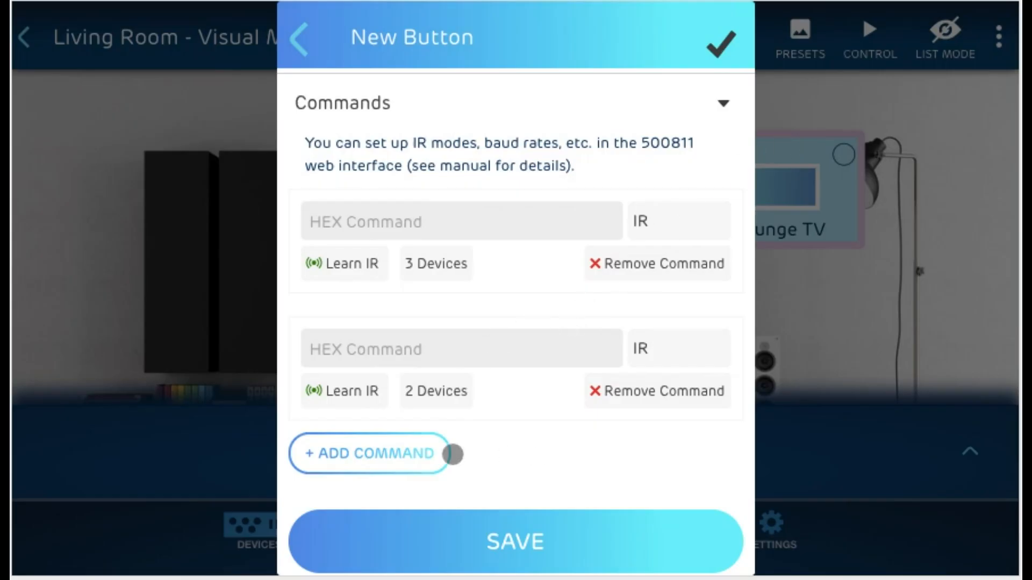
Step: Add a third command of type RS232 targeting the Media Player
left_click(368, 454)
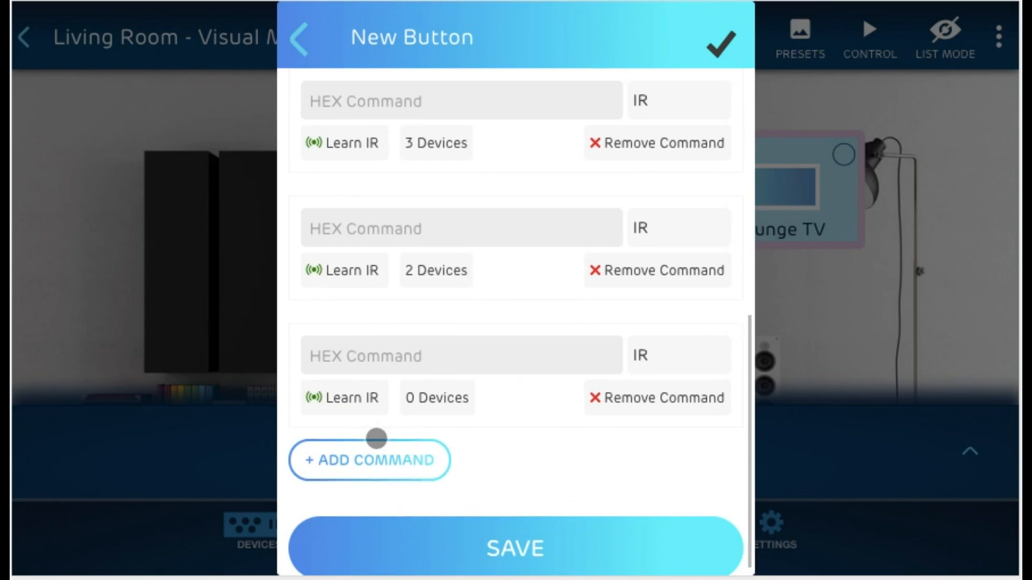
scroll("up", 3)
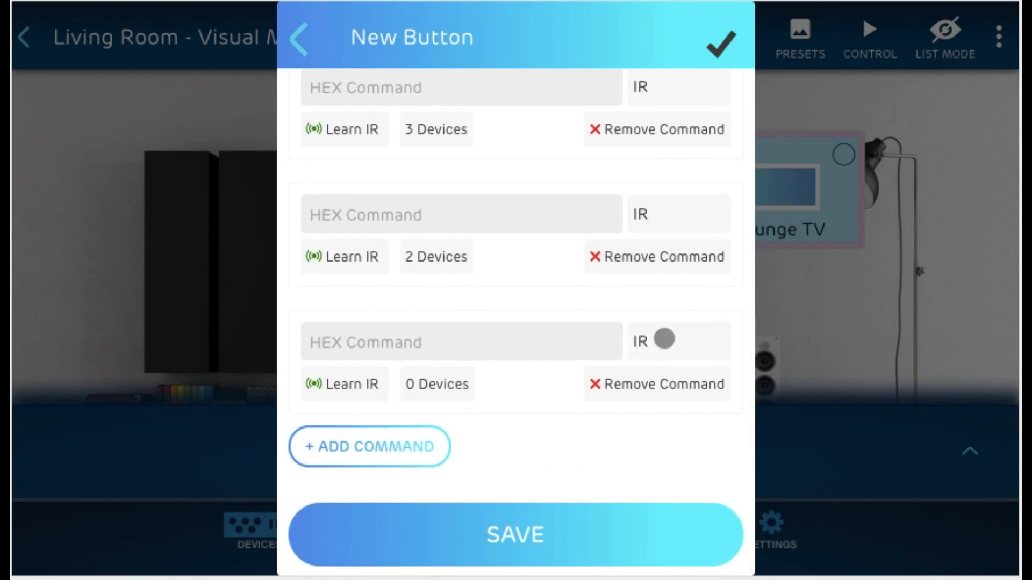
left_click(665, 341)
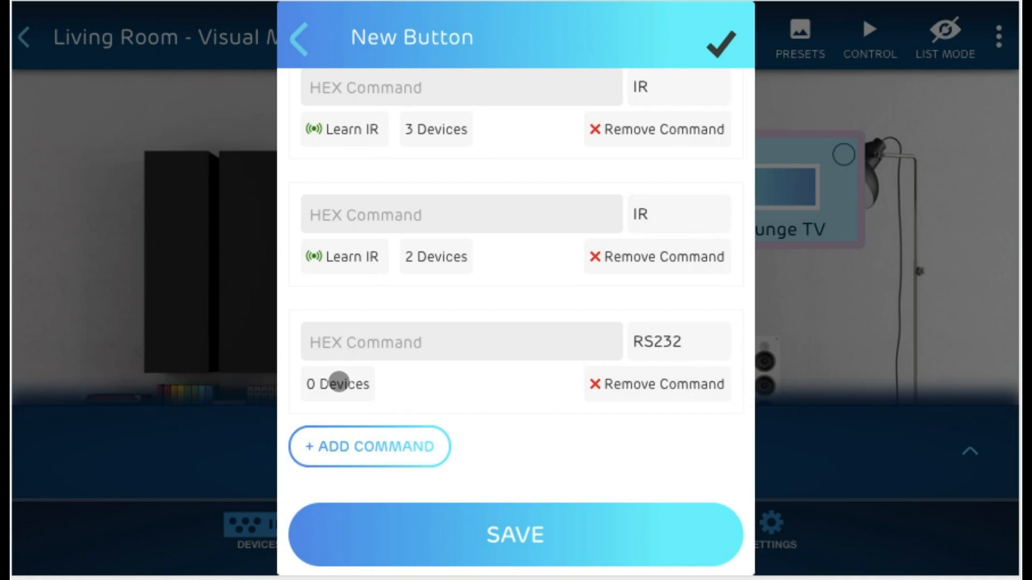
left_click(336, 385)
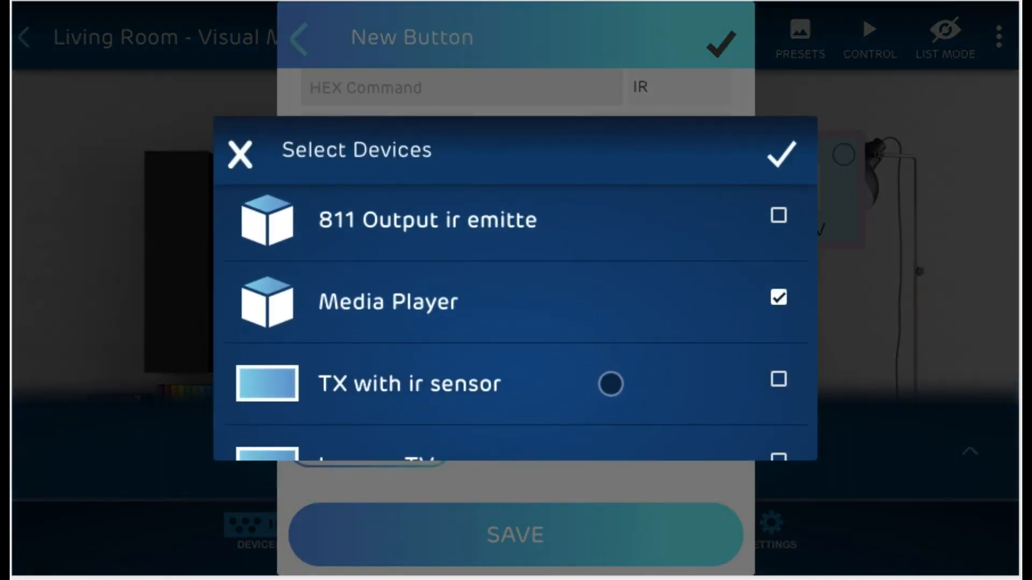
left_click(782, 154)
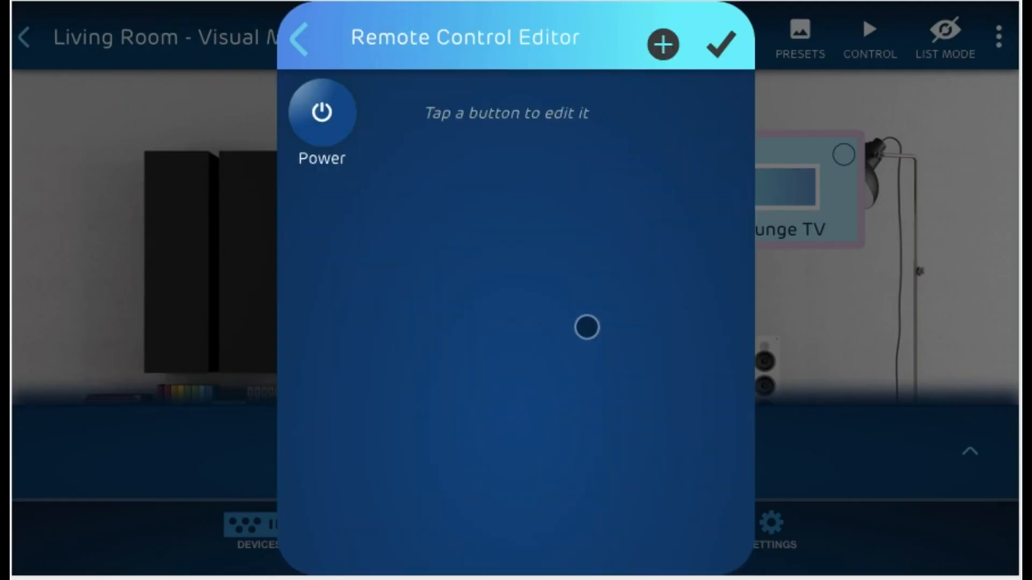
Step: Move the Power button to the middle of the remote, save the layout and close the remote
left_click_drag(322, 112, 422, 204)
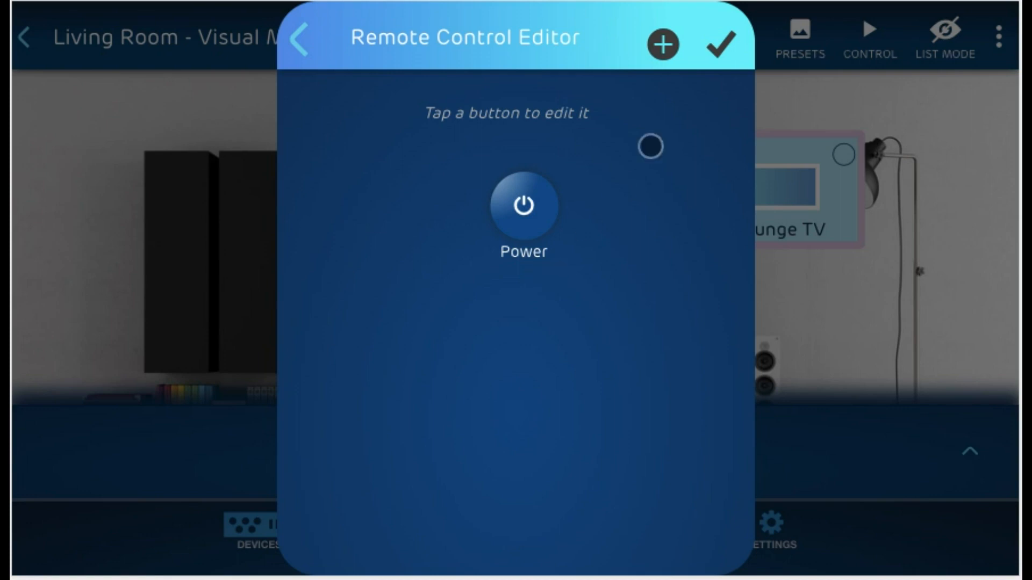
left_click(721, 43)
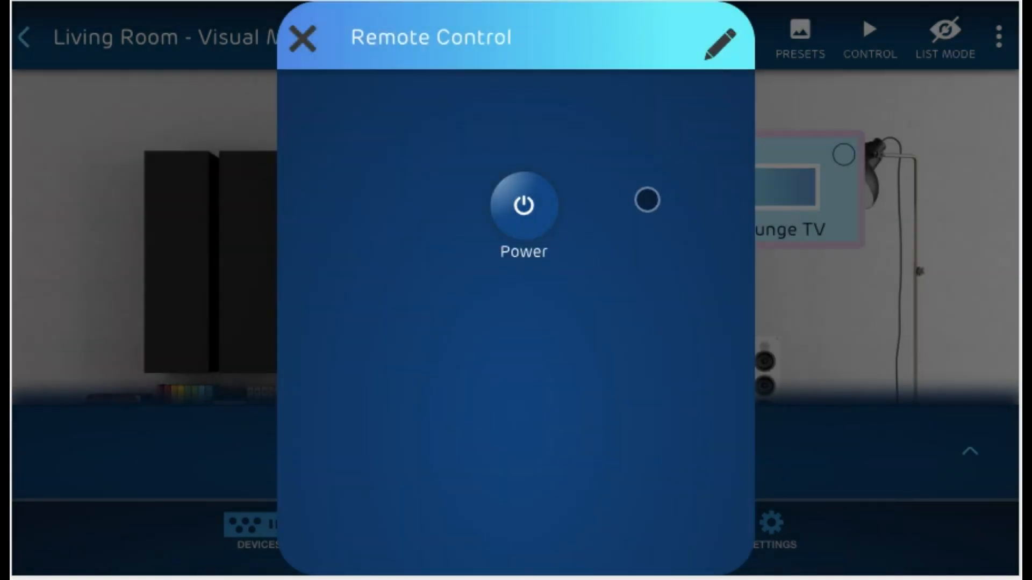
left_click(522, 205)
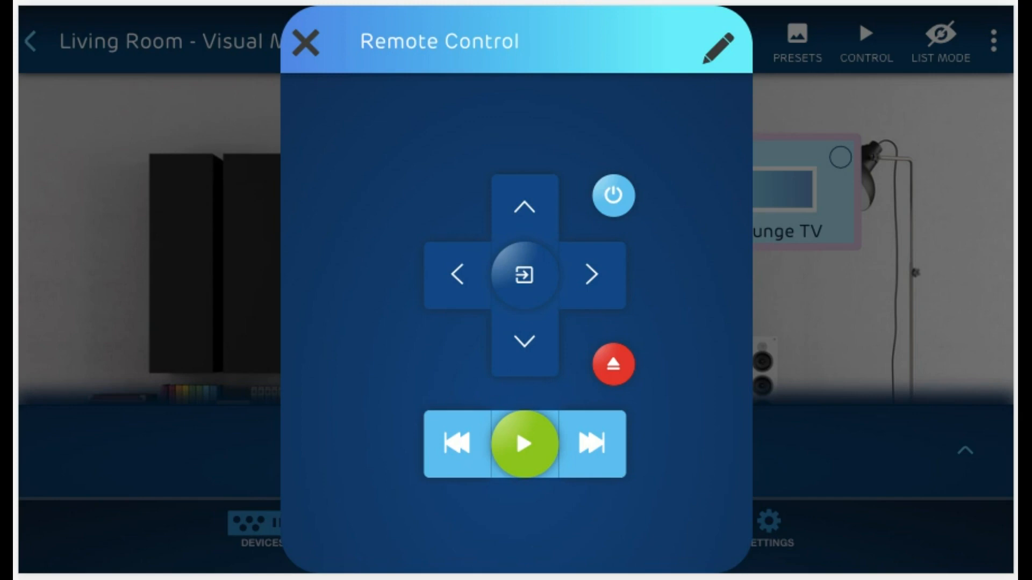
left_click(304, 42)
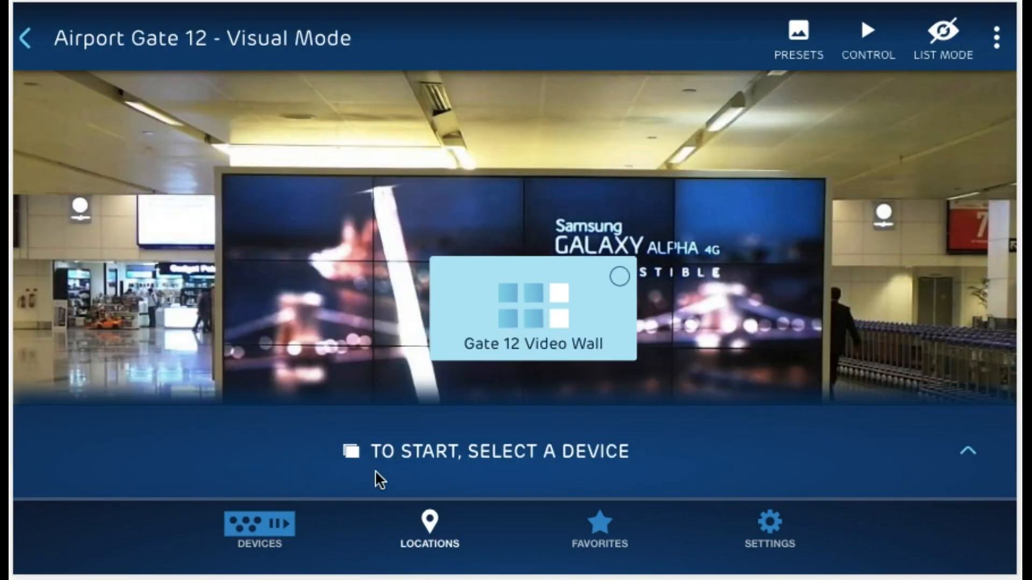
Step: Create a new preset named Breakfast Time
left_click(259, 528)
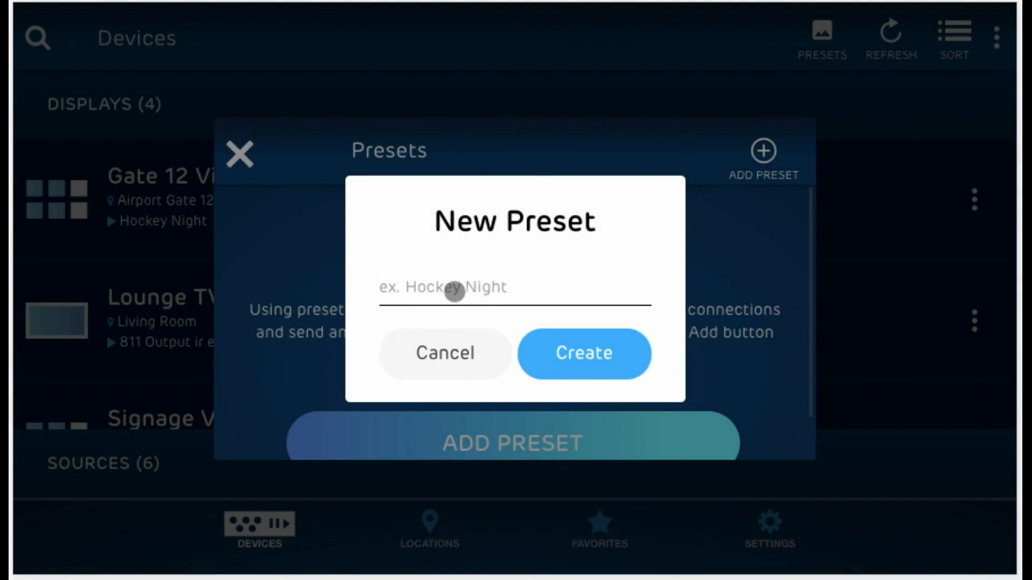
type("Br")
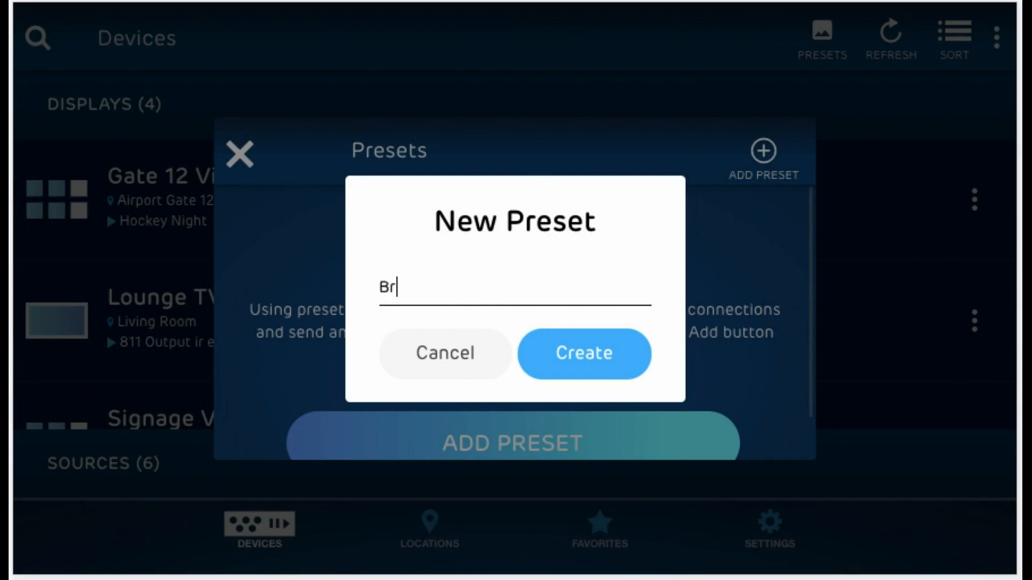
type("eakfast Time")
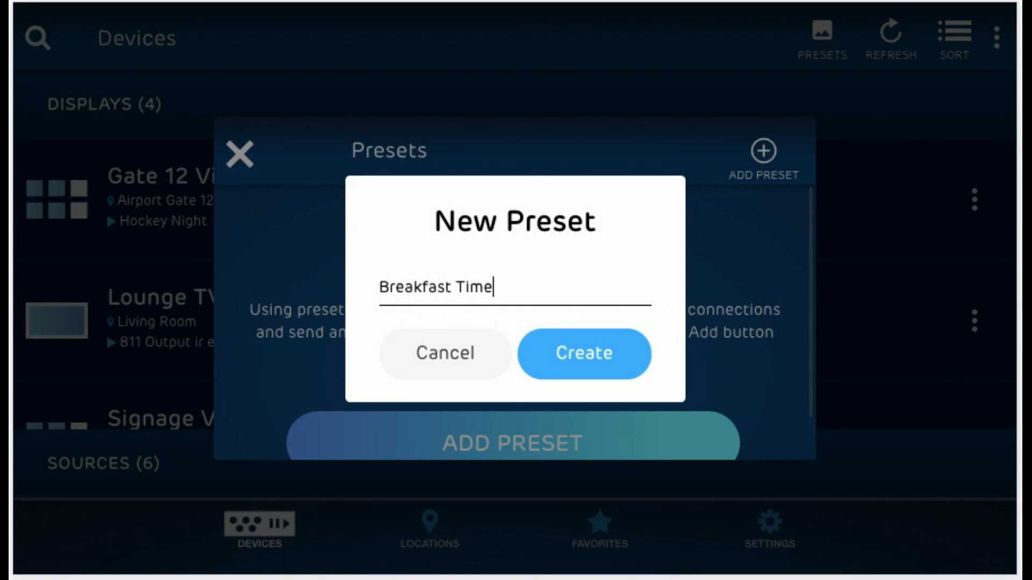
left_click(583, 354)
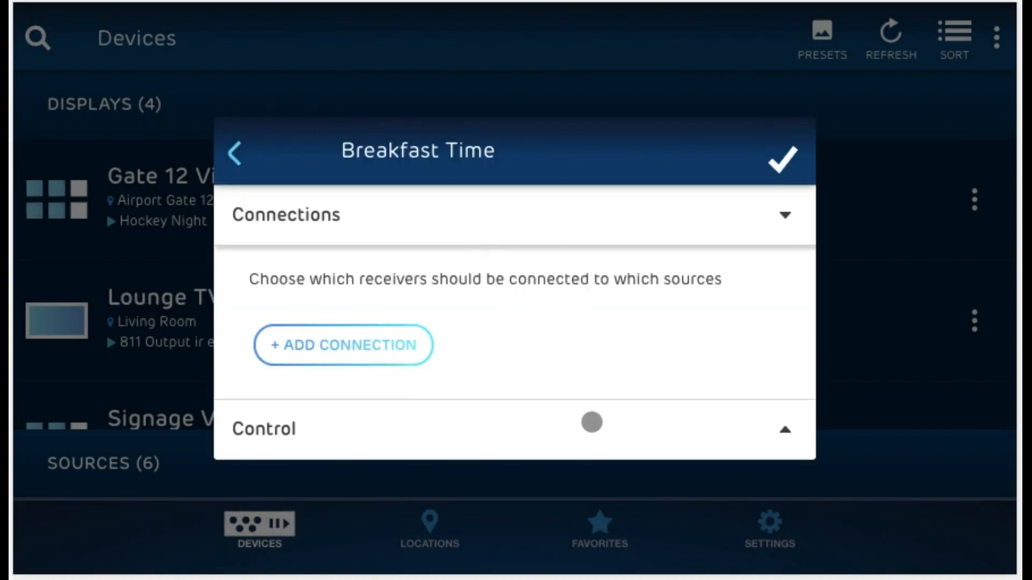
Step: Add a preset connection with Media Player as source and Lounge TV as the receiving display
left_click(342, 344)
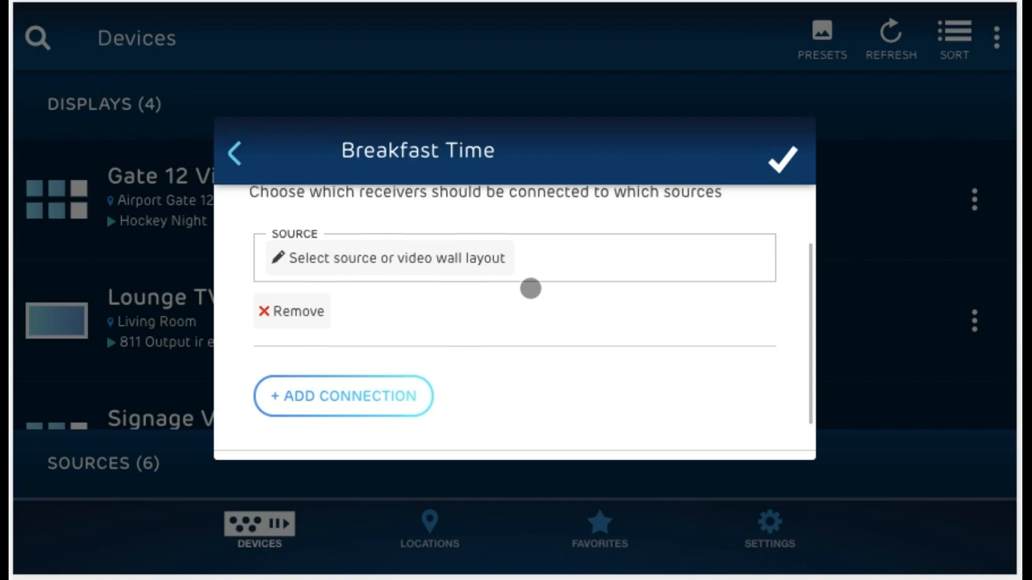
scroll("up", 3)
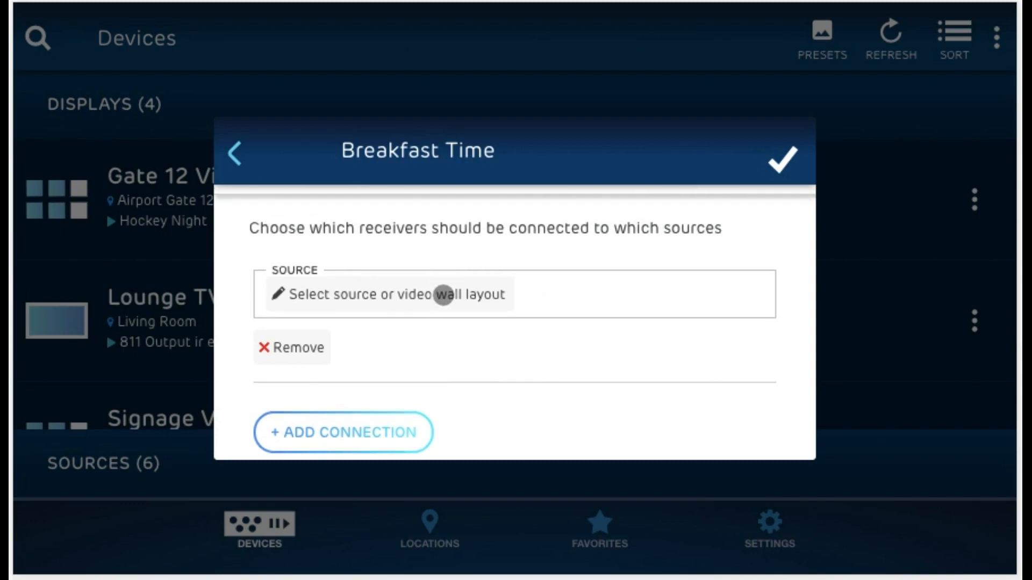
mouse_move(373, 286)
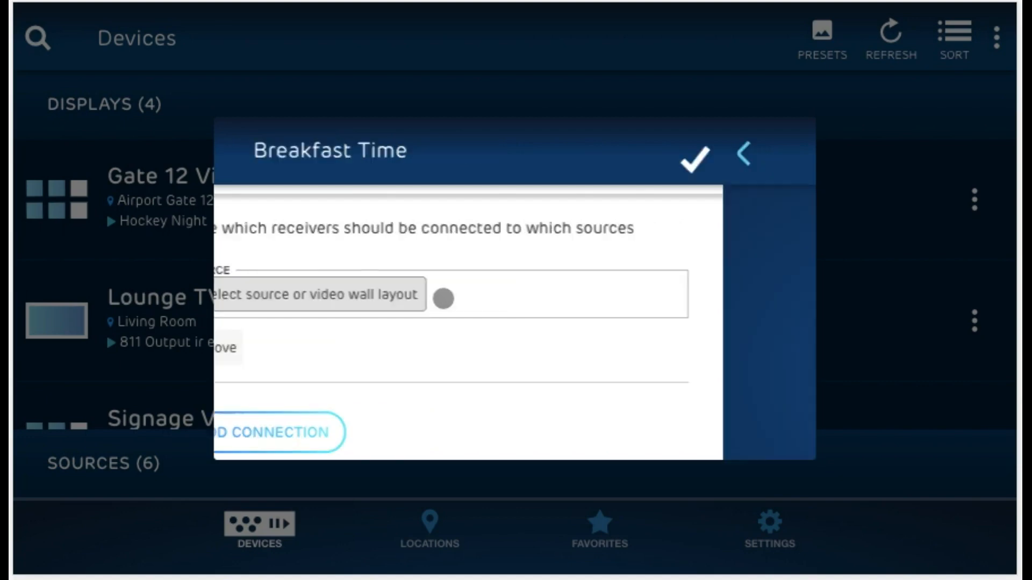
left_click(318, 295)
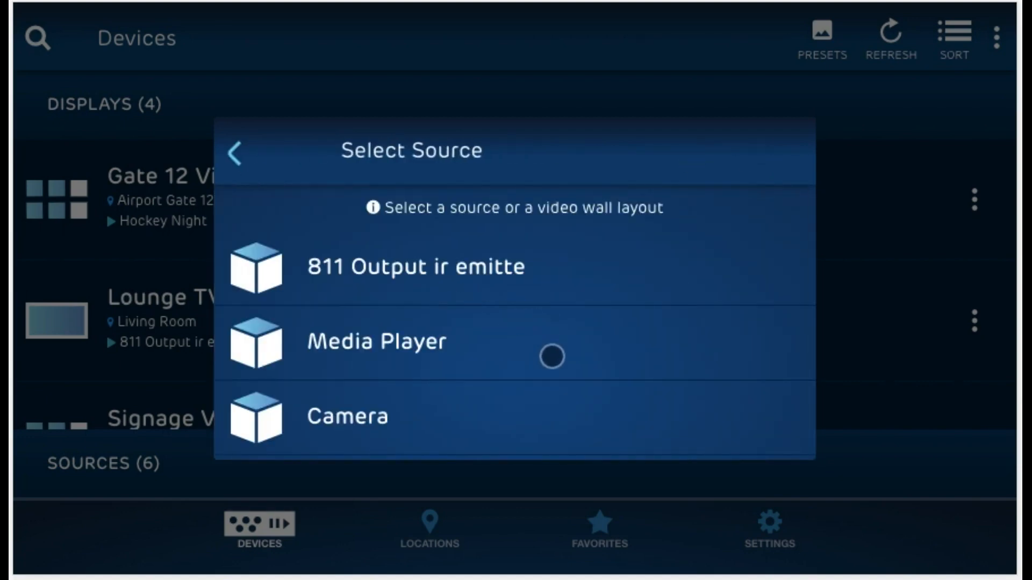
scroll("down", 3)
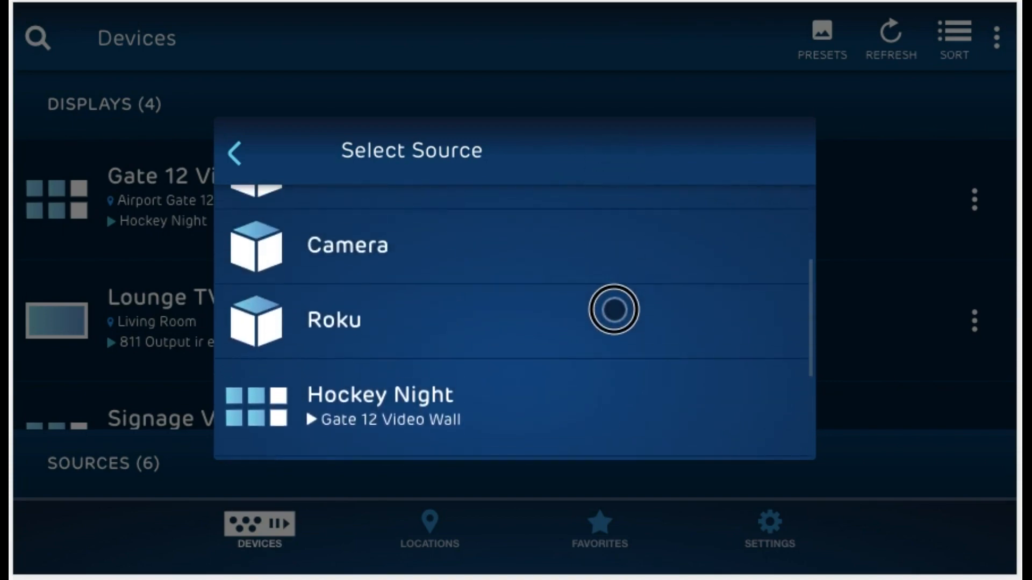
scroll("up", 3)
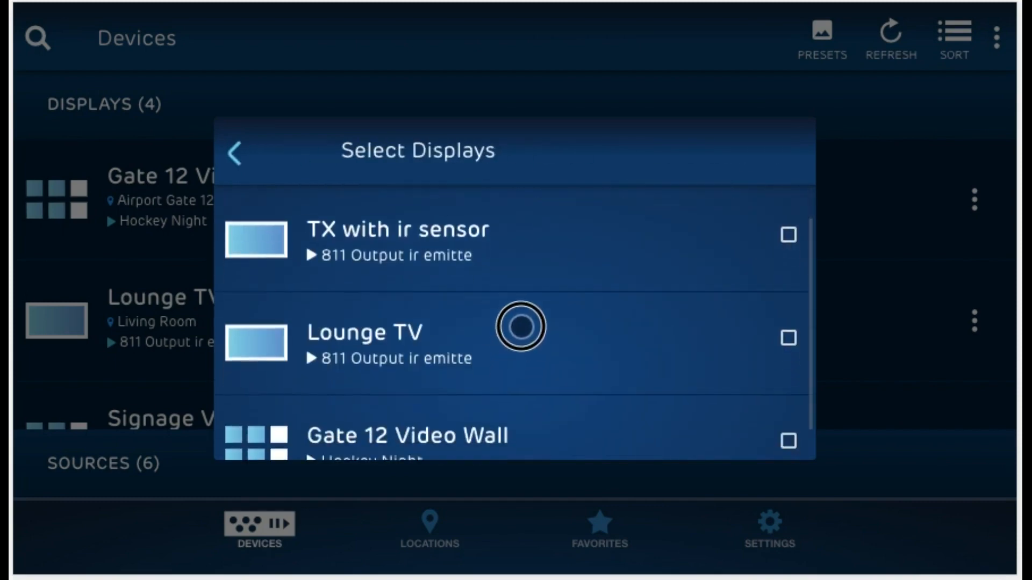
scroll("up", 3)
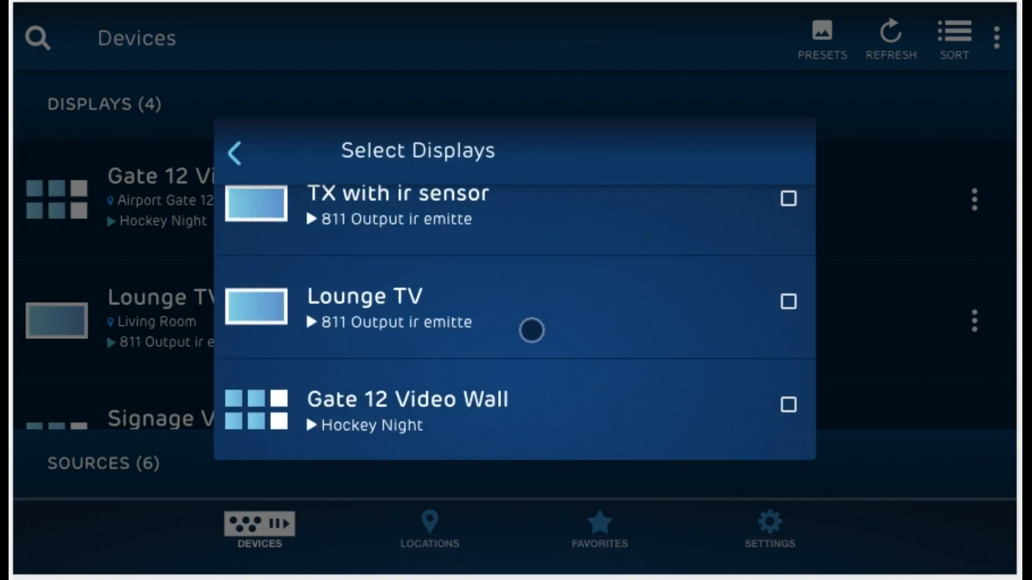
left_click(788, 302)
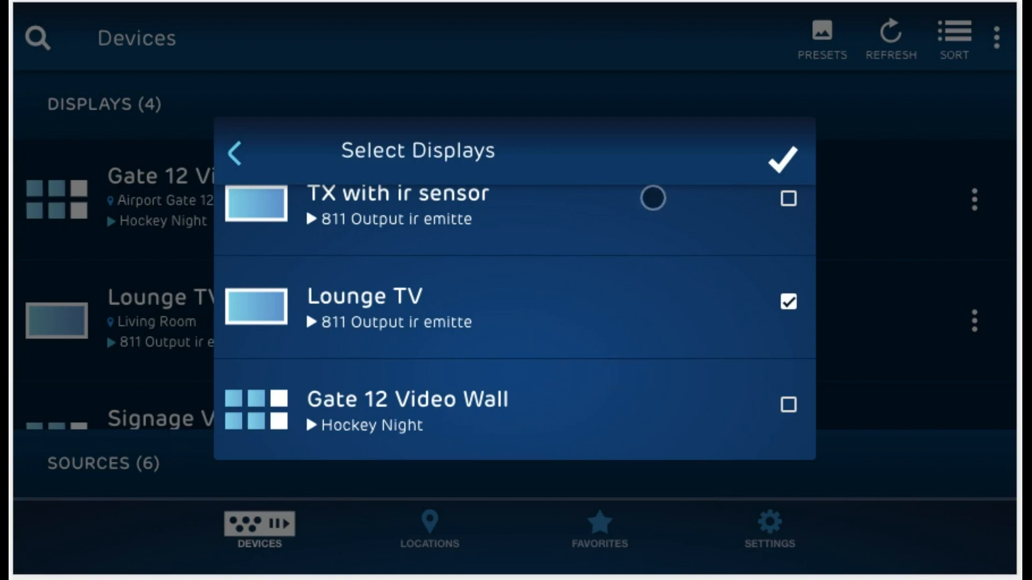
left_click(783, 159)
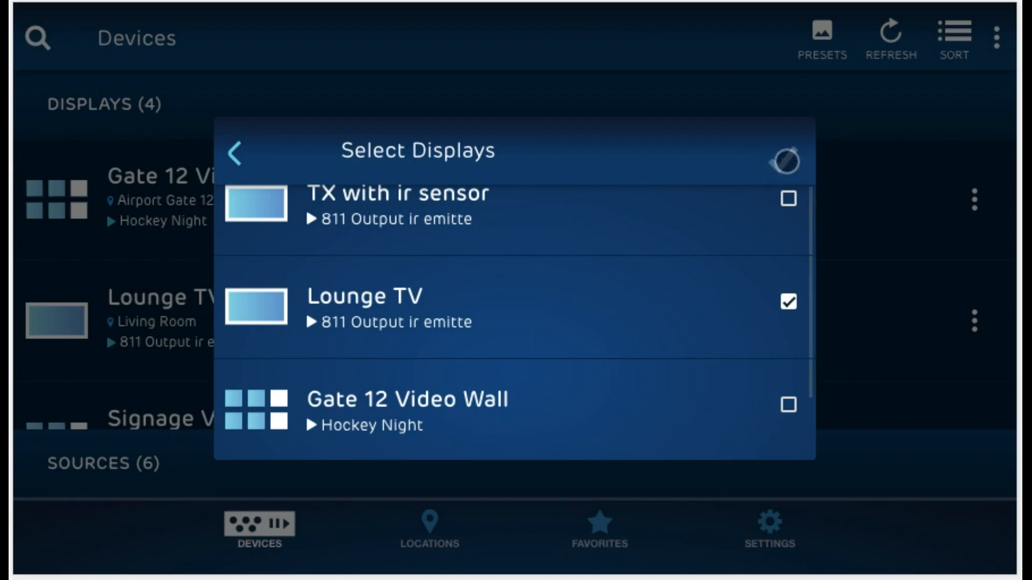
Step: Return to the Breakfast Time preset and expand its Control commands section
left_click(234, 153)
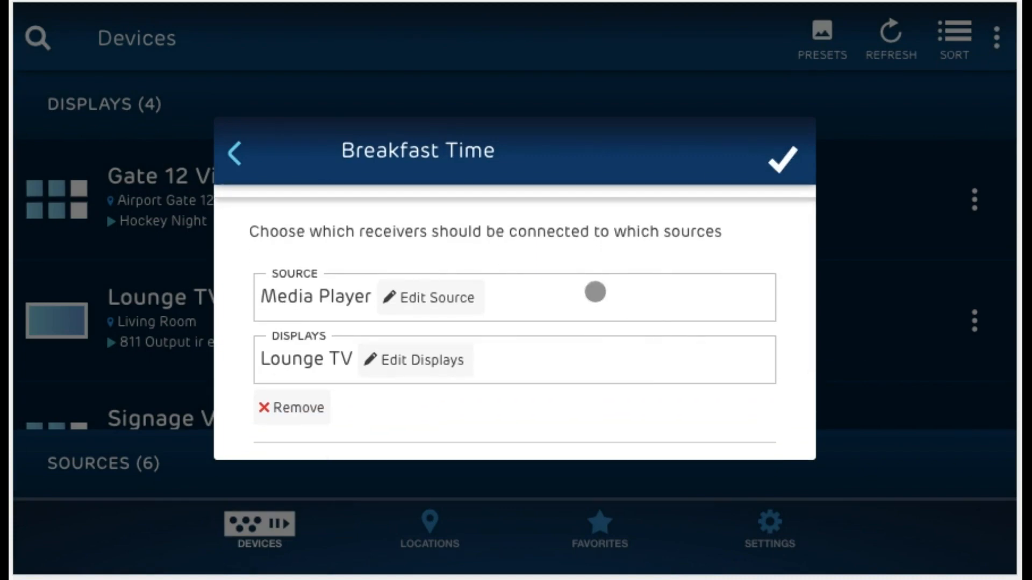
scroll("down", 3)
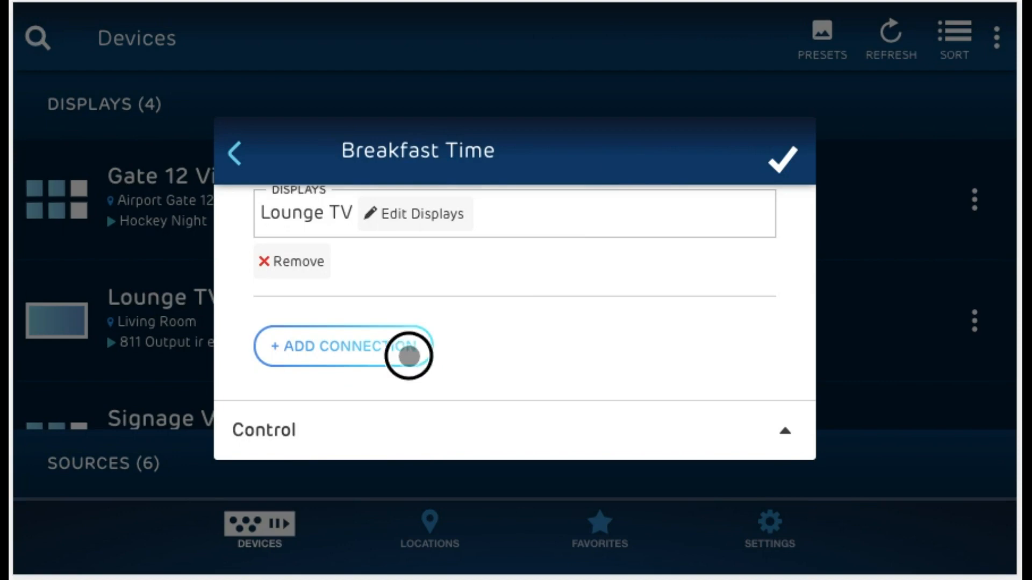
left_click(341, 347)
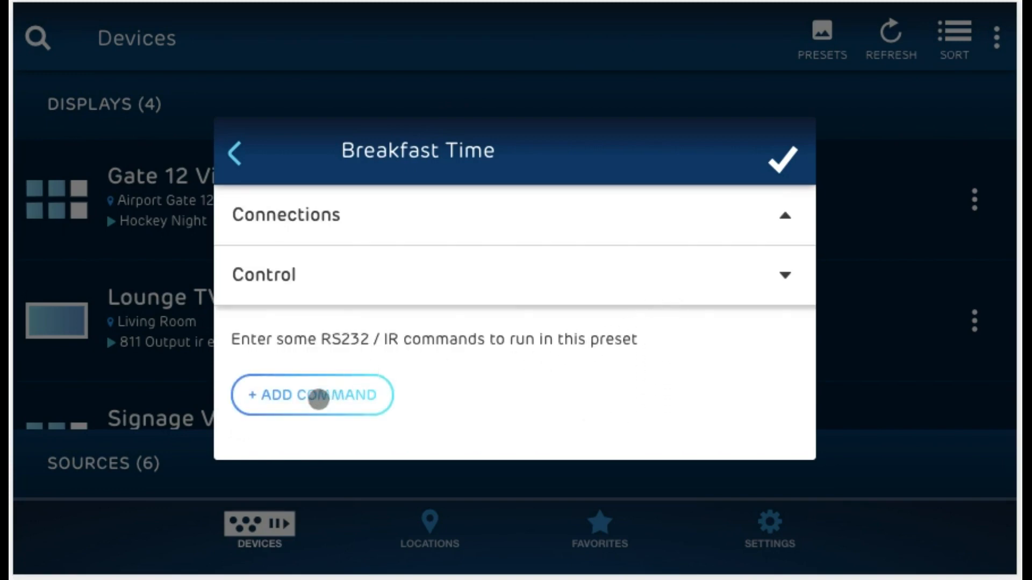
Step: Add a preset command named 'Power On' and learn its IR code from a remote
left_click(312, 394)
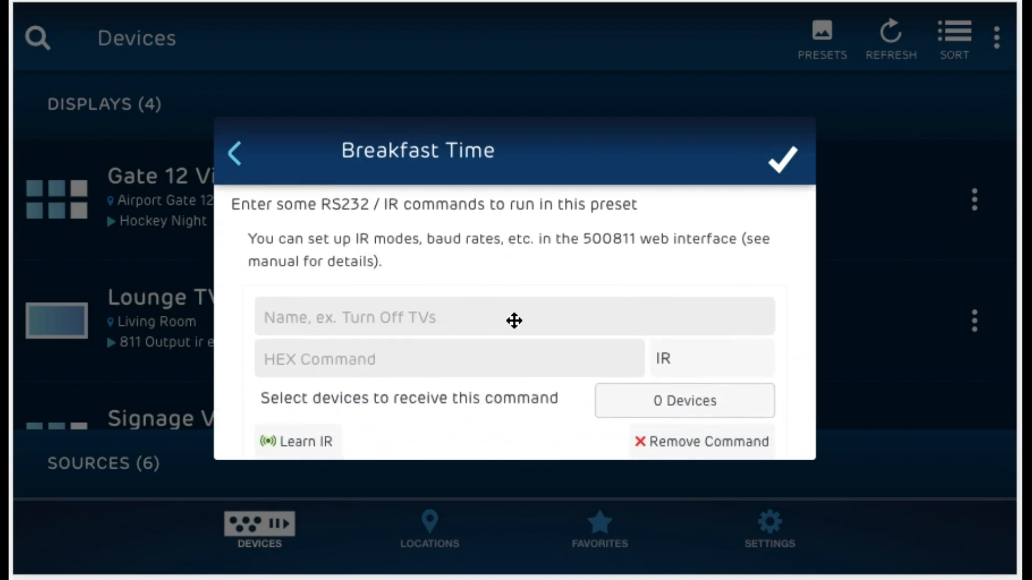
type("Power On")
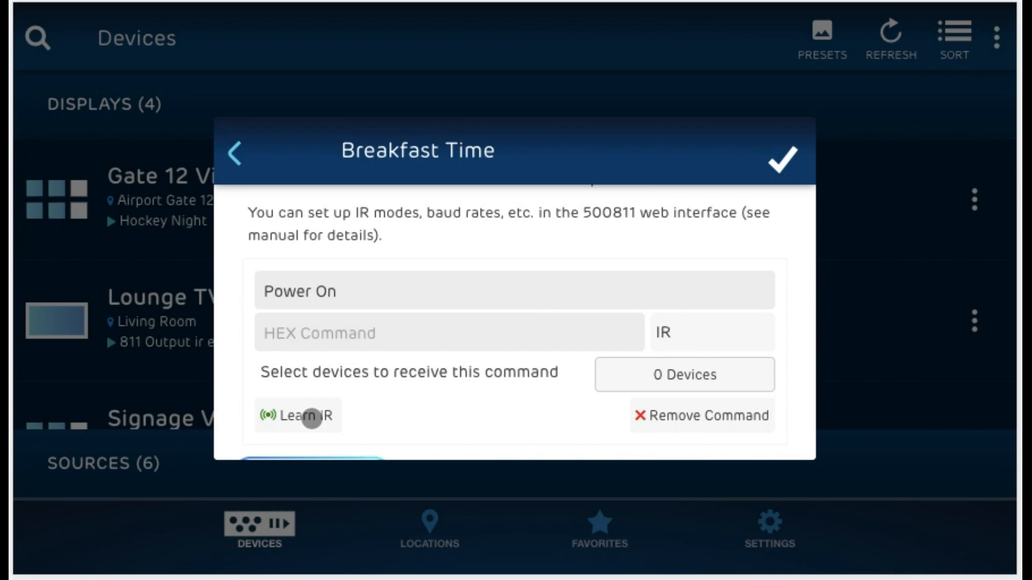
left_click(297, 415)
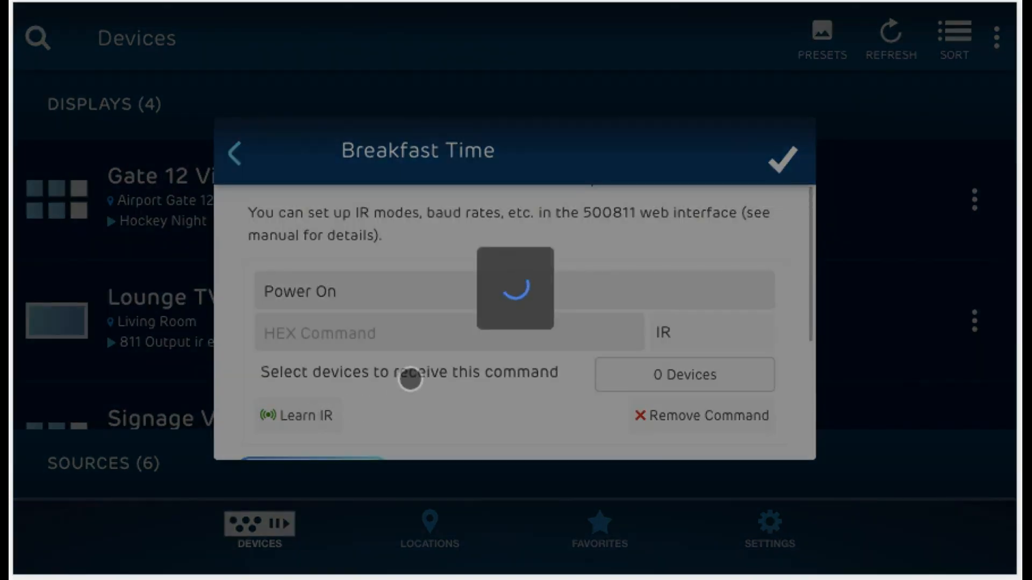
left_click(296, 416)
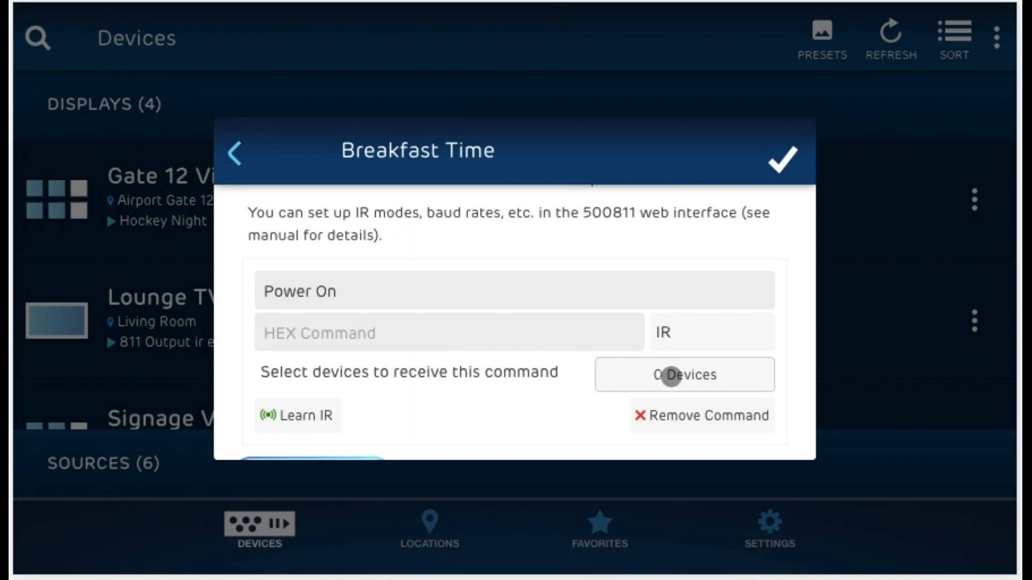
Step: Bring up the Select IR emitters list to choose which devices receive Power On
left_click(685, 375)
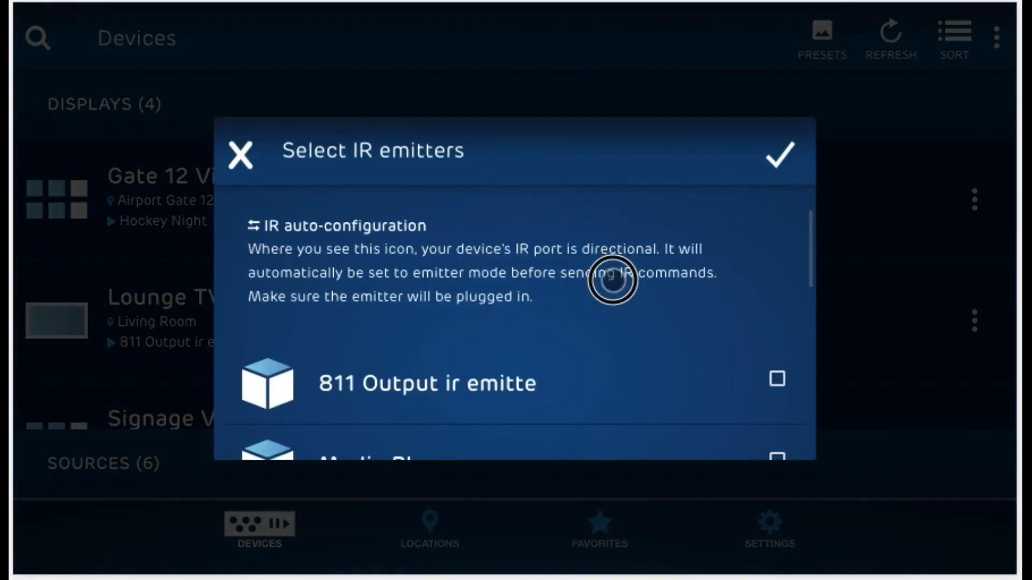
scroll("down", 3)
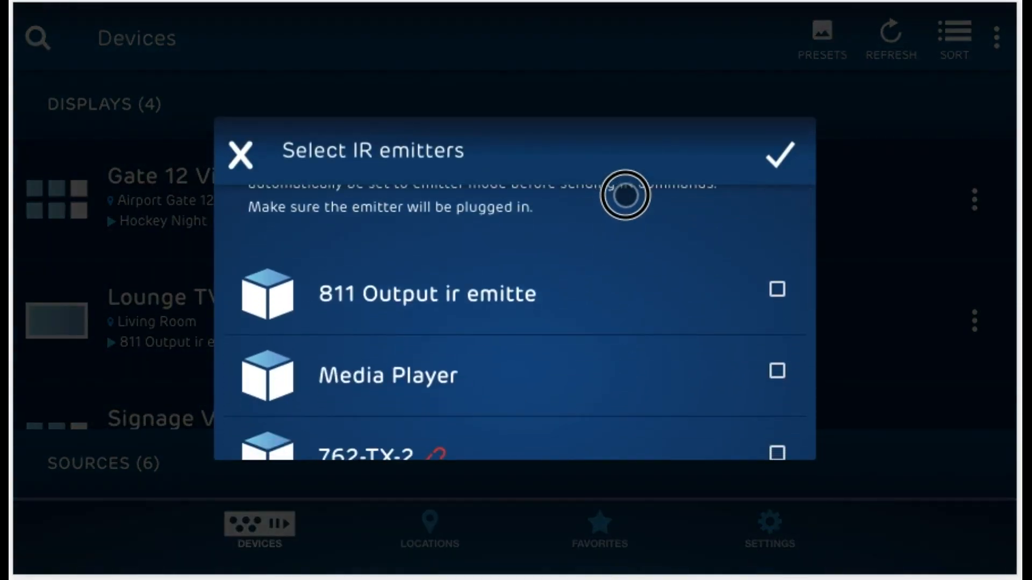
scroll("up", 3)
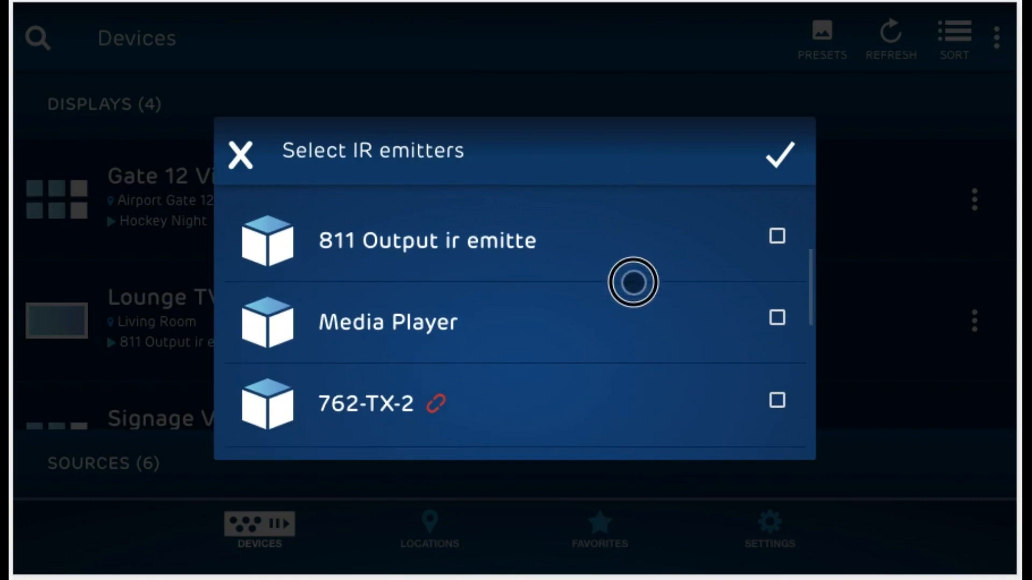
scroll("up", 3)
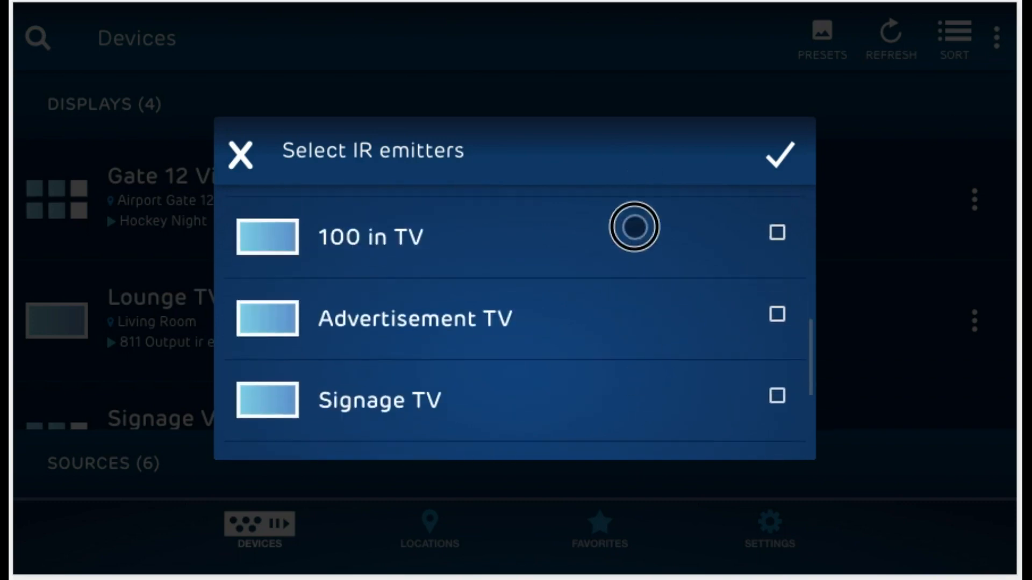
scroll("down", 3)
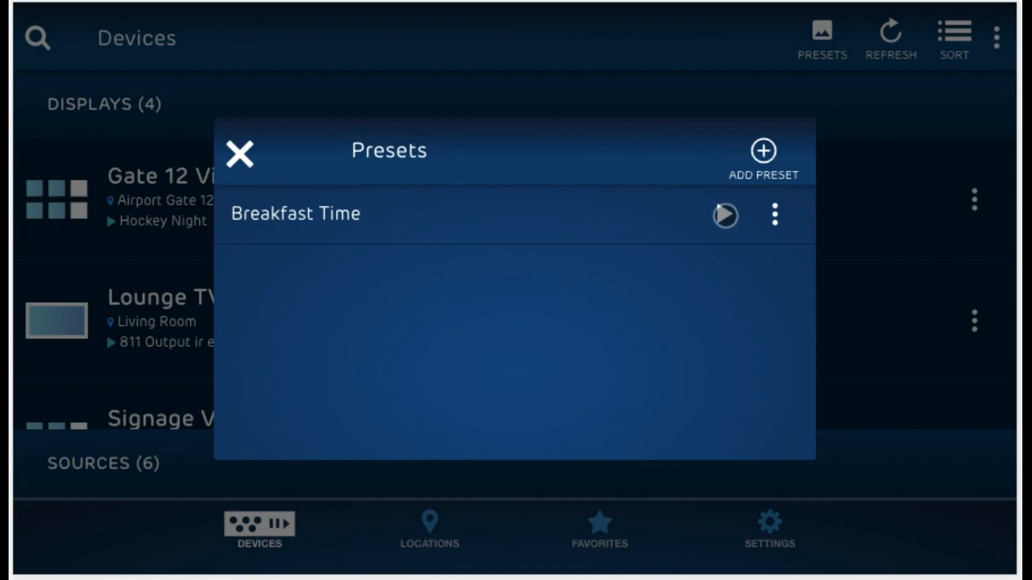
mouse_move(592, 319)
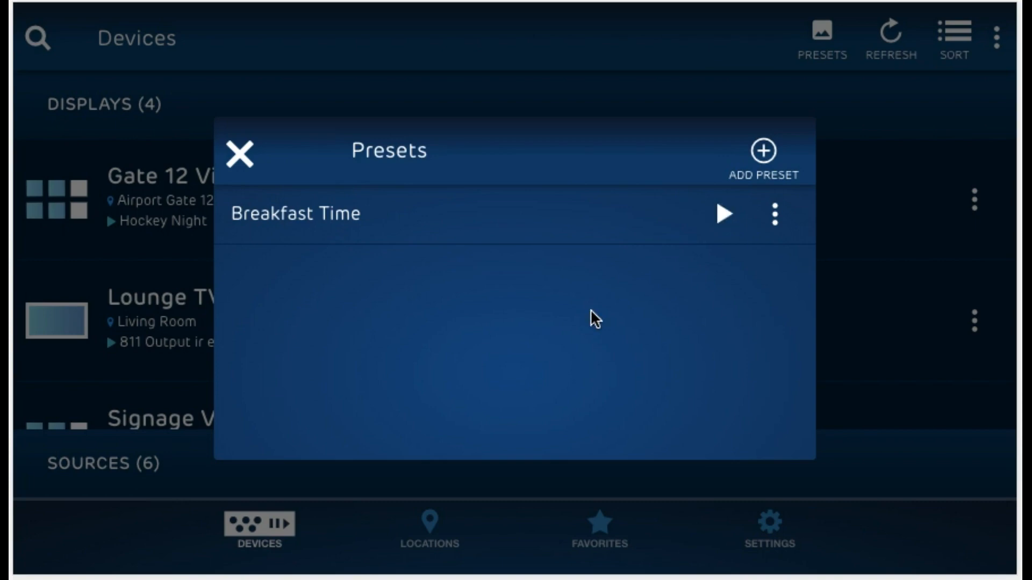